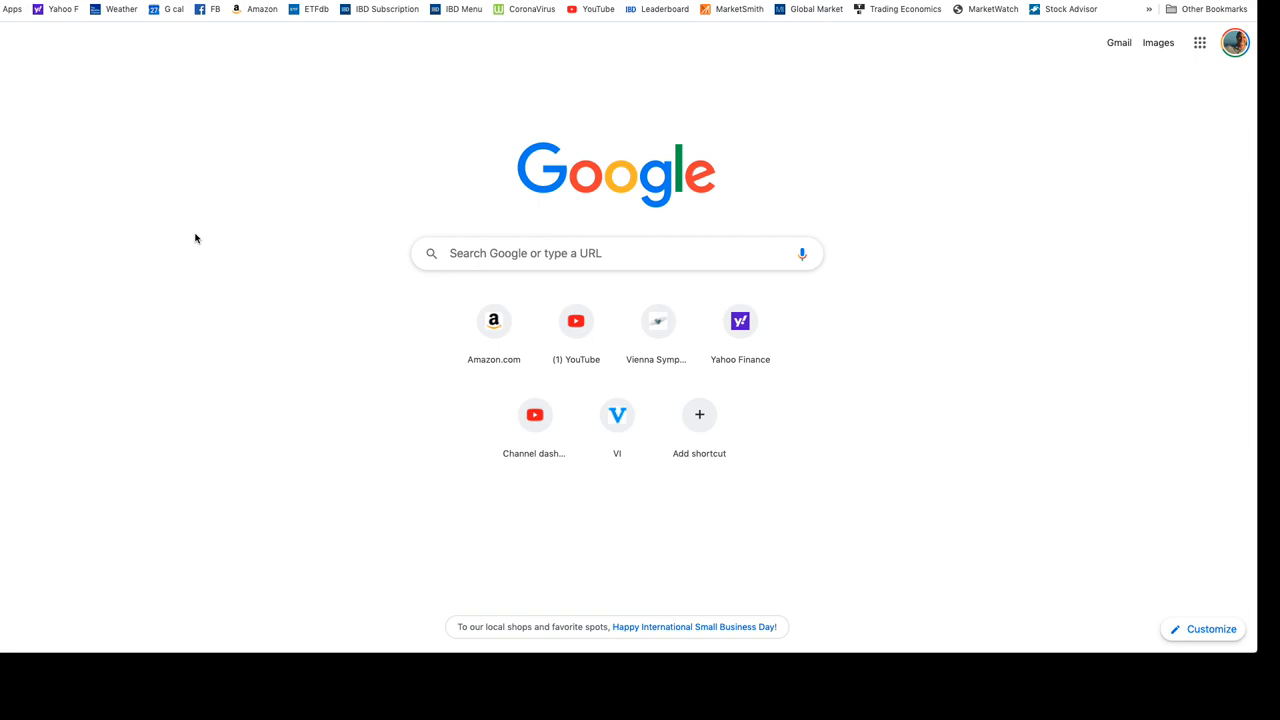
Go to the VSL website and browse its software products via PRODUCTS
{"action": "type", "text": "vsl"}
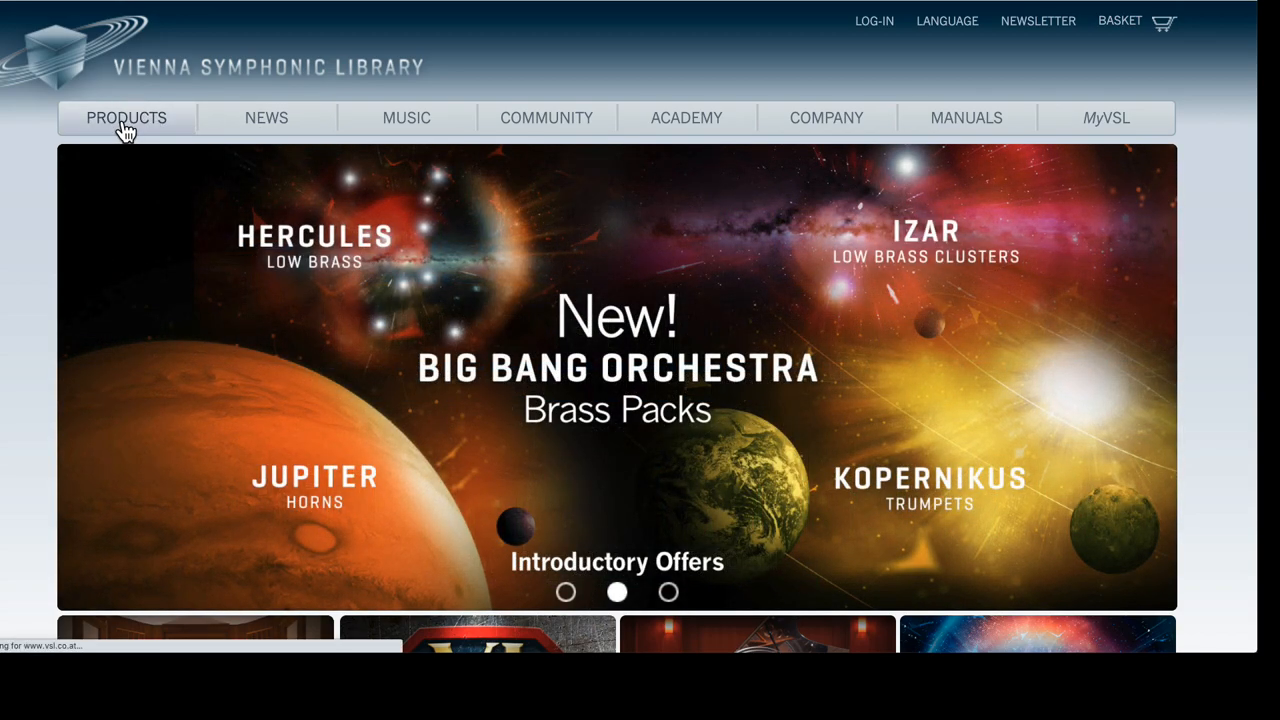
{"action": "left_click", "coordinate": [126, 117]}
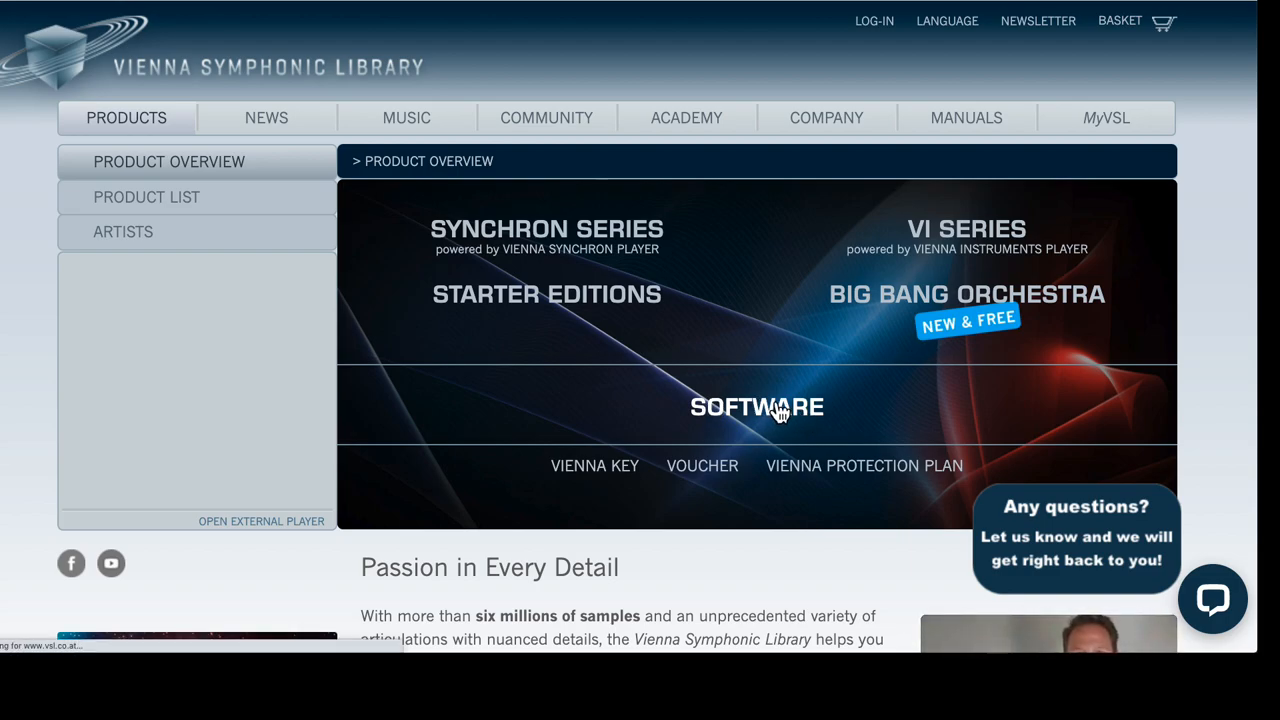
{"action": "left_click", "coordinate": [757, 406]}
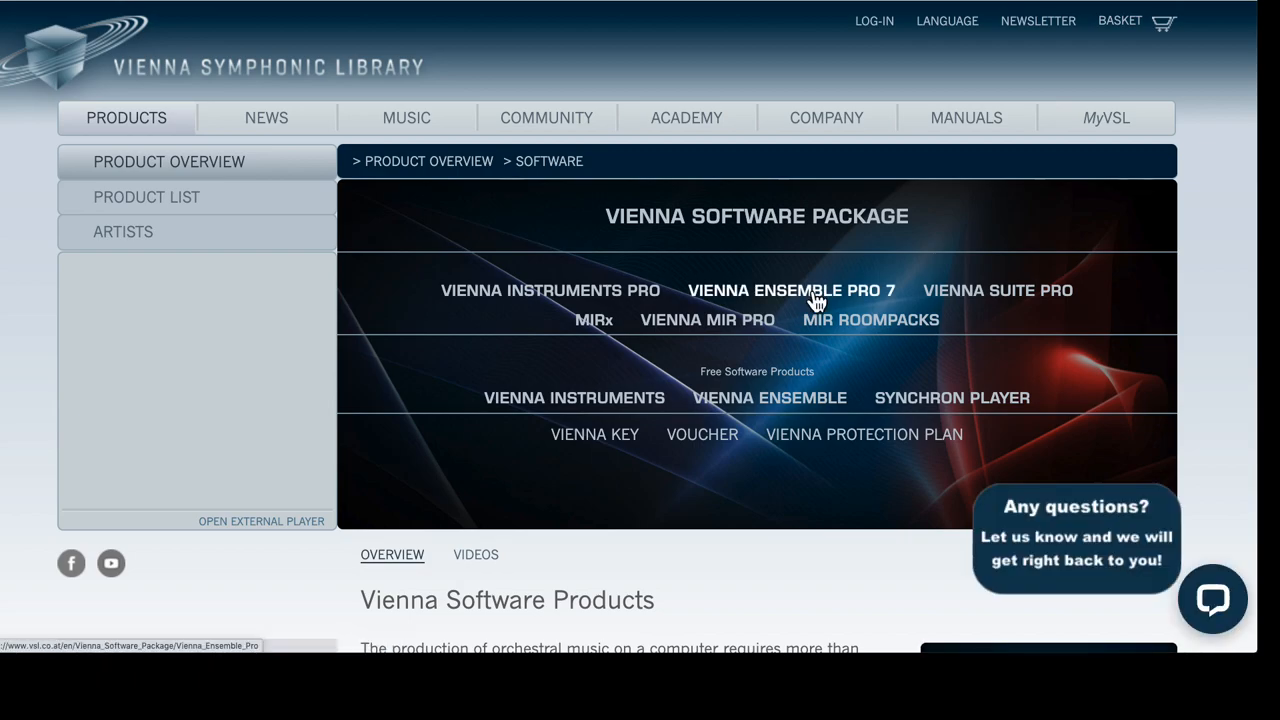
{"action": "mouse_move", "coordinate": [791, 290]}
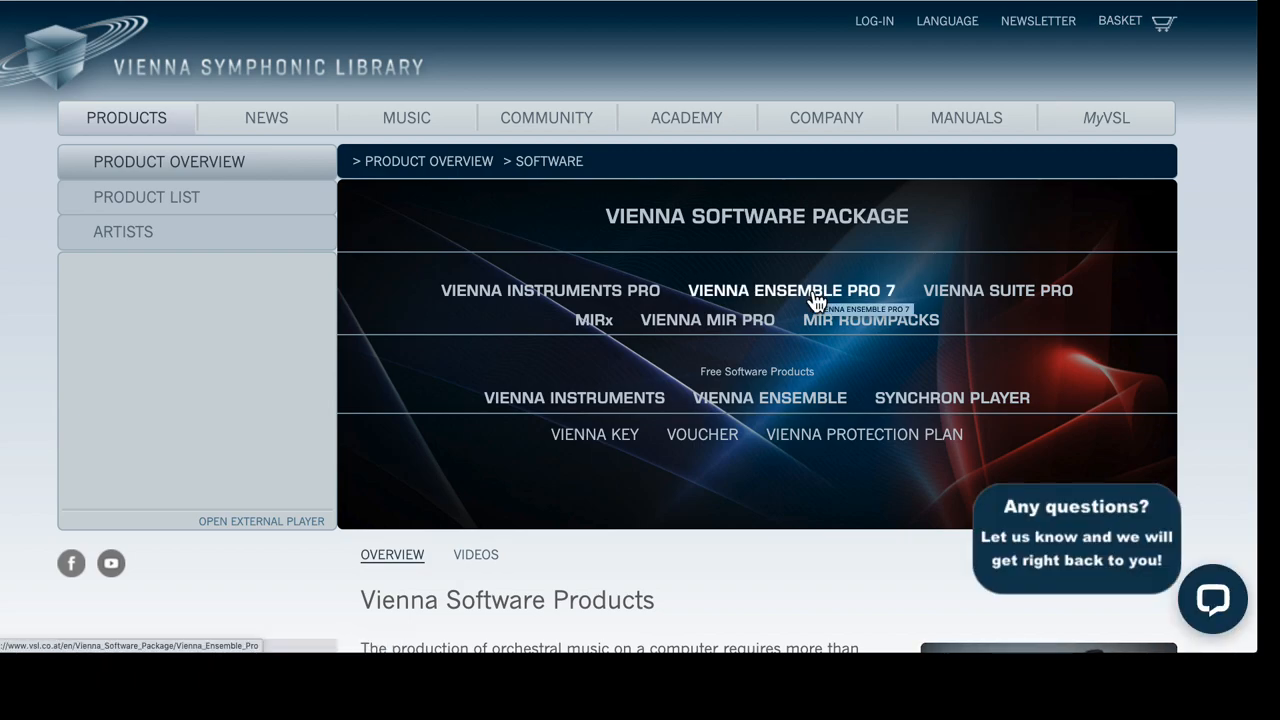
Download the Vienna Ensemble Pro 7 macOS (64 bit) demo zip and save it
{"action": "left_click", "coordinate": [790, 290]}
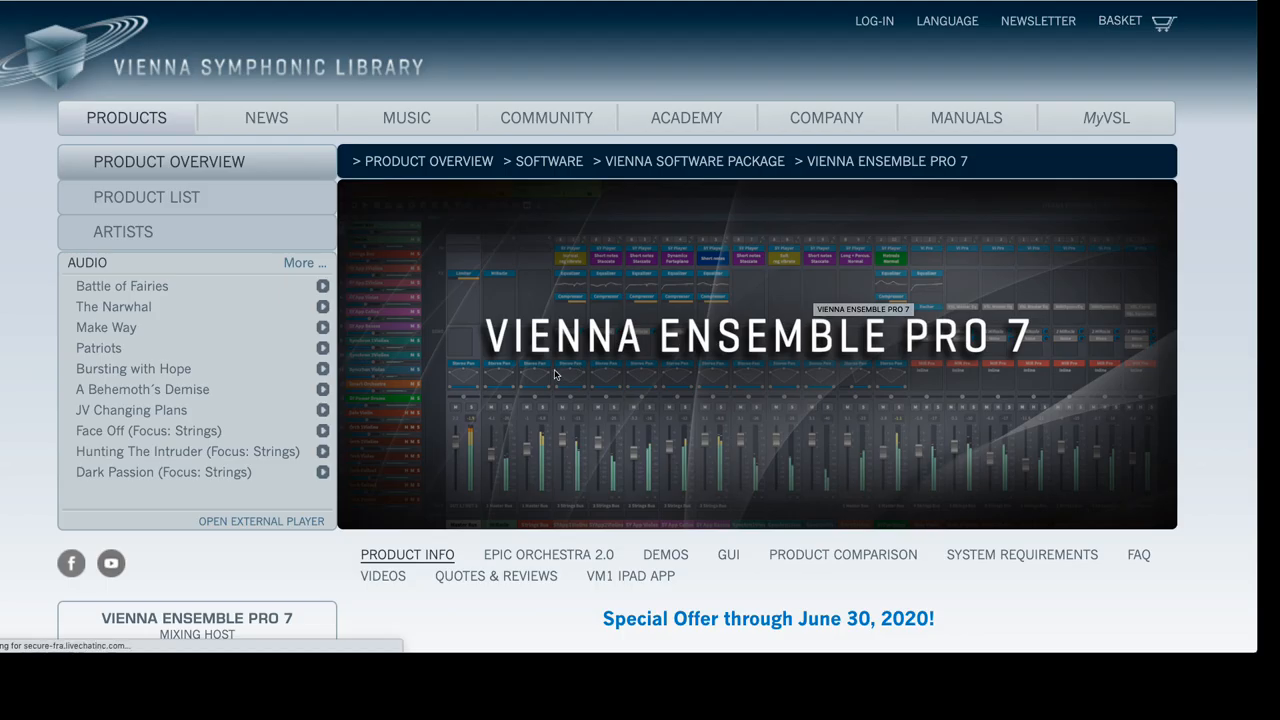
{"action": "scroll", "scroll_direction": "down", "scroll_amount": 3}
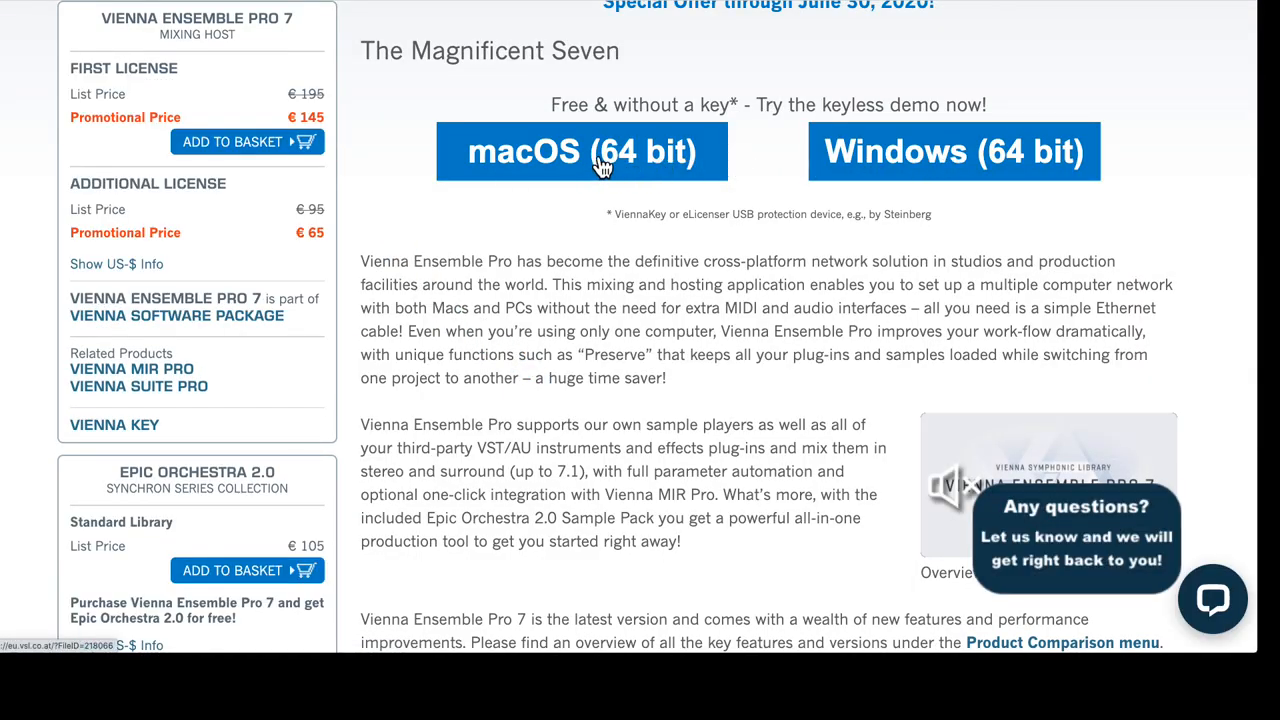
{"action": "left_click", "coordinate": [581, 151]}
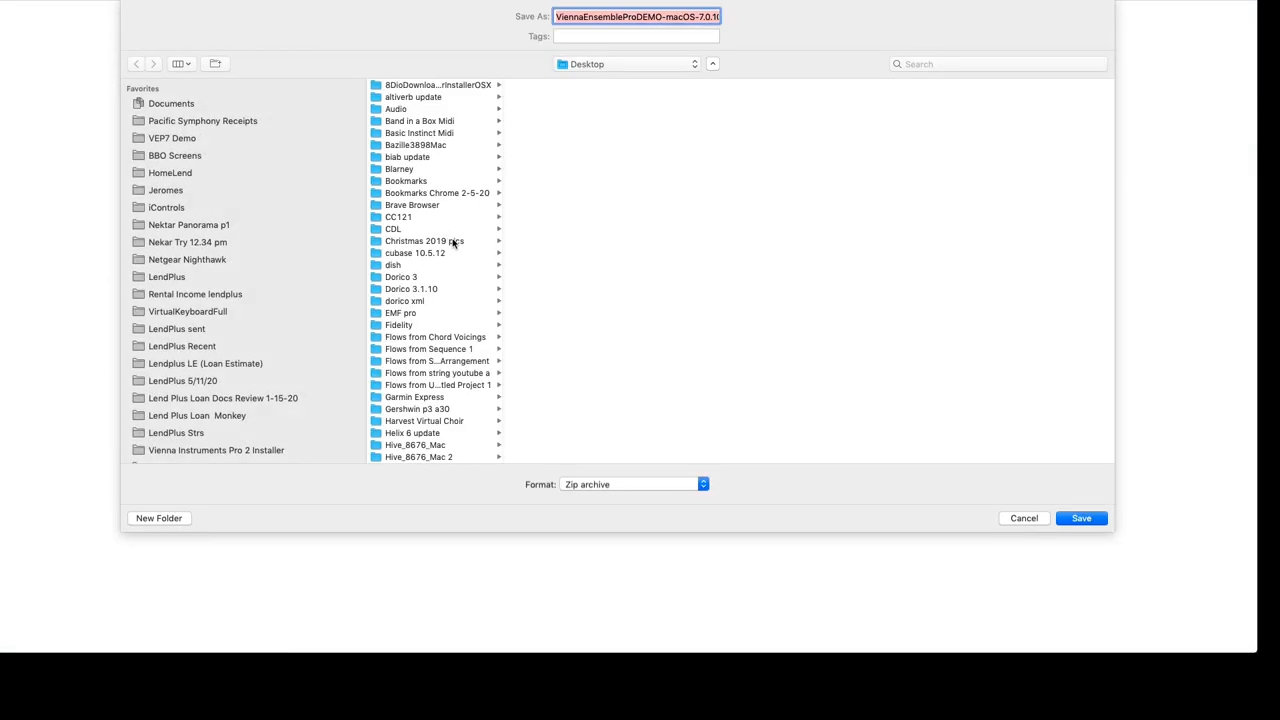
{"action": "mouse_move", "coordinate": [911, 443]}
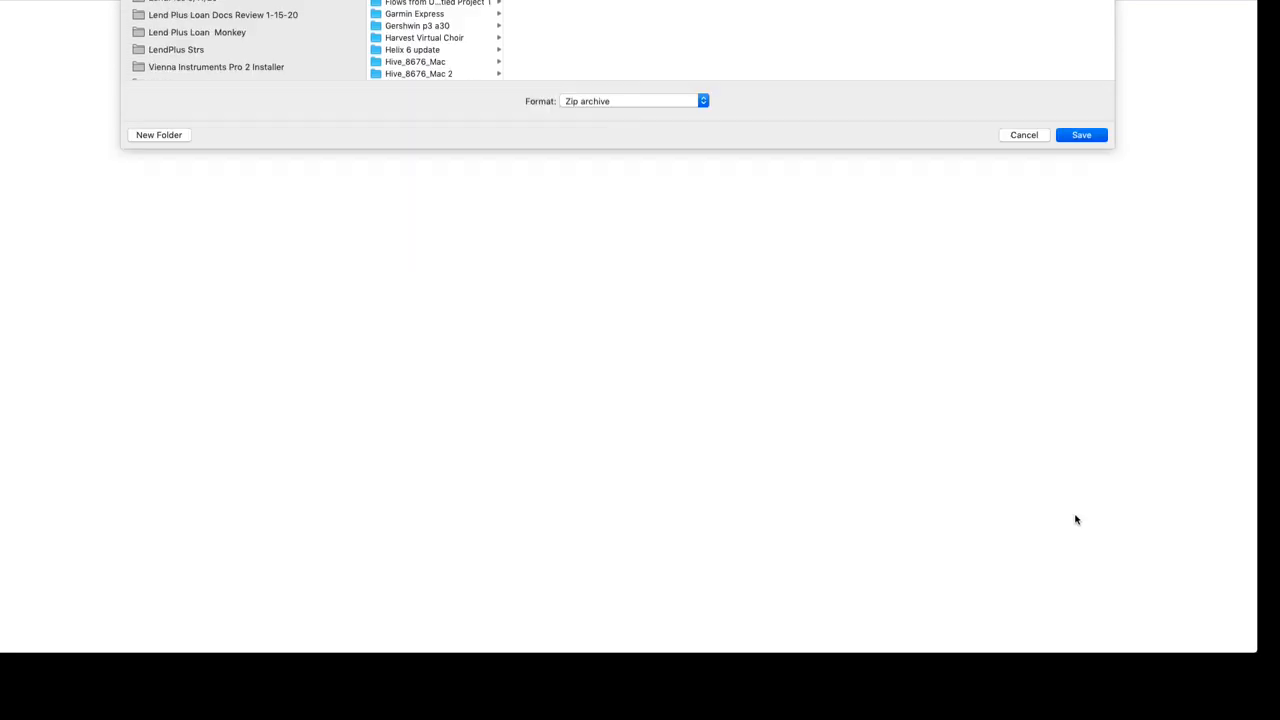
{"action": "left_click", "coordinate": [1081, 134]}
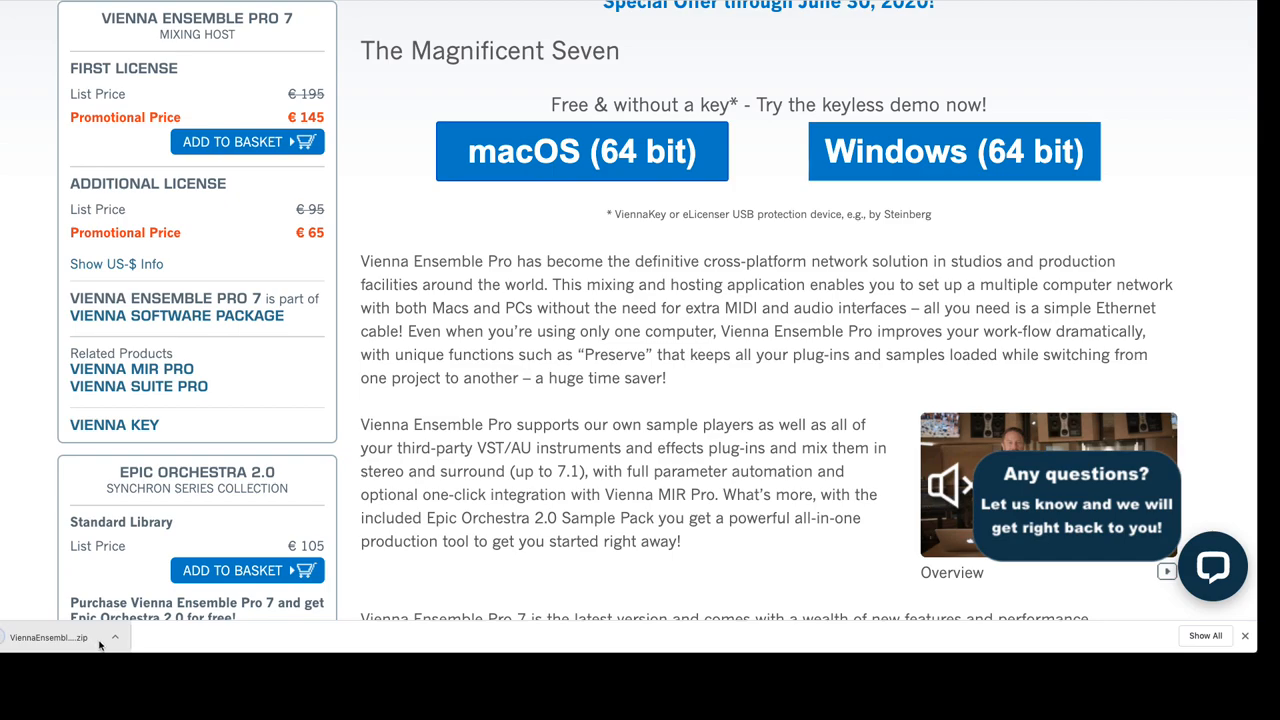
Reveal the downloaded demo in Finder and launch the Vienna Ensemble Pro DEMO .pkg
{"action": "left_click", "coordinate": [113, 637]}
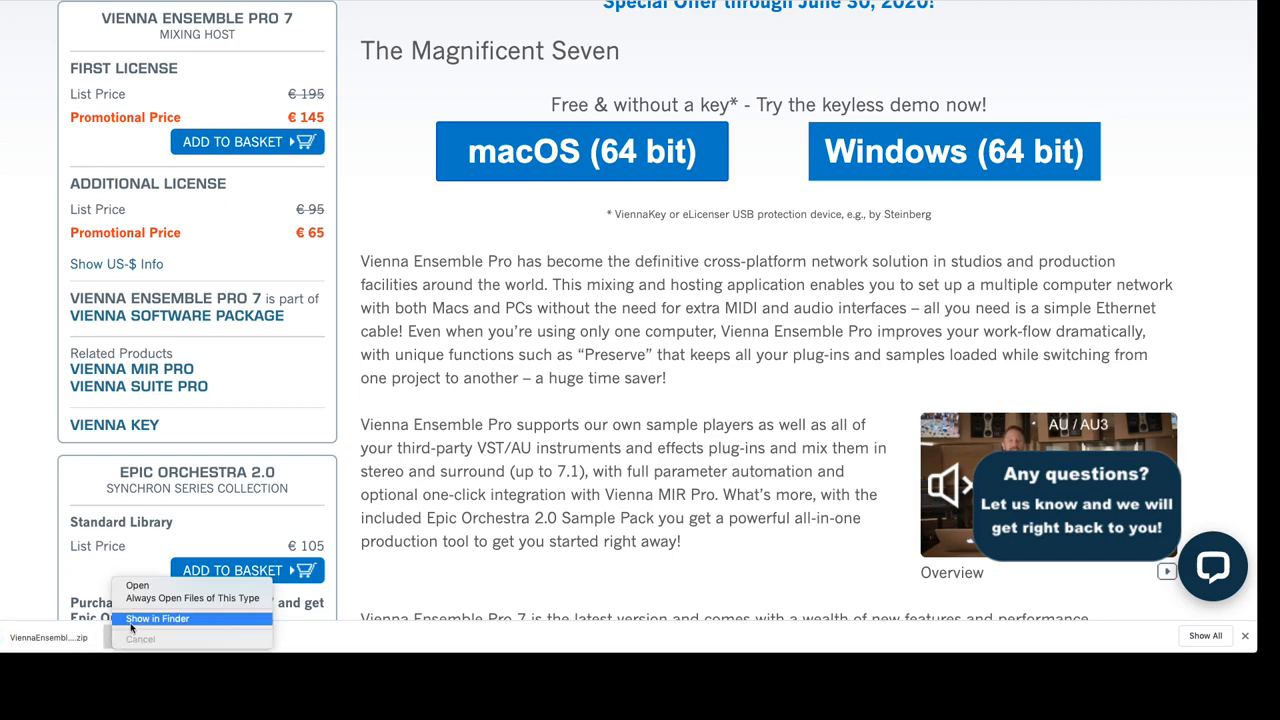
{"action": "left_click", "coordinate": [157, 618]}
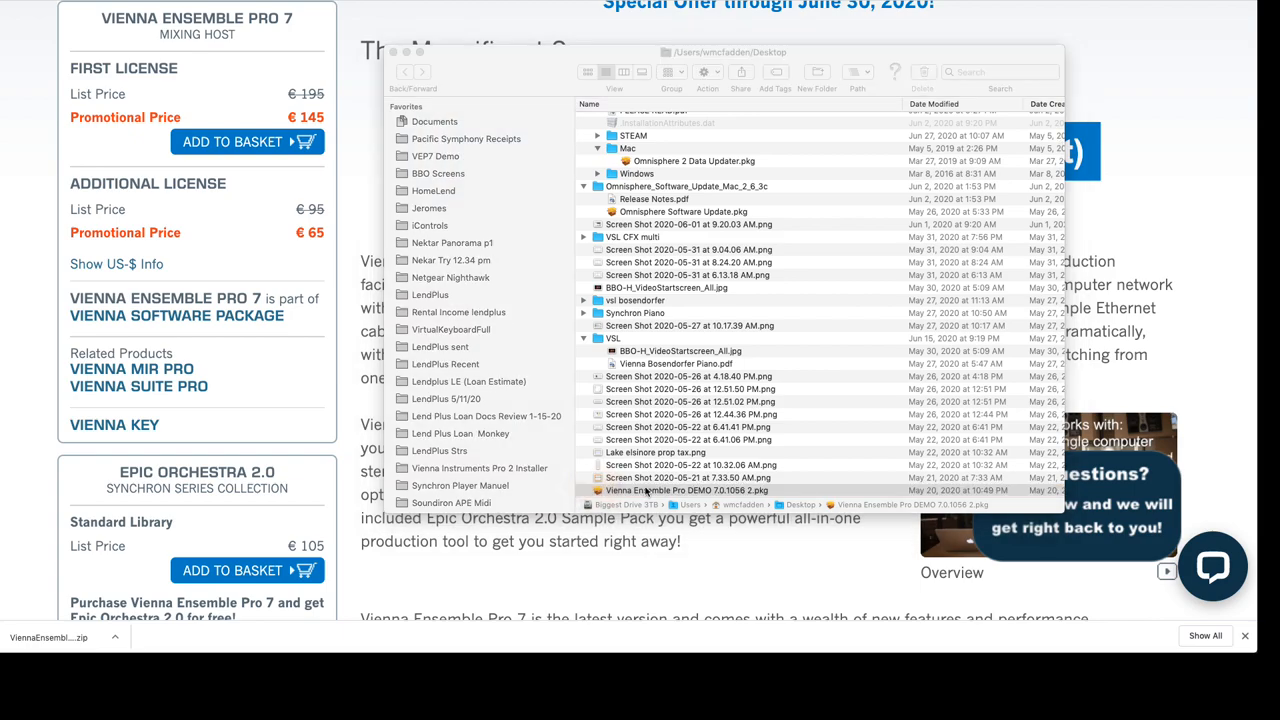
{"action": "double_click", "coordinate": [685, 490]}
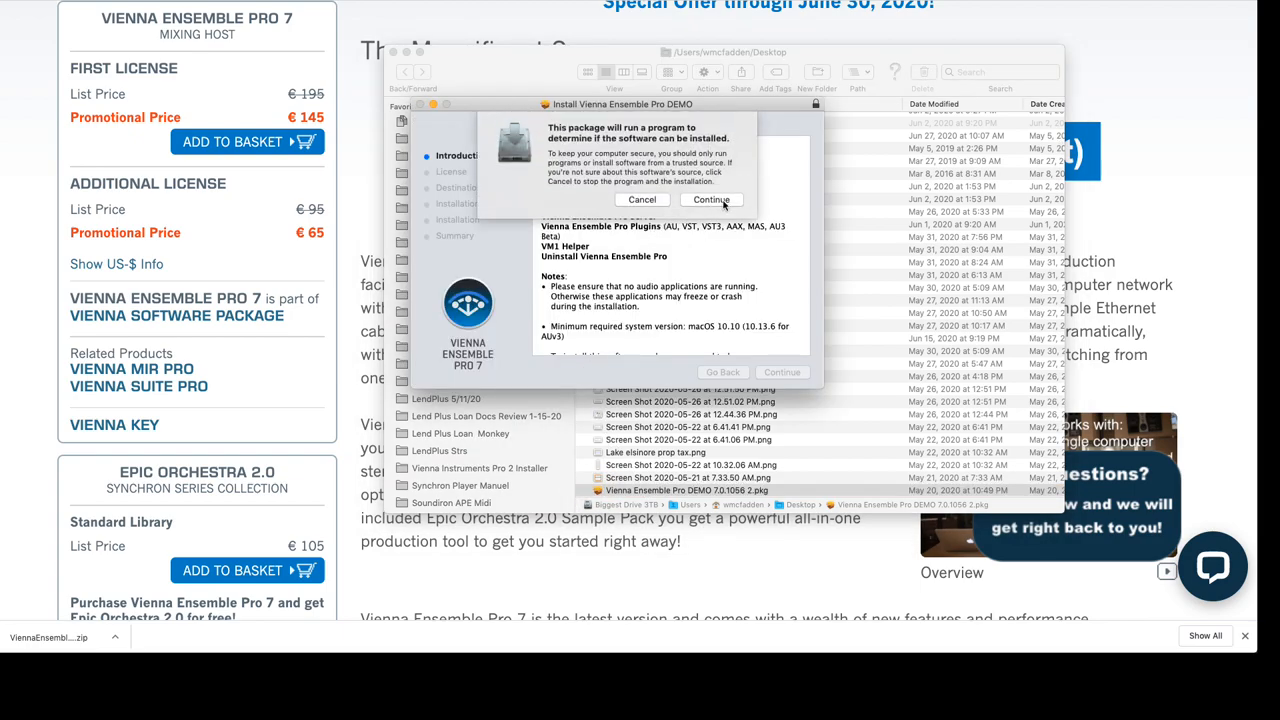
Continue past the installer check, introduction and license screens
{"action": "left_click", "coordinate": [711, 199]}
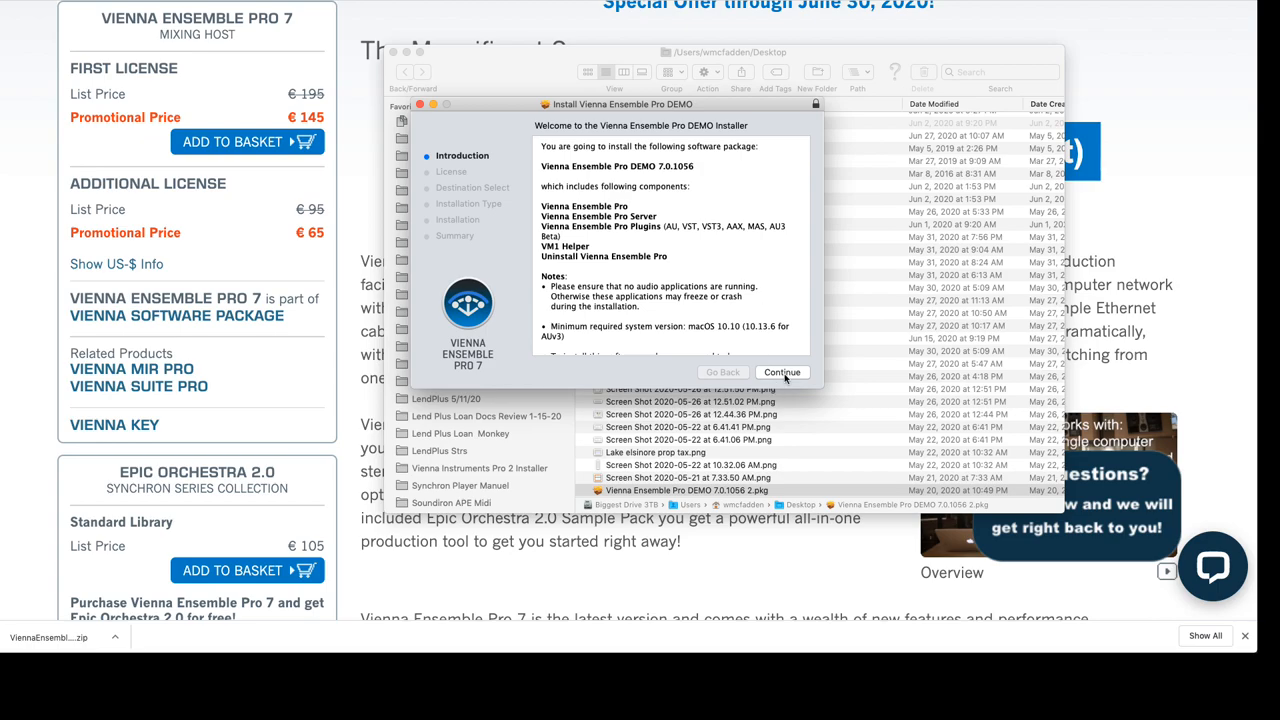
{"action": "left_click", "coordinate": [782, 372]}
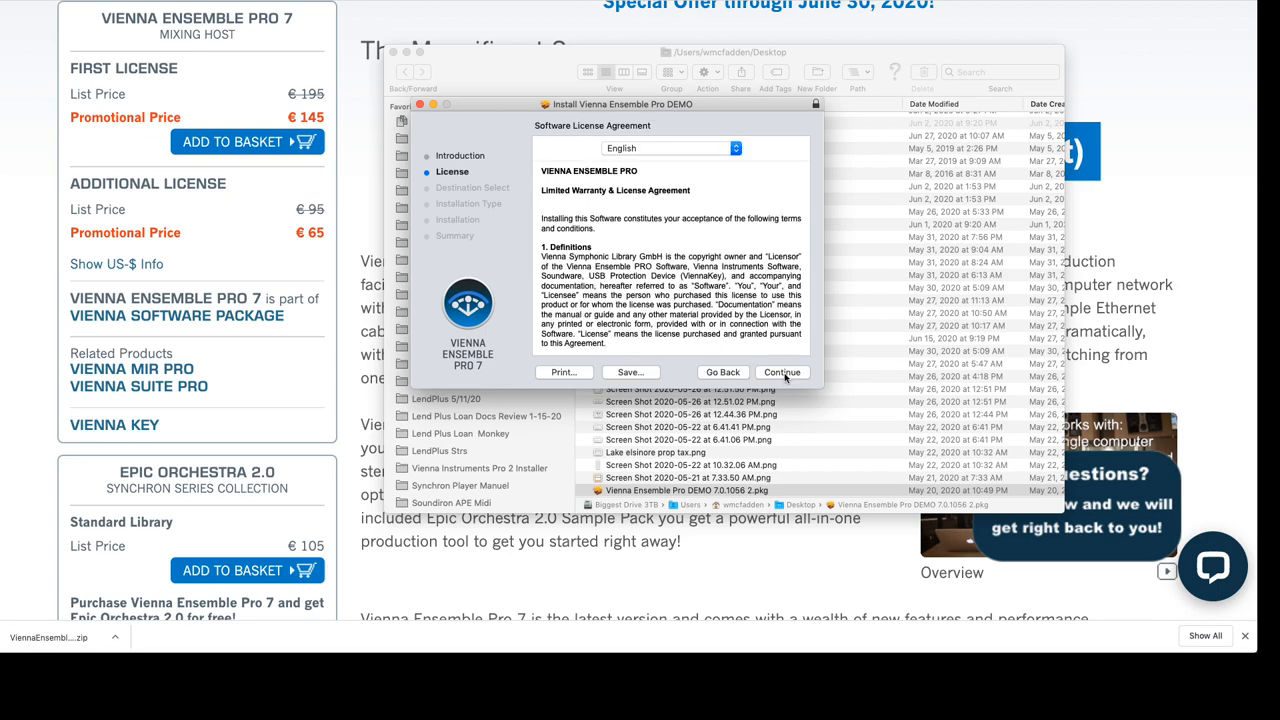
{"action": "left_click", "coordinate": [781, 372]}
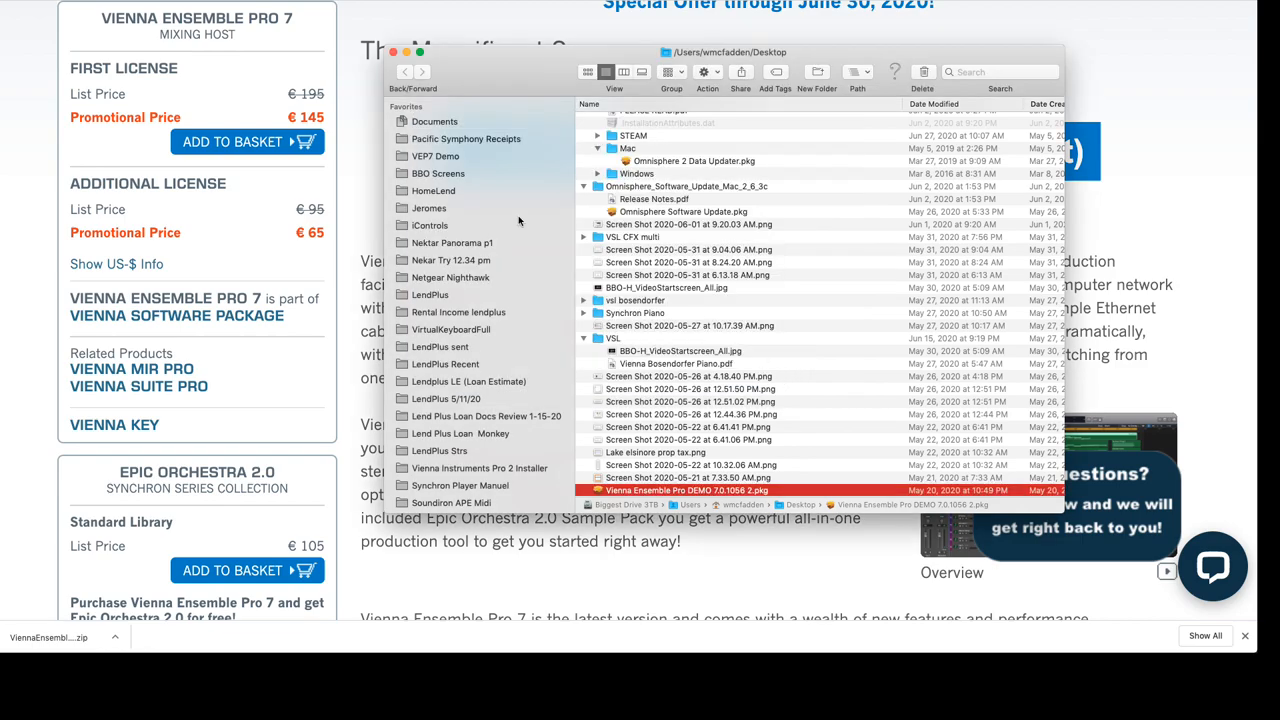
{"action": "mouse_move", "coordinate": [514, 211]}
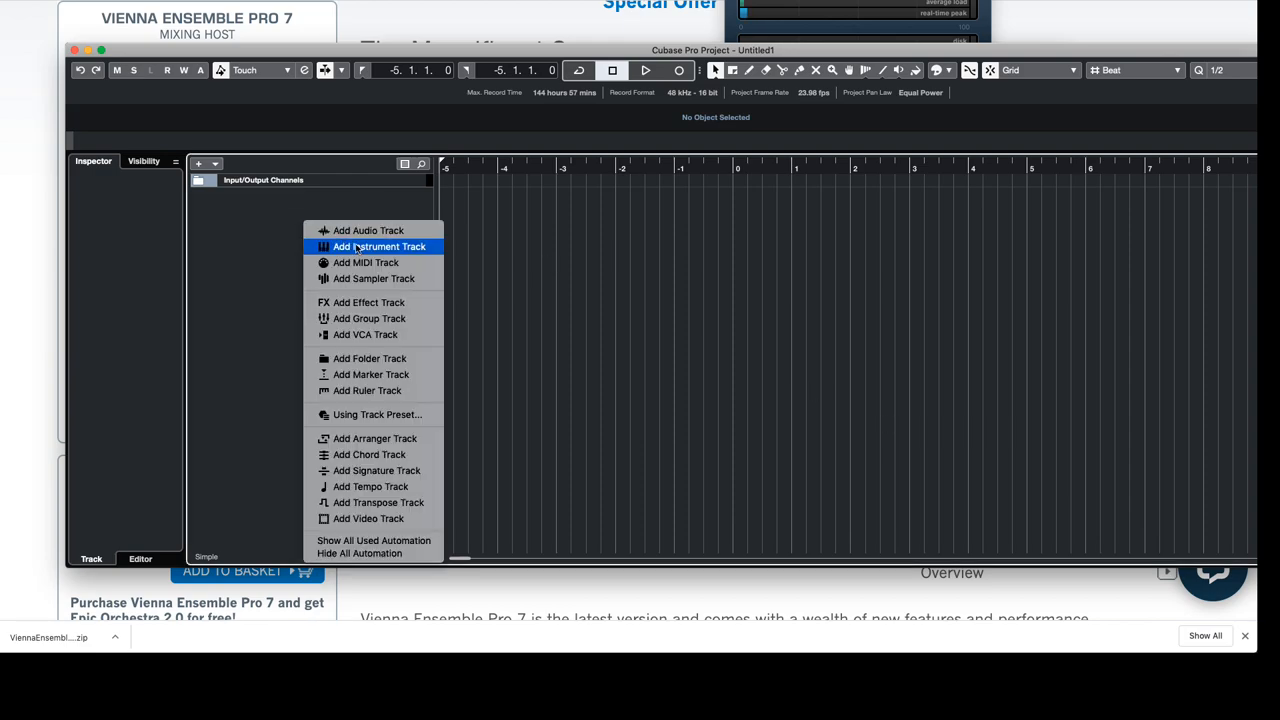
Set up an Add Track dialog for one instrument track using Vienna Ensemble Pro
{"action": "left_click", "coordinate": [378, 246]}
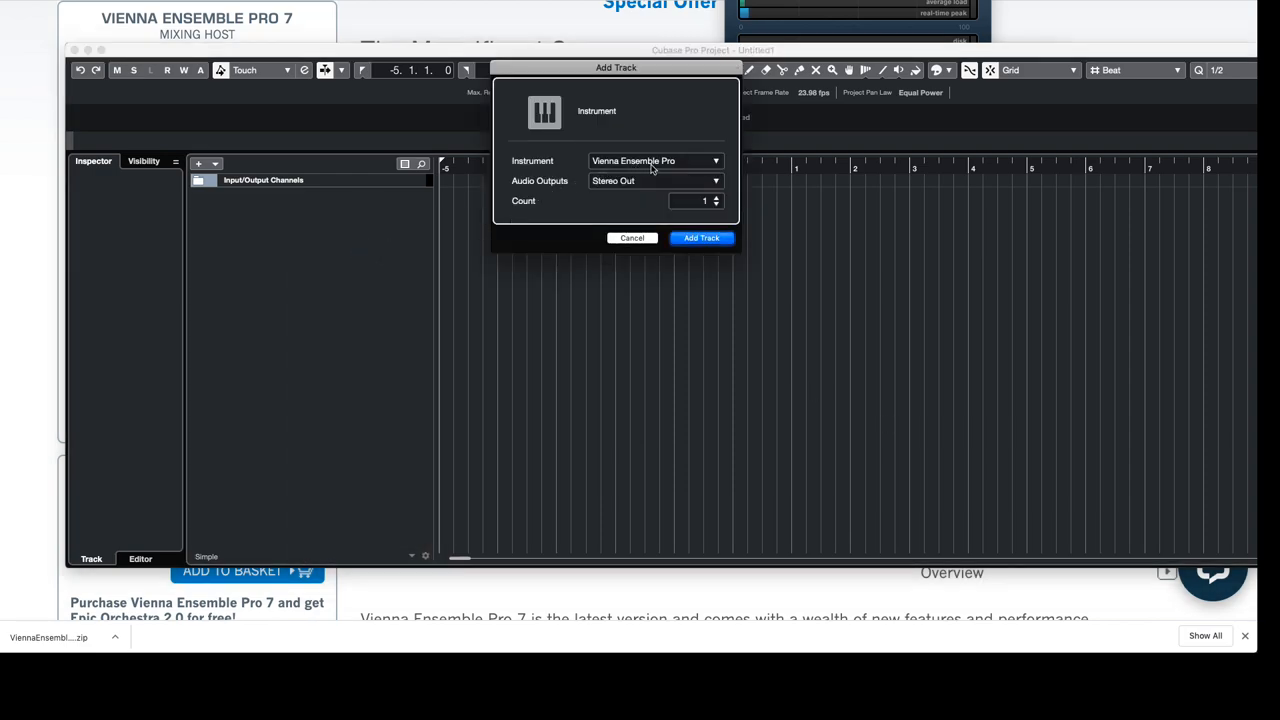
{"action": "left_click", "coordinate": [714, 160]}
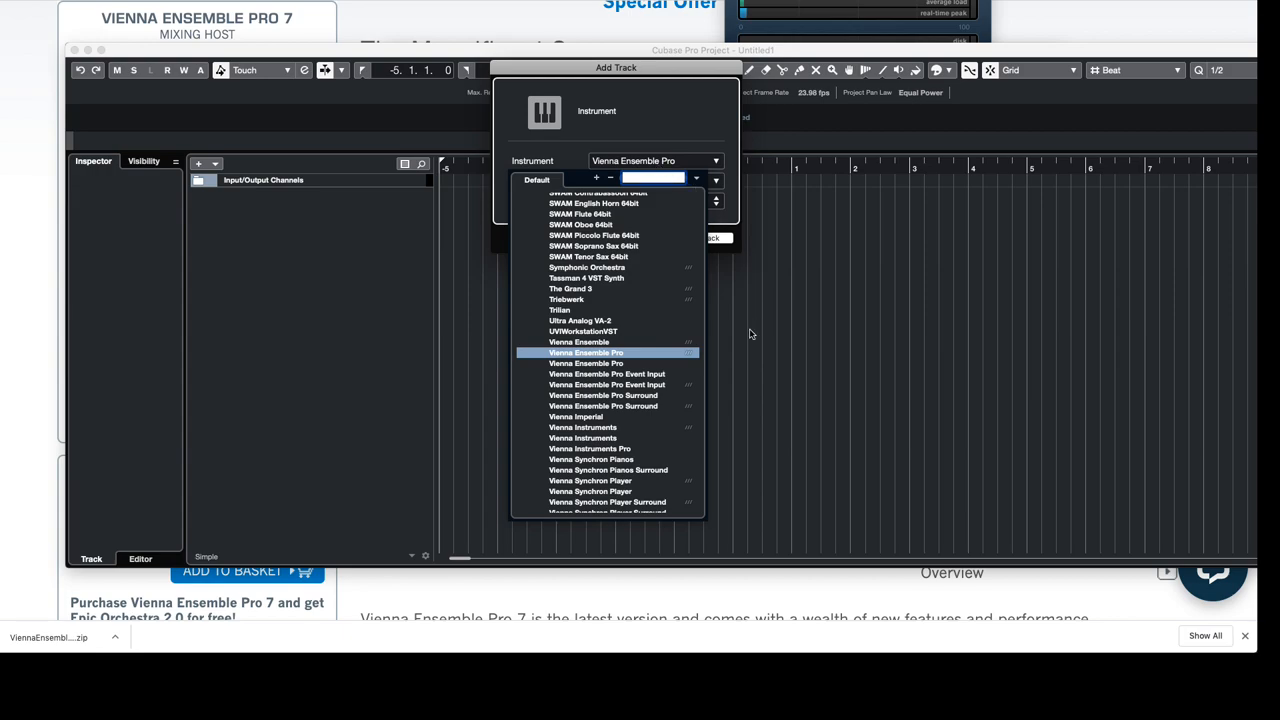
{"action": "mouse_move", "coordinate": [576, 360]}
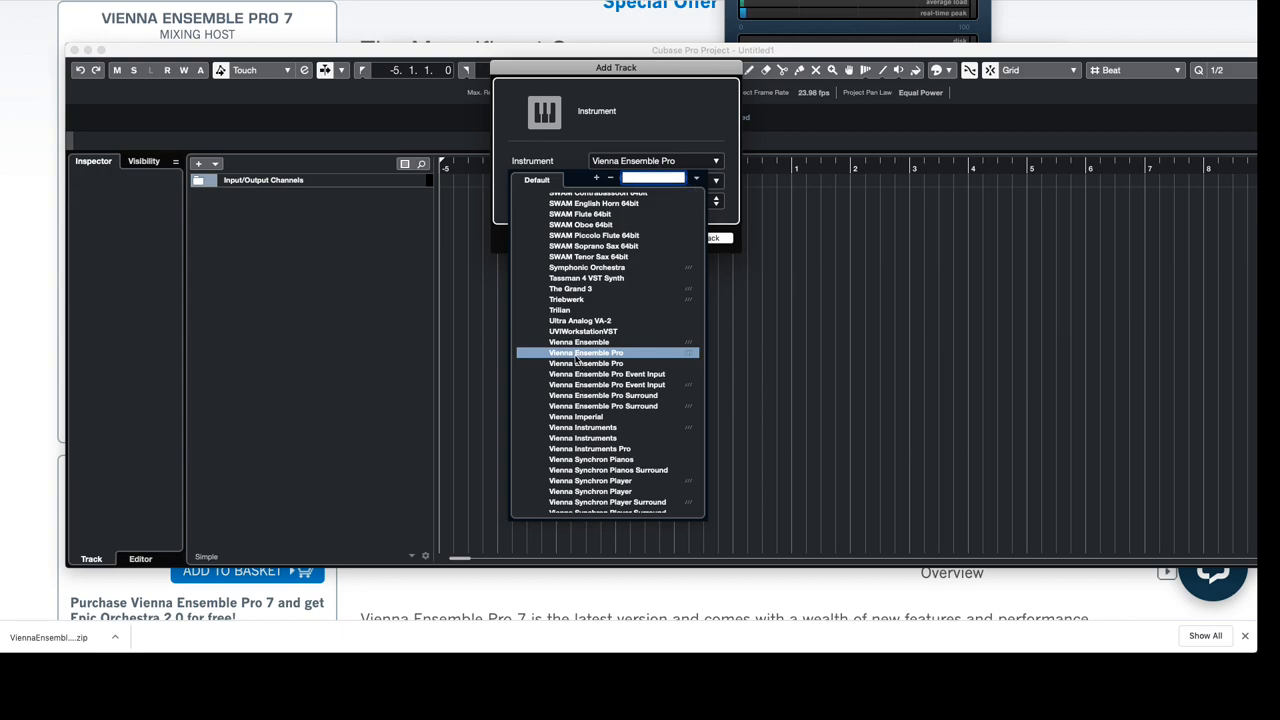
{"action": "left_click", "coordinate": [585, 352]}
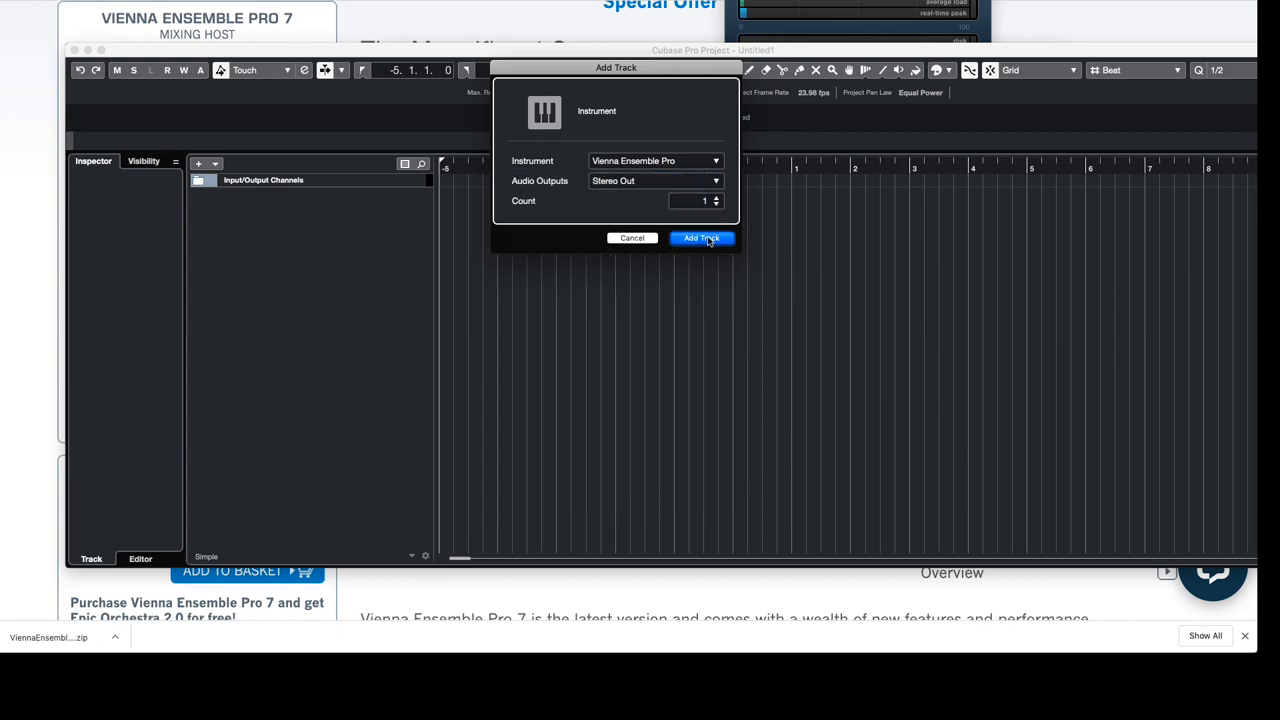
Add the Vienna Ensemble Pro 01 track, try Connect, and cancel the empty server list
{"action": "left_click", "coordinate": [701, 238]}
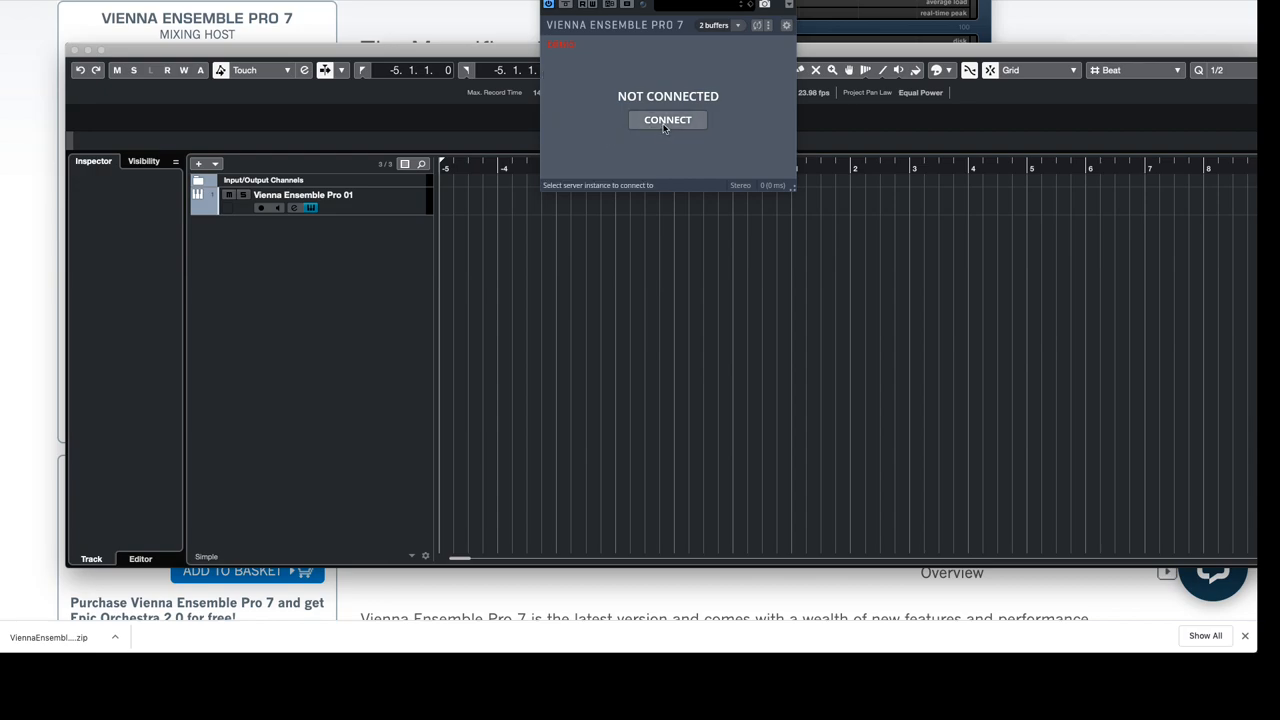
{"action": "left_click", "coordinate": [667, 119]}
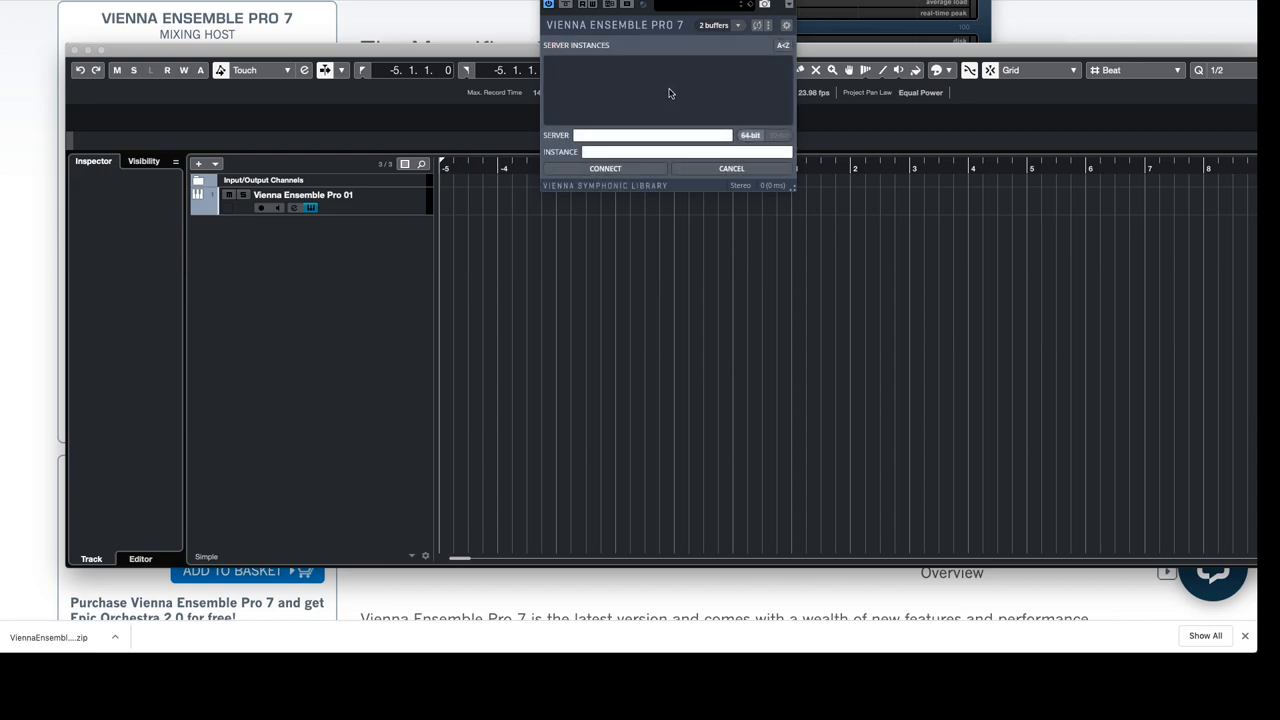
{"action": "mouse_move", "coordinate": [679, 98]}
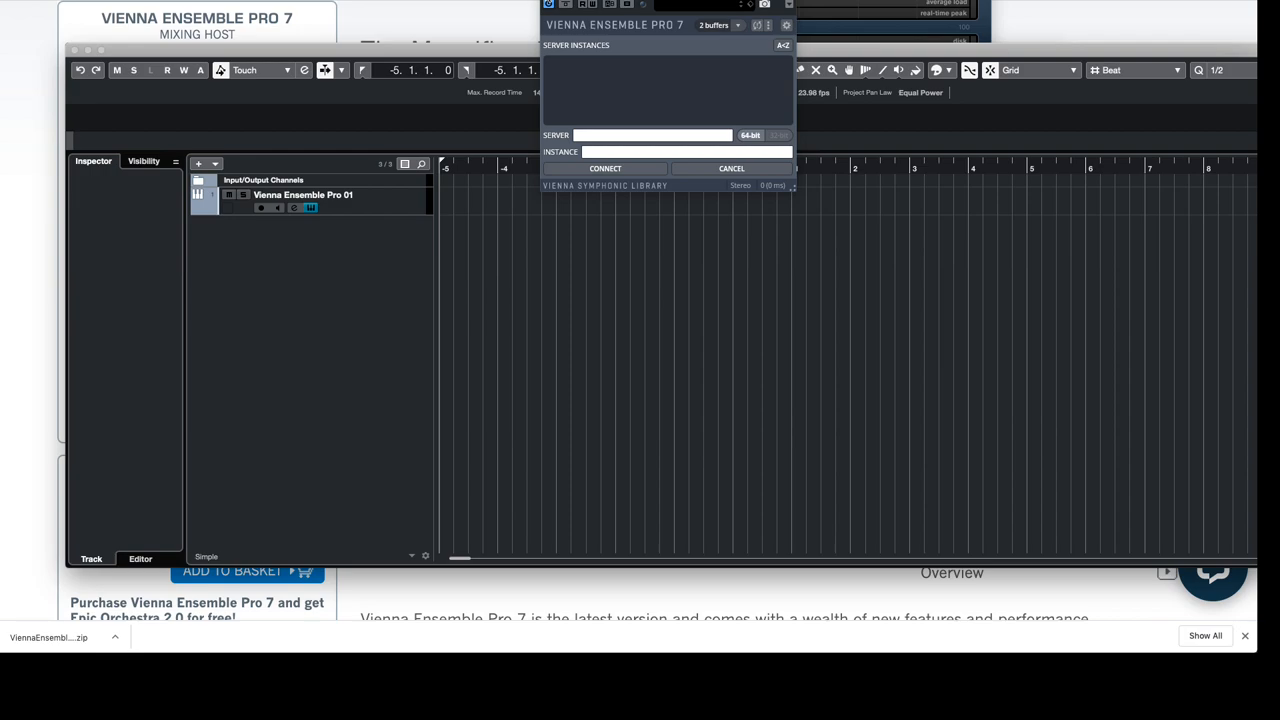
{"action": "left_click", "coordinate": [731, 168]}
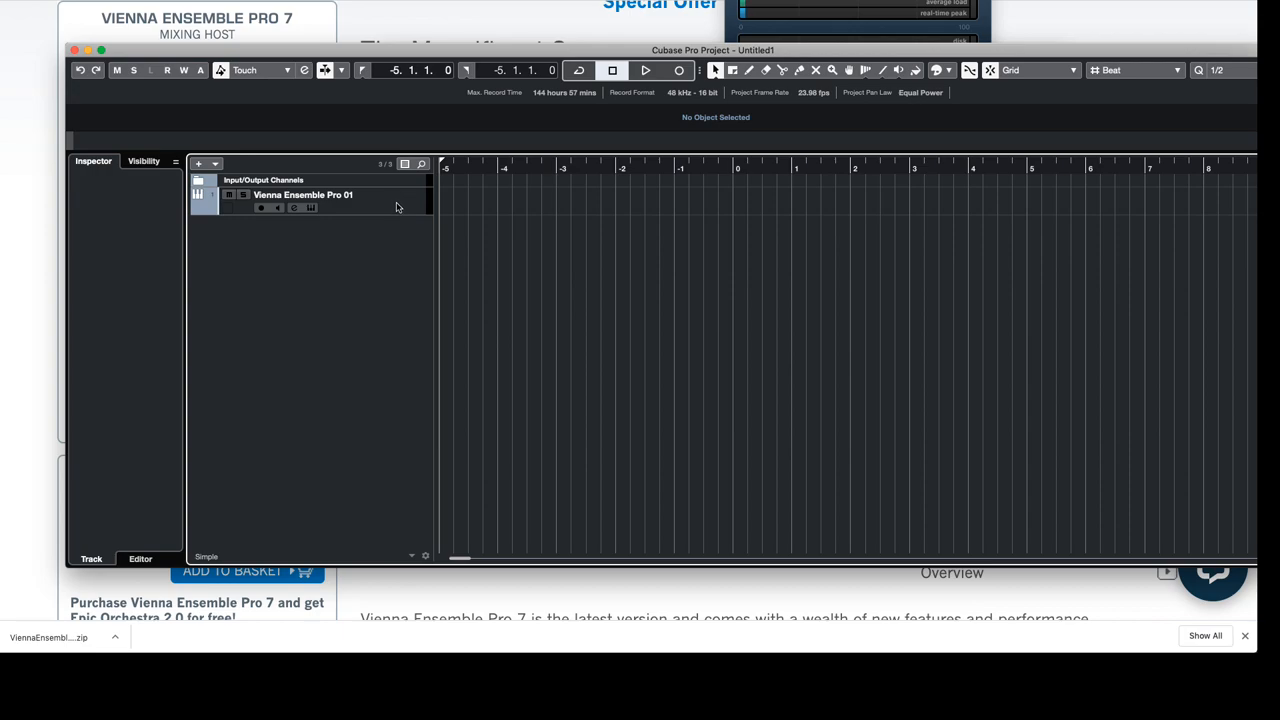
{"action": "mouse_move", "coordinate": [84, 548]}
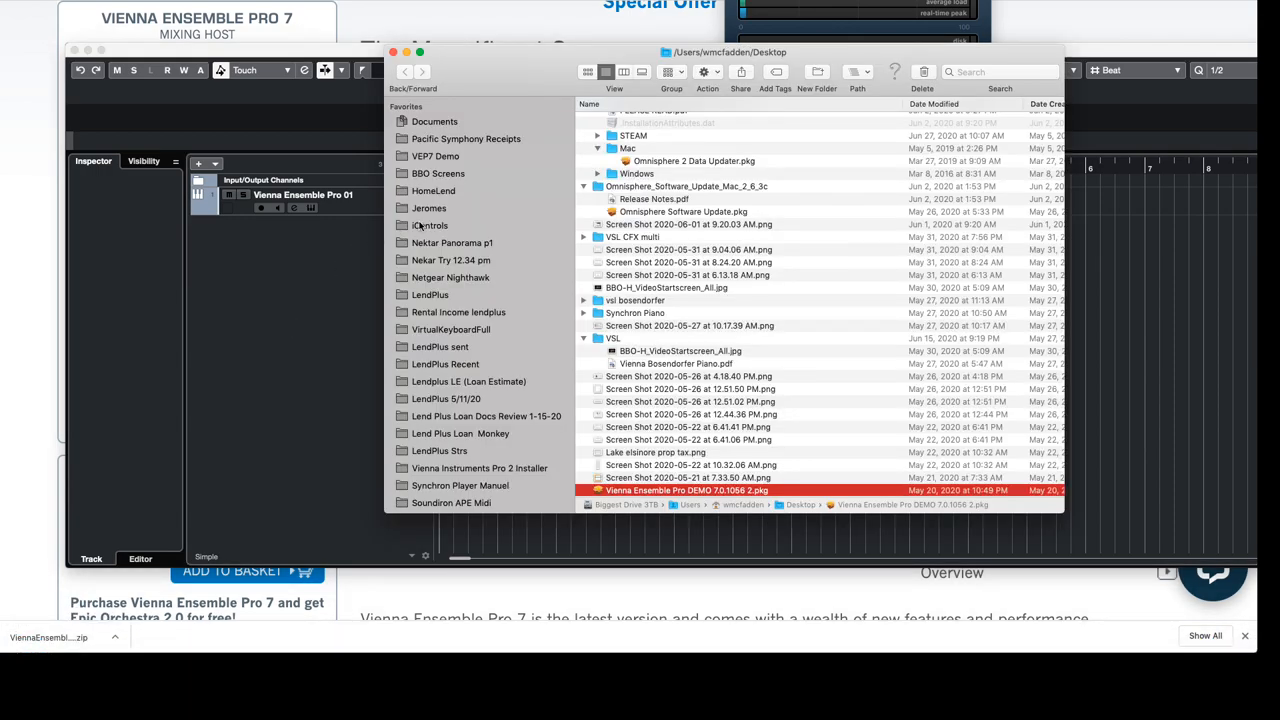
Search the Applications folder in Finder for 'vienna'
{"action": "left_click", "coordinate": [180, 5]}
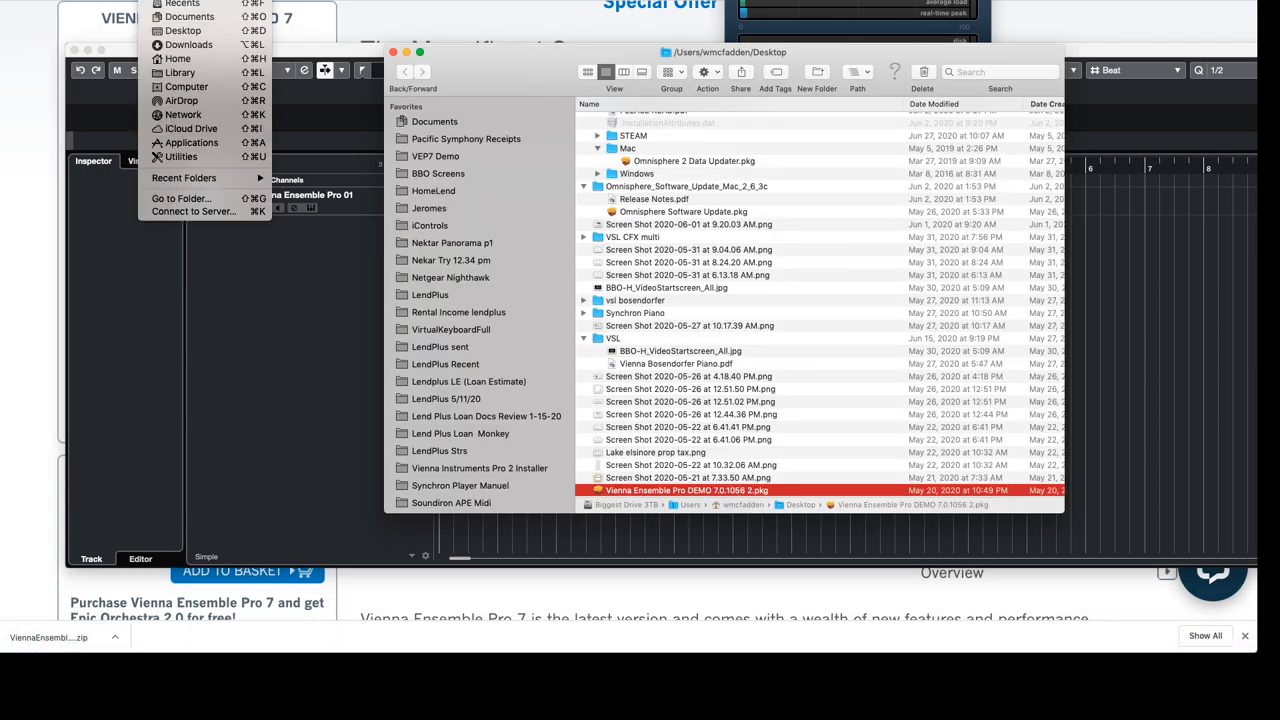
{"action": "mouse_move", "coordinate": [188, 142]}
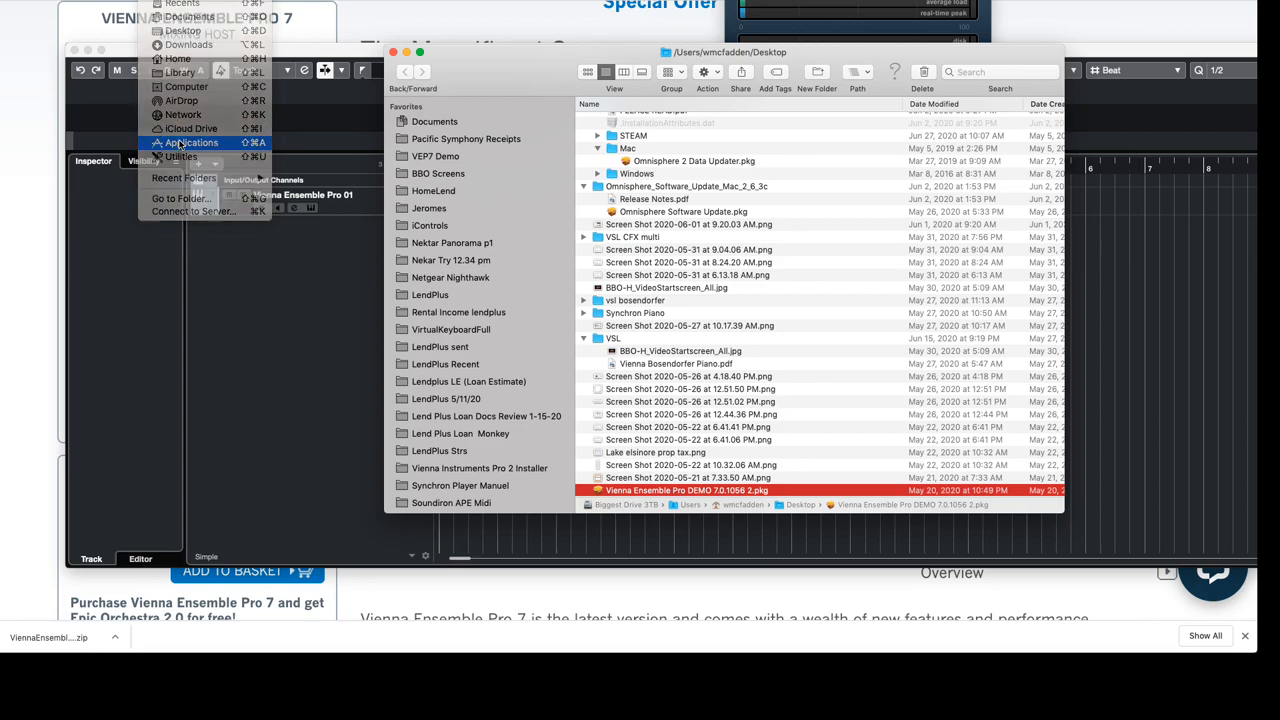
{"action": "left_click", "coordinate": [192, 142]}
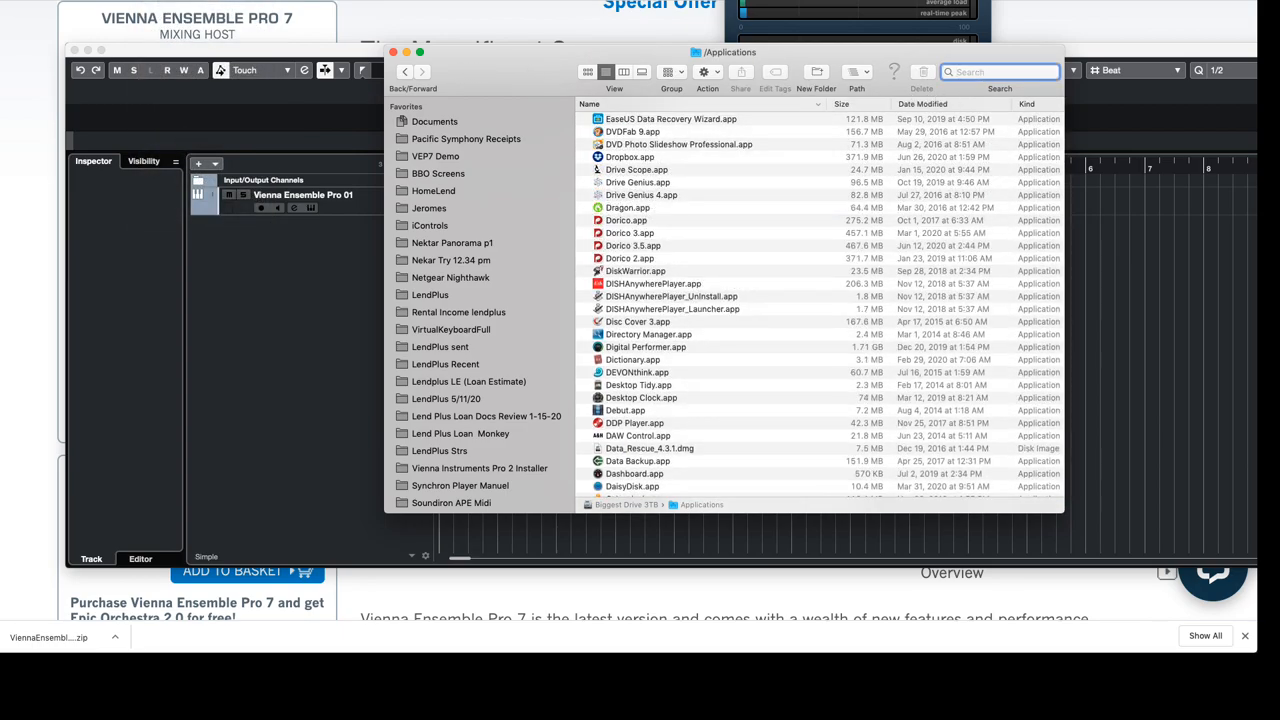
{"action": "type", "text": "vienna"}
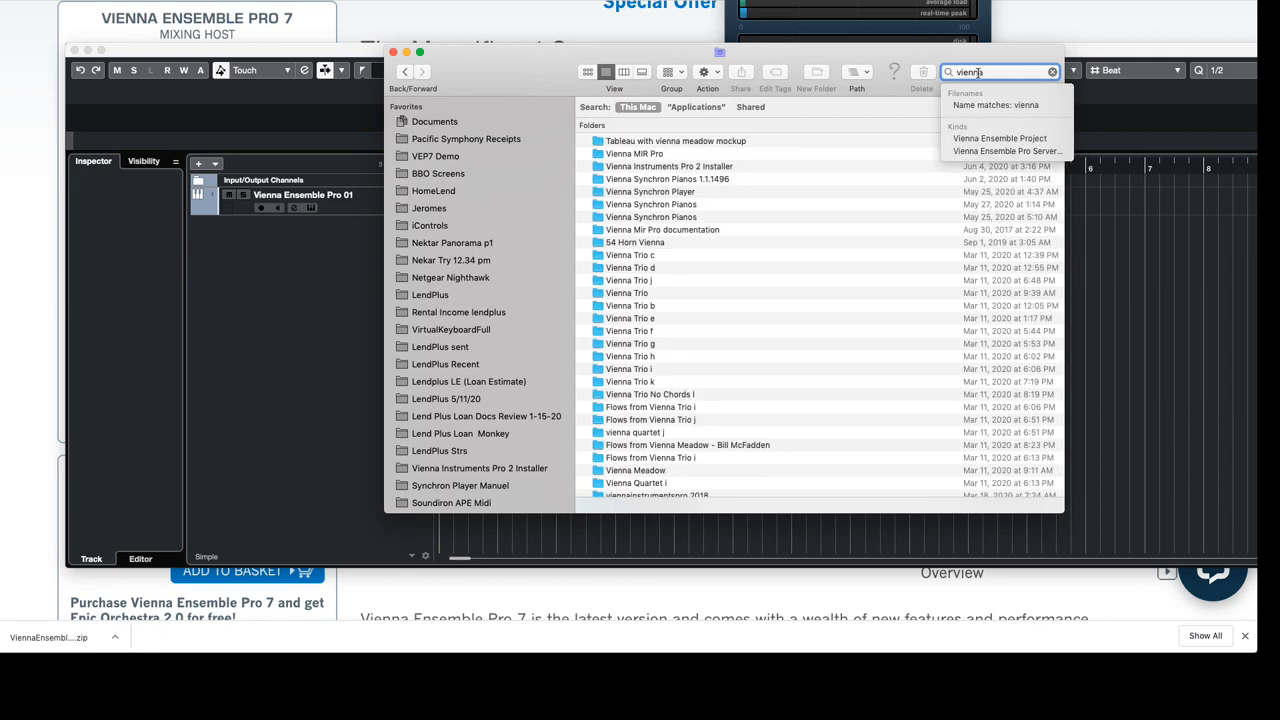
{"action": "left_click", "coordinate": [695, 107]}
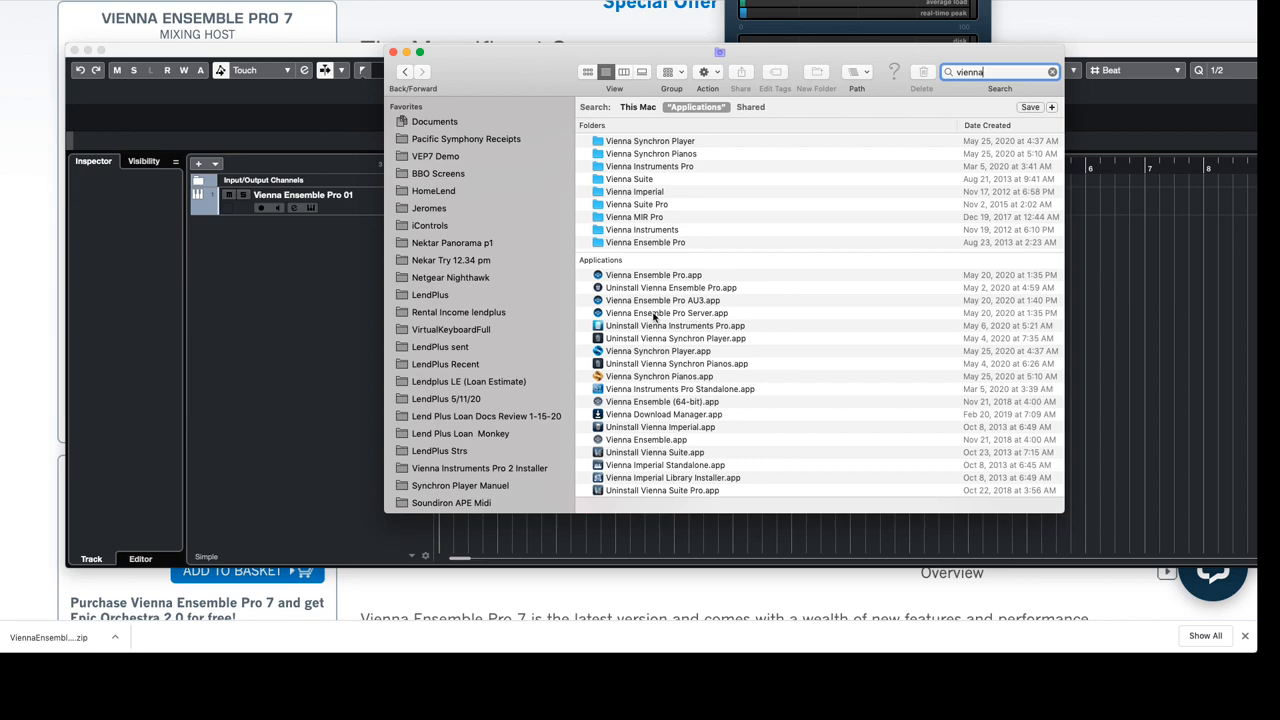
Launch Vienna Ensemble Pro Server.app and dismiss its demo-version notice
{"action": "left_click", "coordinate": [666, 313]}
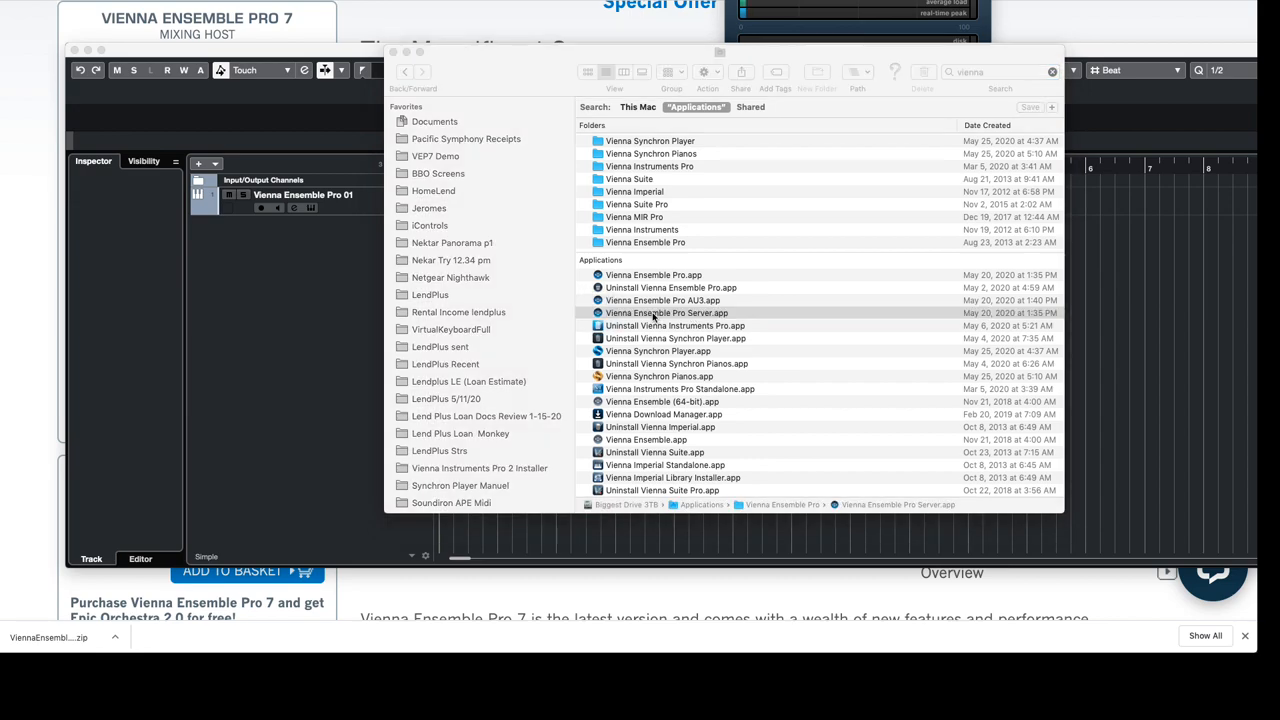
{"action": "double_click", "coordinate": [666, 313]}
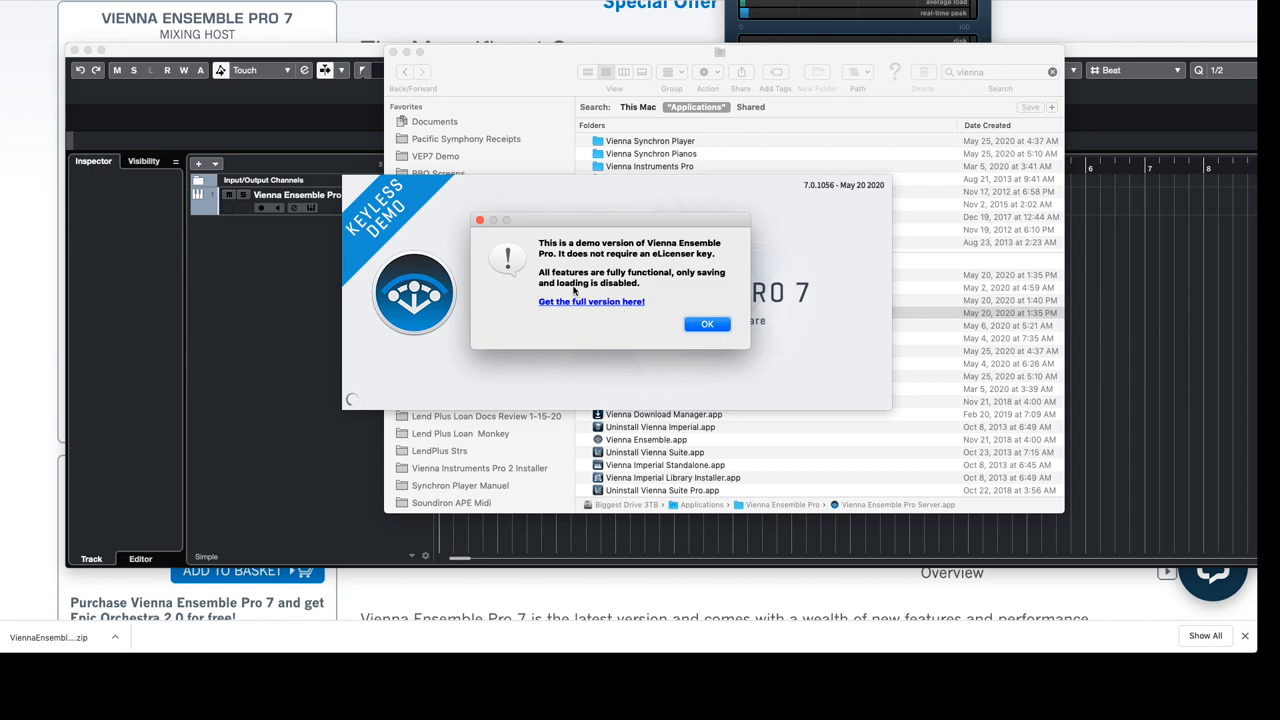
{"action": "mouse_move", "coordinate": [737, 271]}
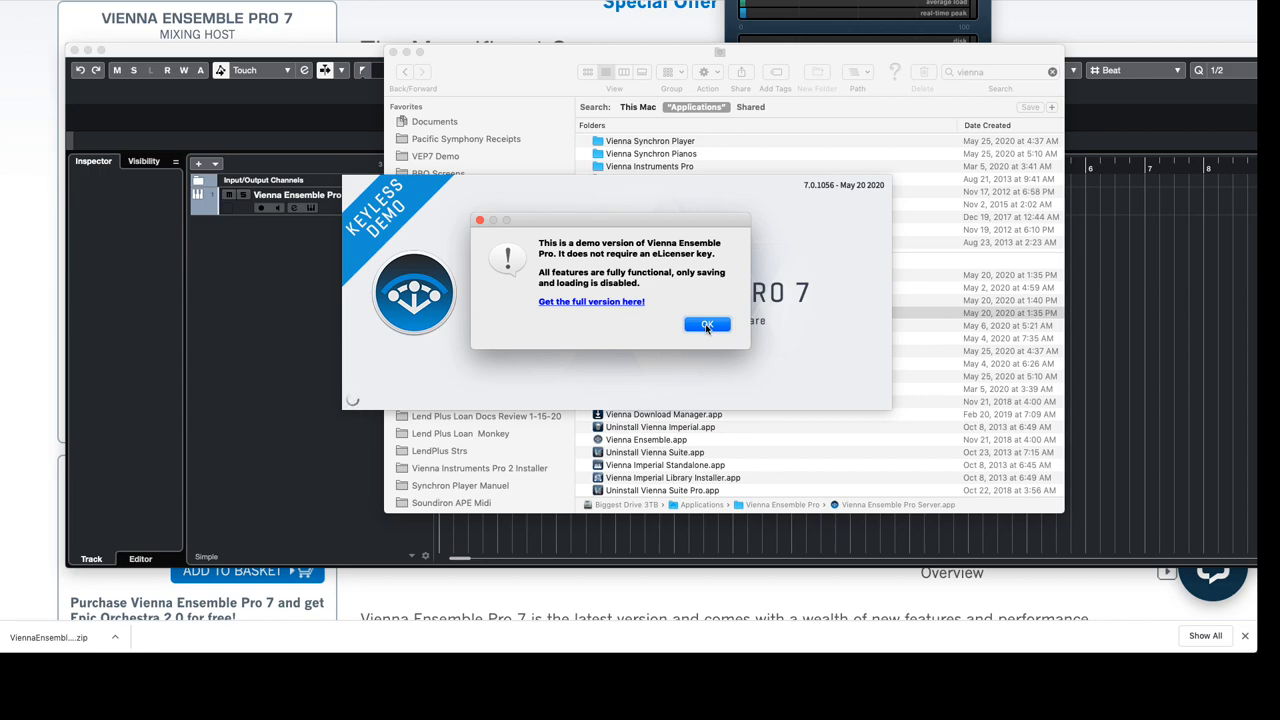
{"action": "left_click", "coordinate": [707, 324]}
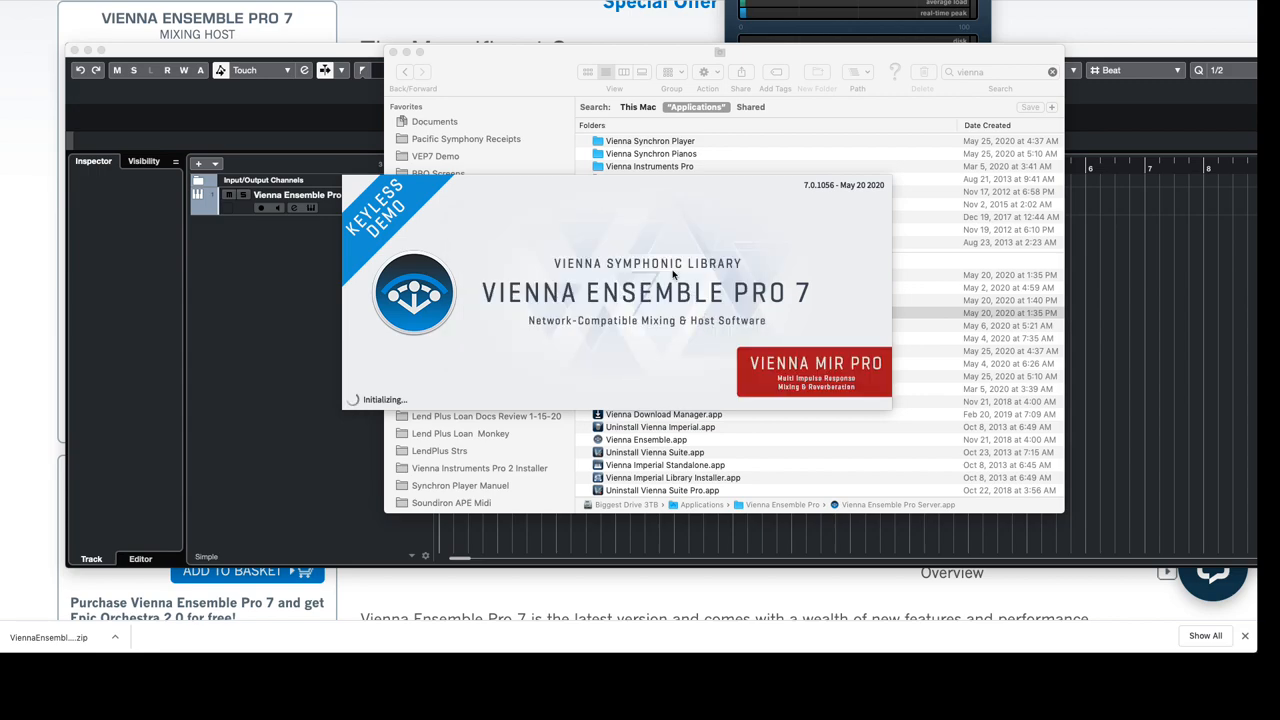
{"action": "mouse_move", "coordinate": [648, 247]}
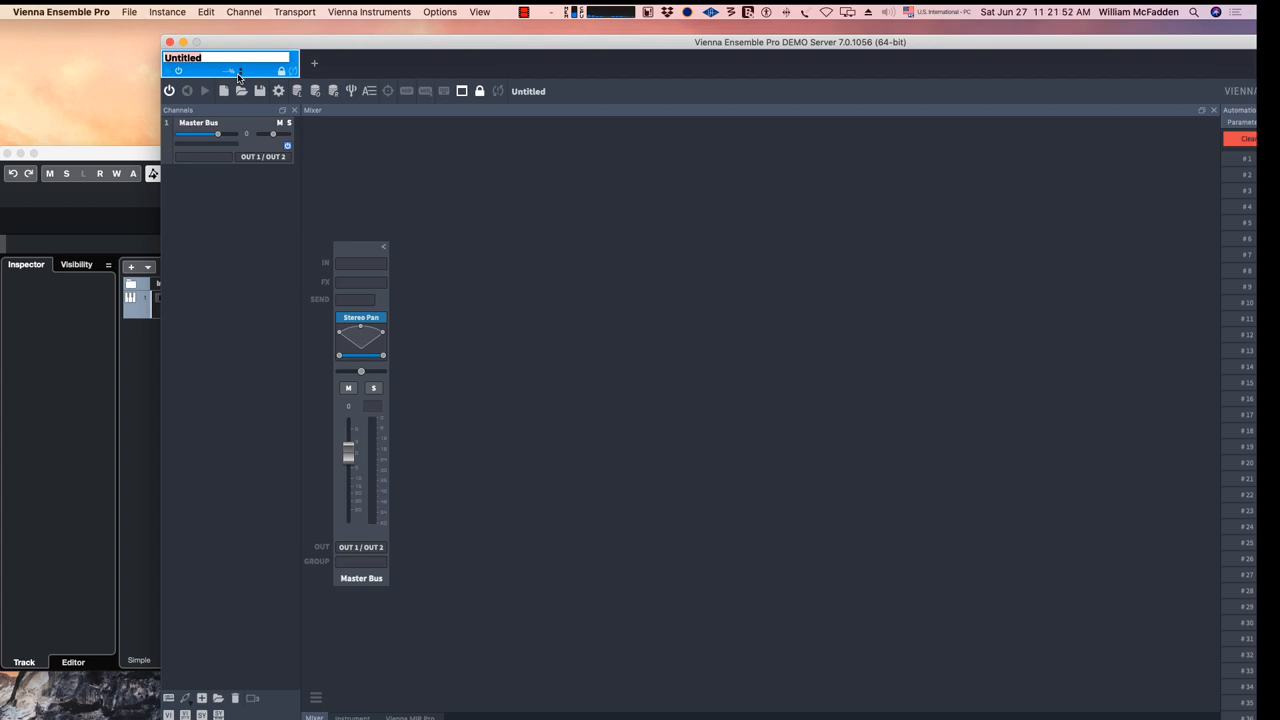
Name the instance 'Instruments', add Kontakt, and load Albion NEO Strings A
{"action": "type", "text": "Instruments"}
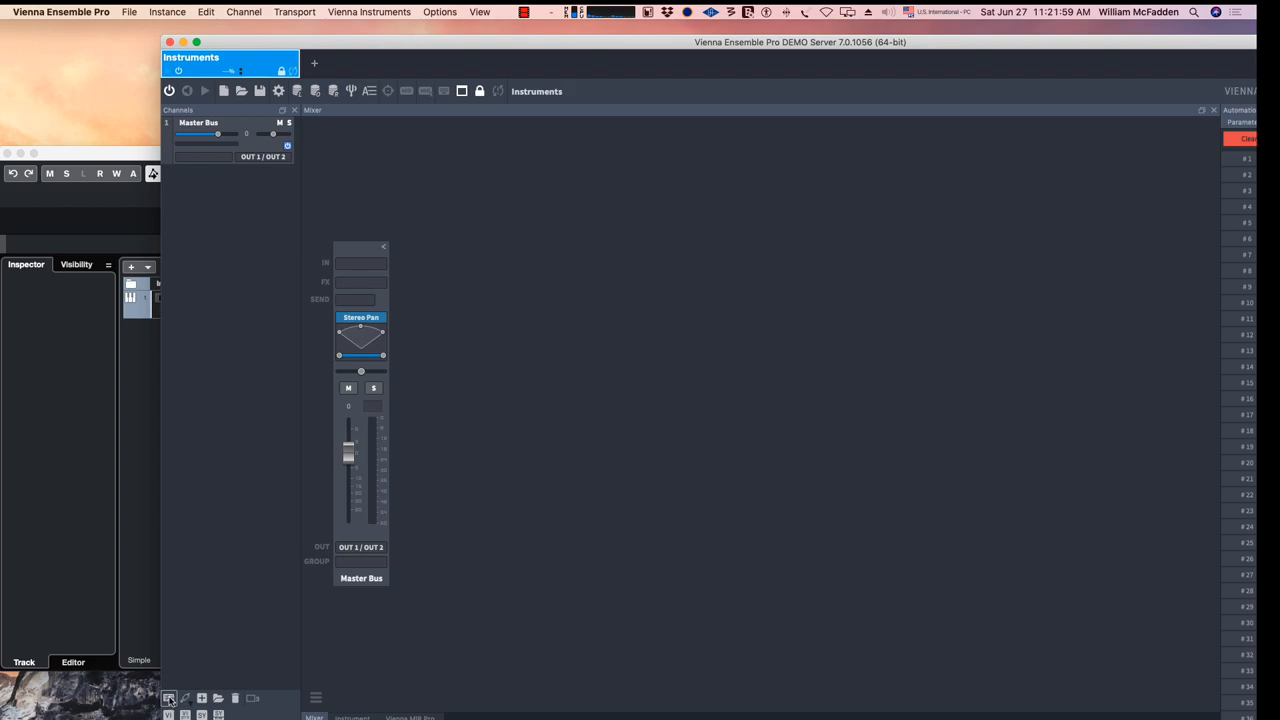
{"action": "mouse_move", "coordinate": [169, 698]}
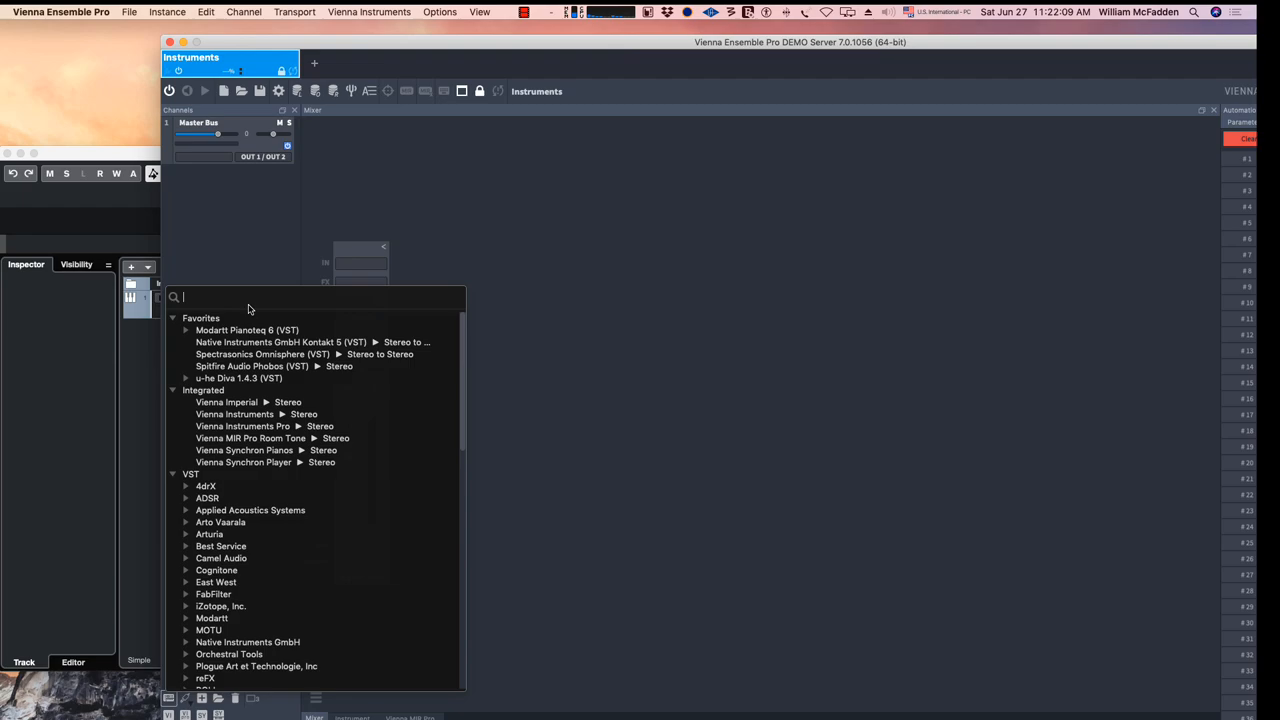
{"action": "type", "text": "kont"}
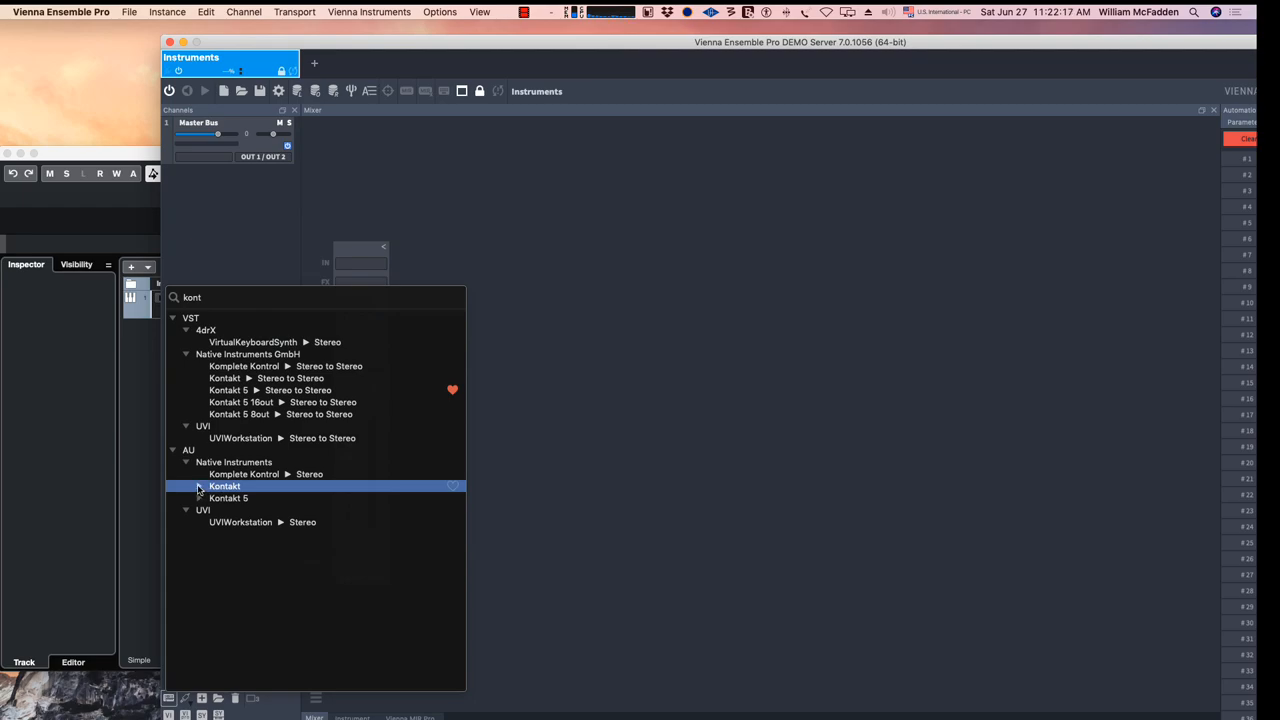
{"action": "double_click", "coordinate": [225, 486]}
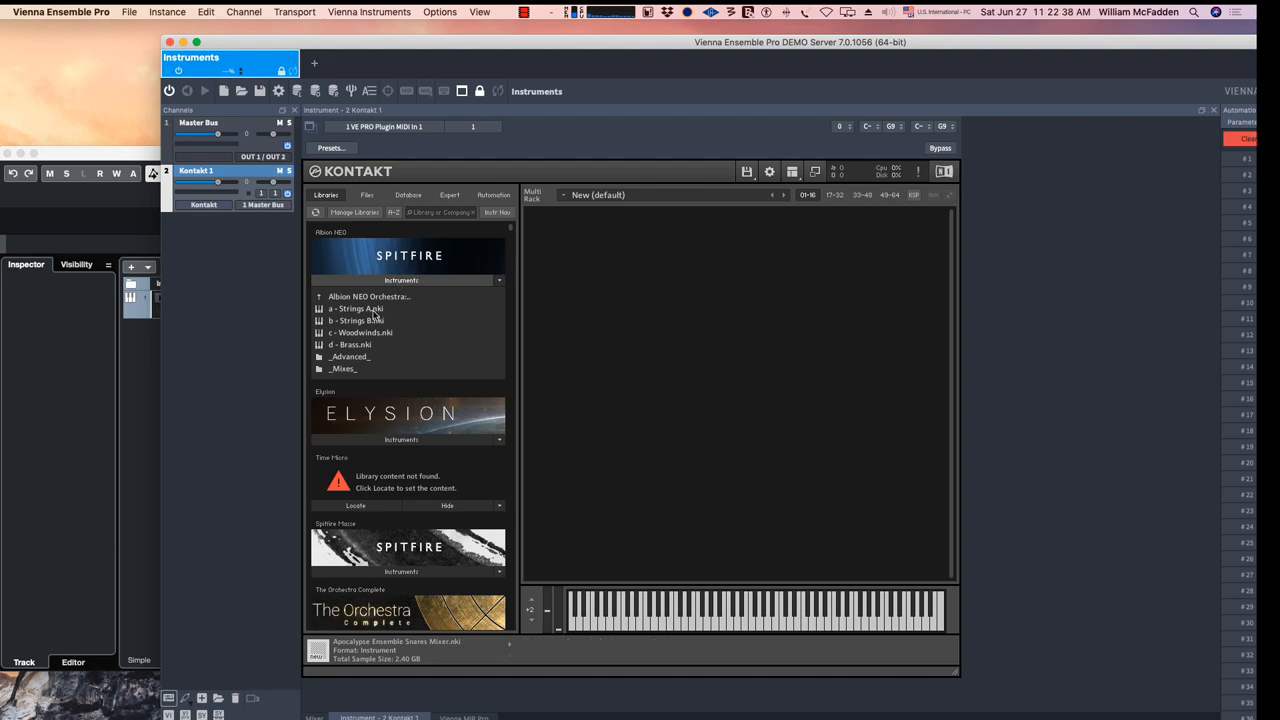
{"action": "double_click", "coordinate": [356, 308]}
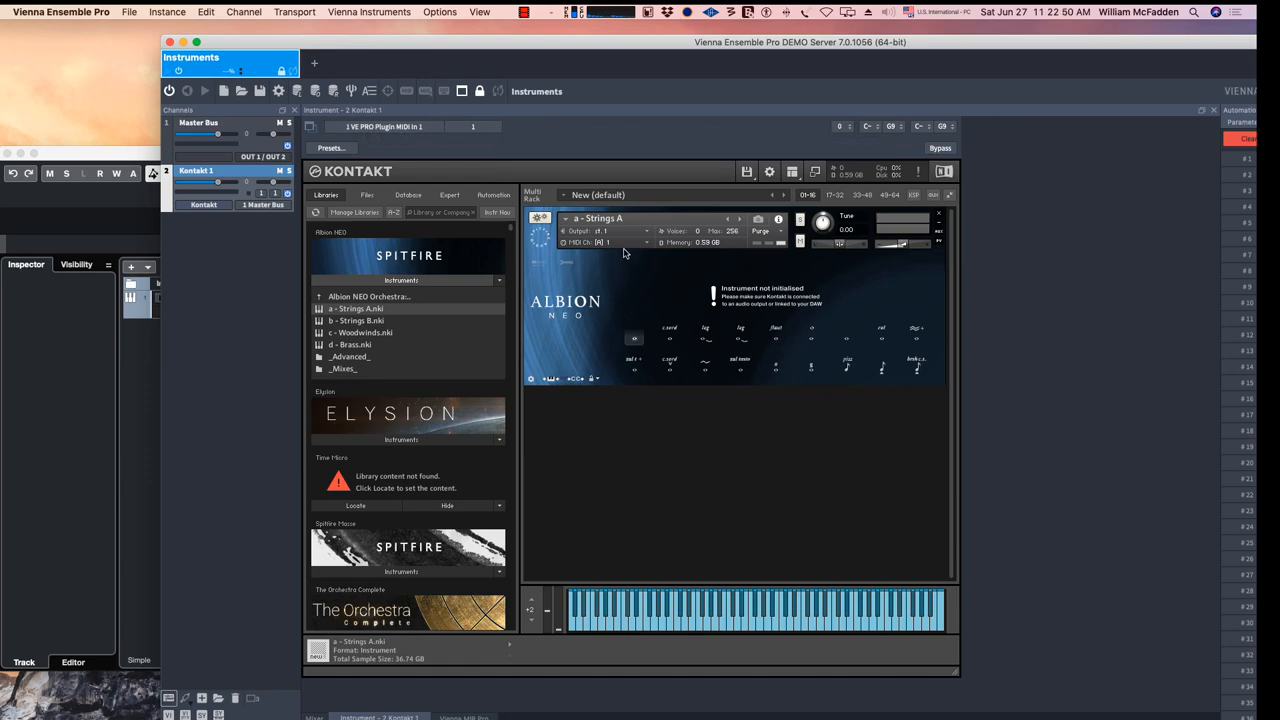
{"action": "mouse_move", "coordinate": [378, 41]}
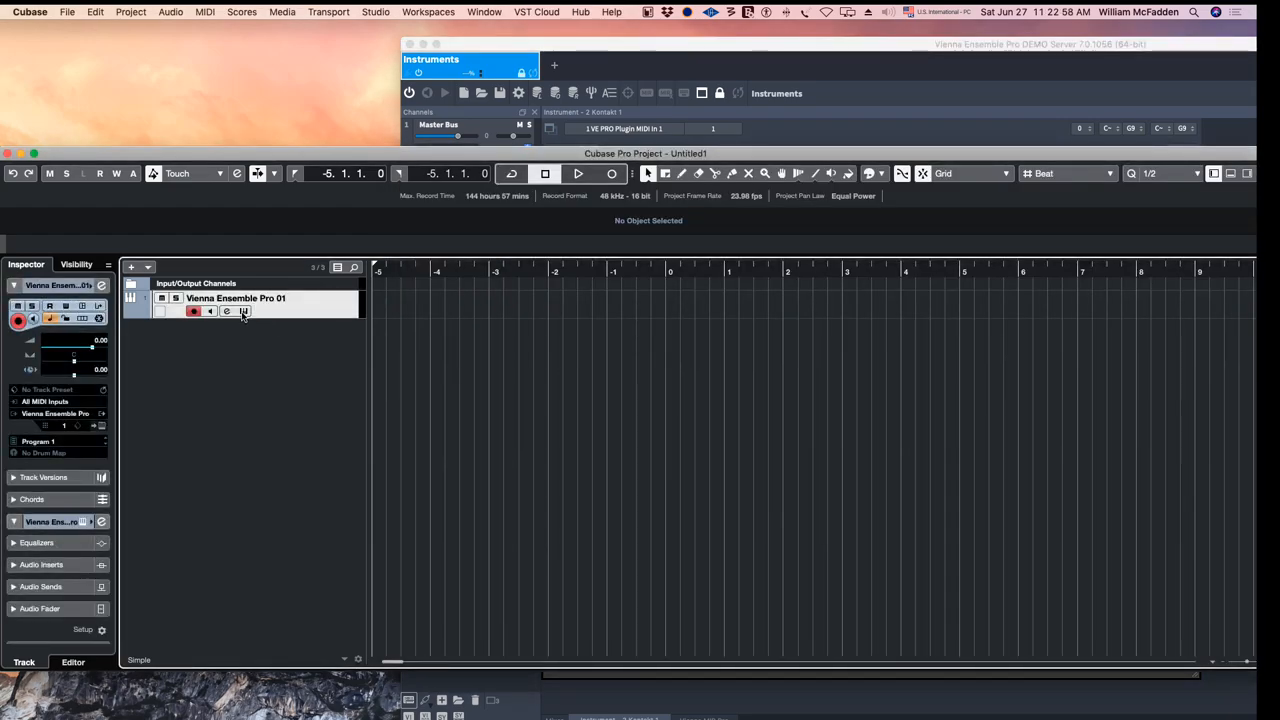
Connect Vienna Ensemble Pro 01 to the localhost Instruments server instance
{"action": "left_click", "coordinate": [227, 311]}
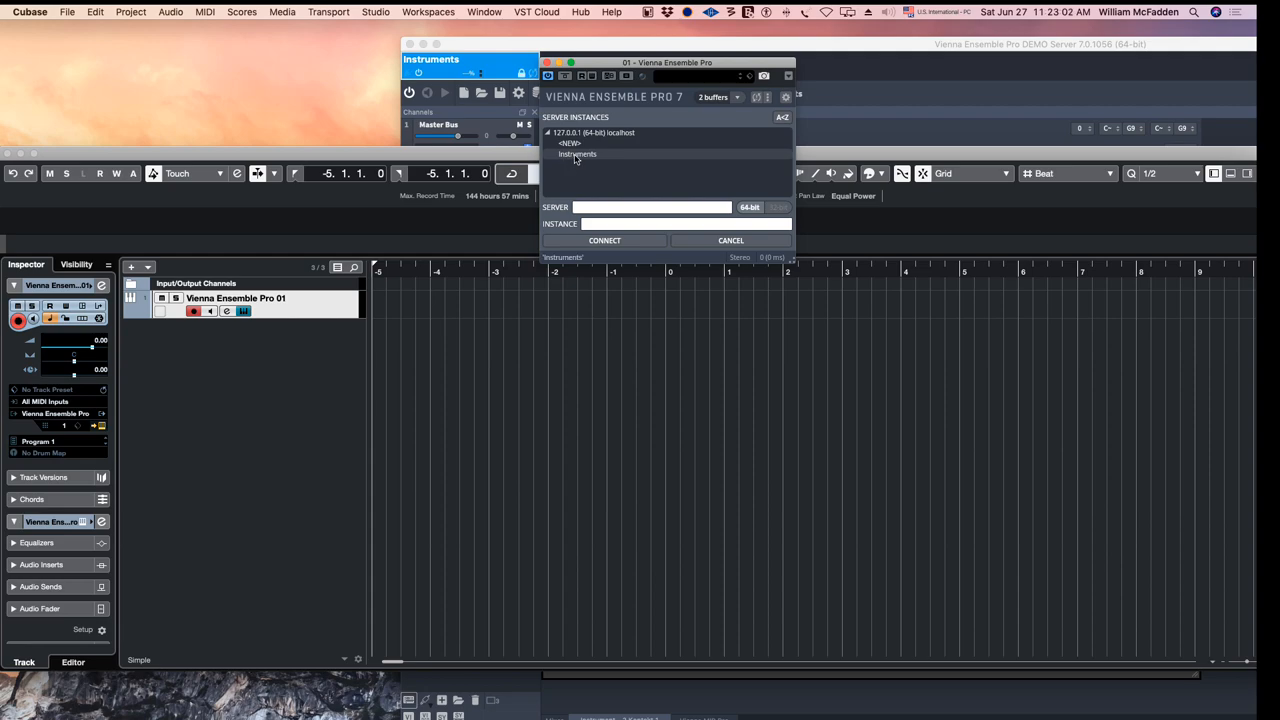
{"action": "left_click", "coordinate": [578, 154]}
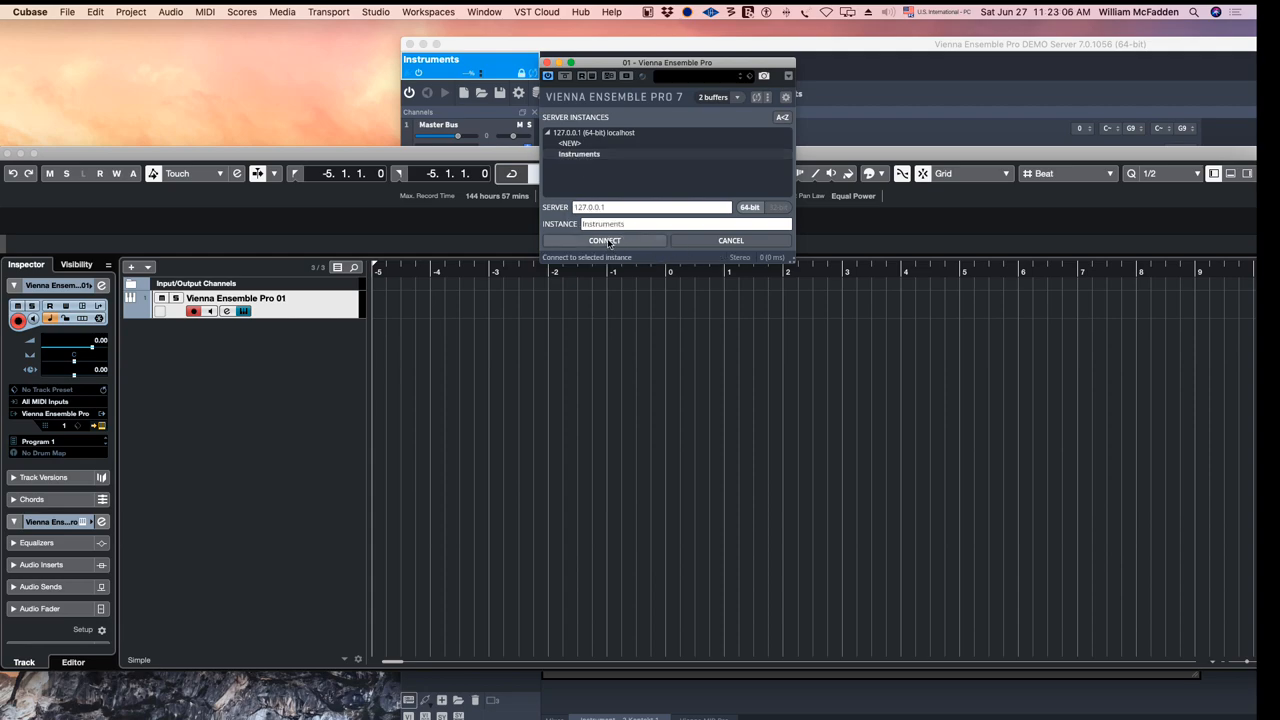
{"action": "left_click", "coordinate": [605, 240]}
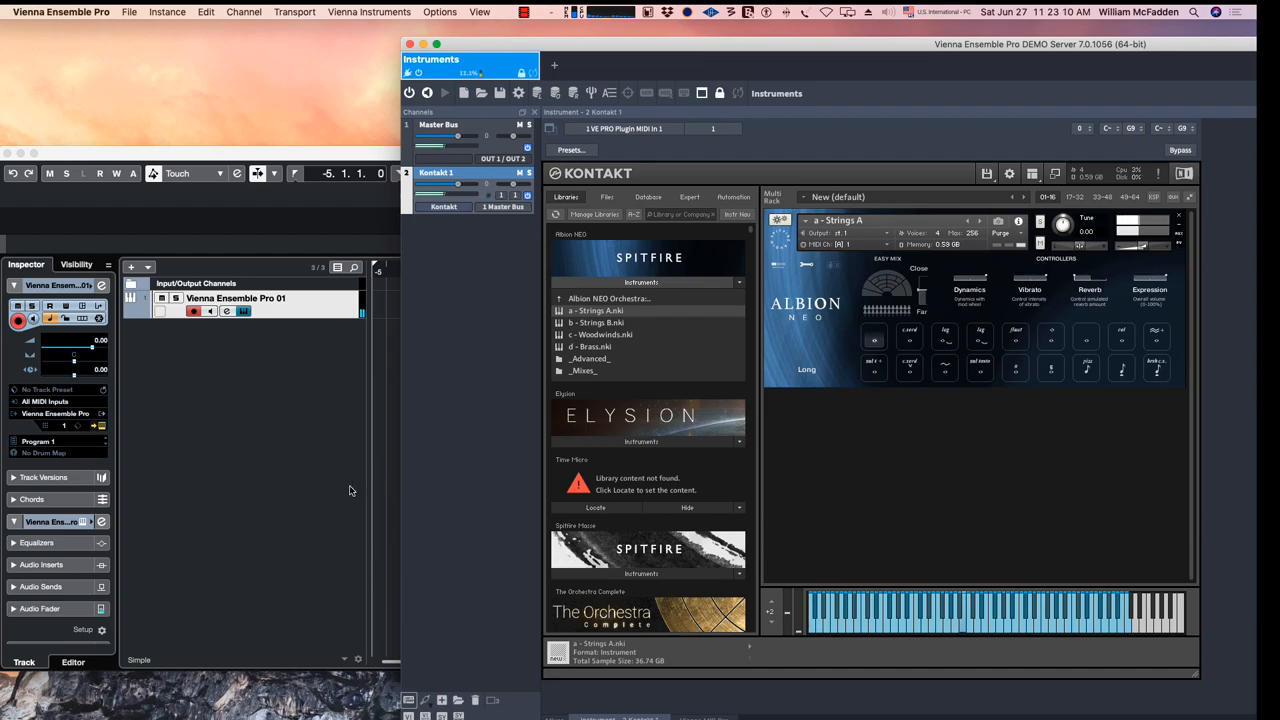
{"action": "mouse_move", "coordinate": [256, 460]}
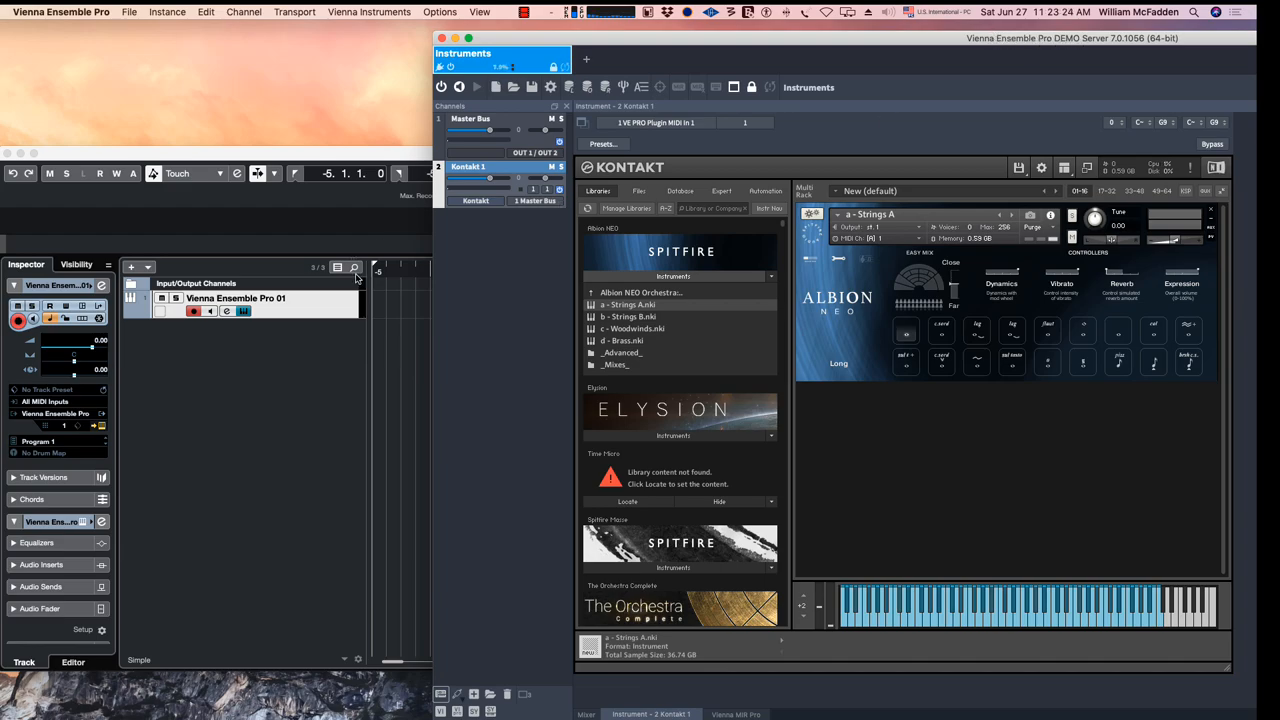
{"action": "mouse_move", "coordinate": [463, 476]}
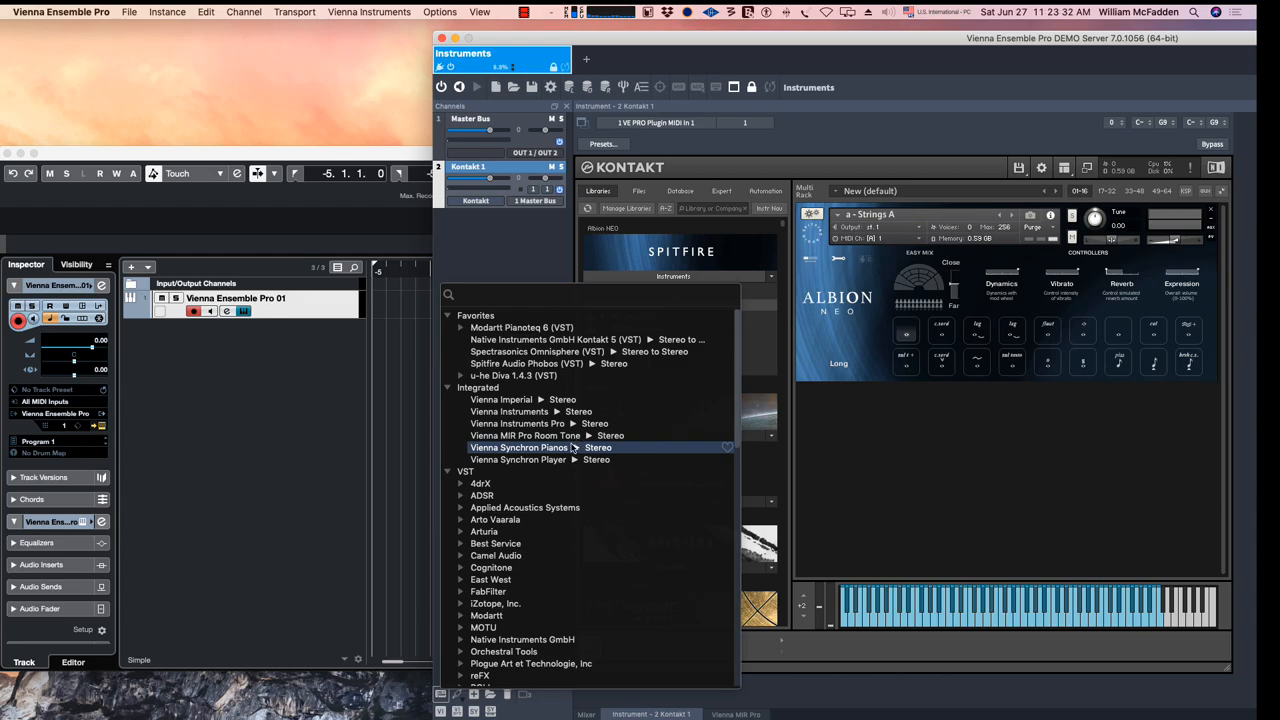
{"action": "mouse_move", "coordinate": [500, 399]}
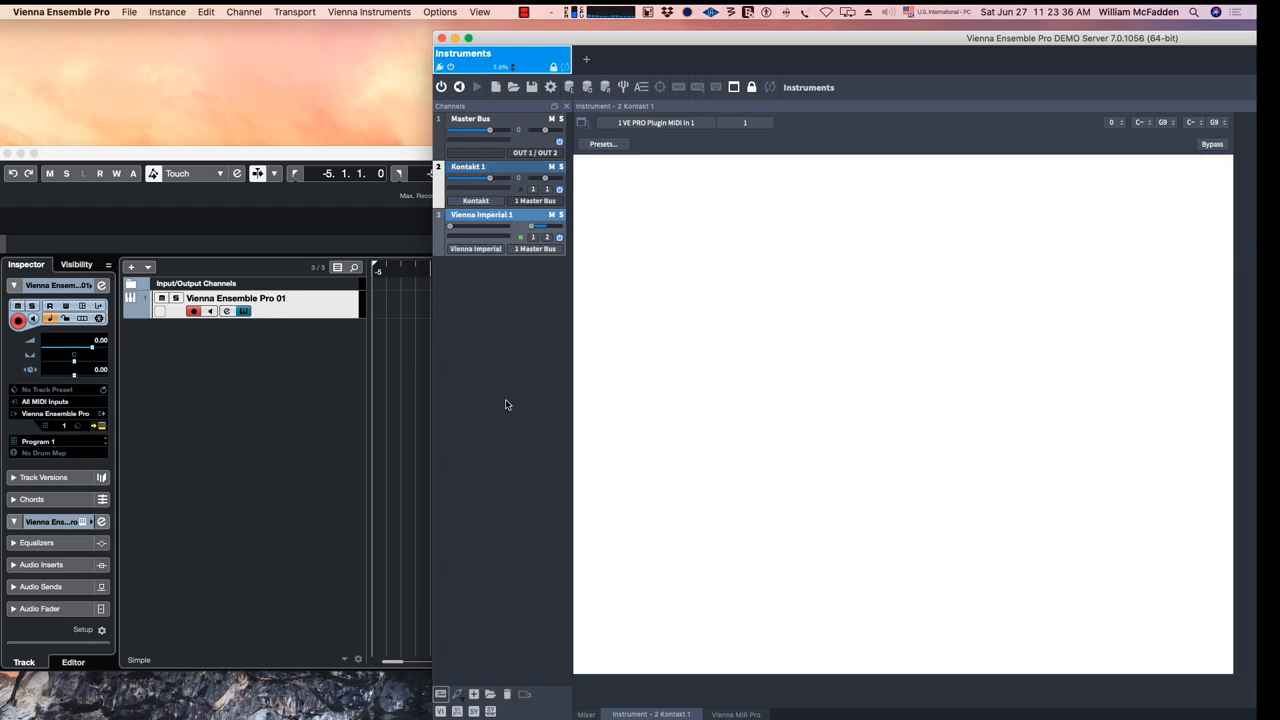
Insert a Vienna Imperial channel and load its Player piano position
{"action": "left_click", "coordinate": [482, 214]}
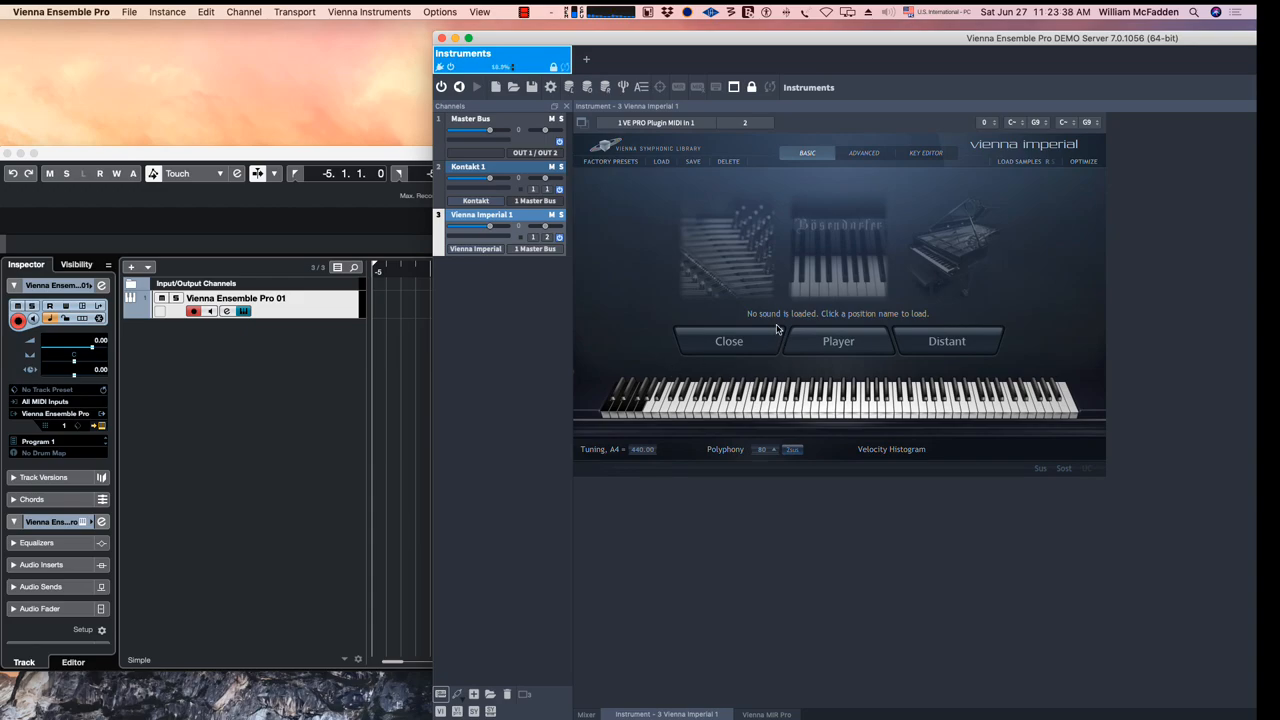
{"action": "mouse_move", "coordinate": [453, 391]}
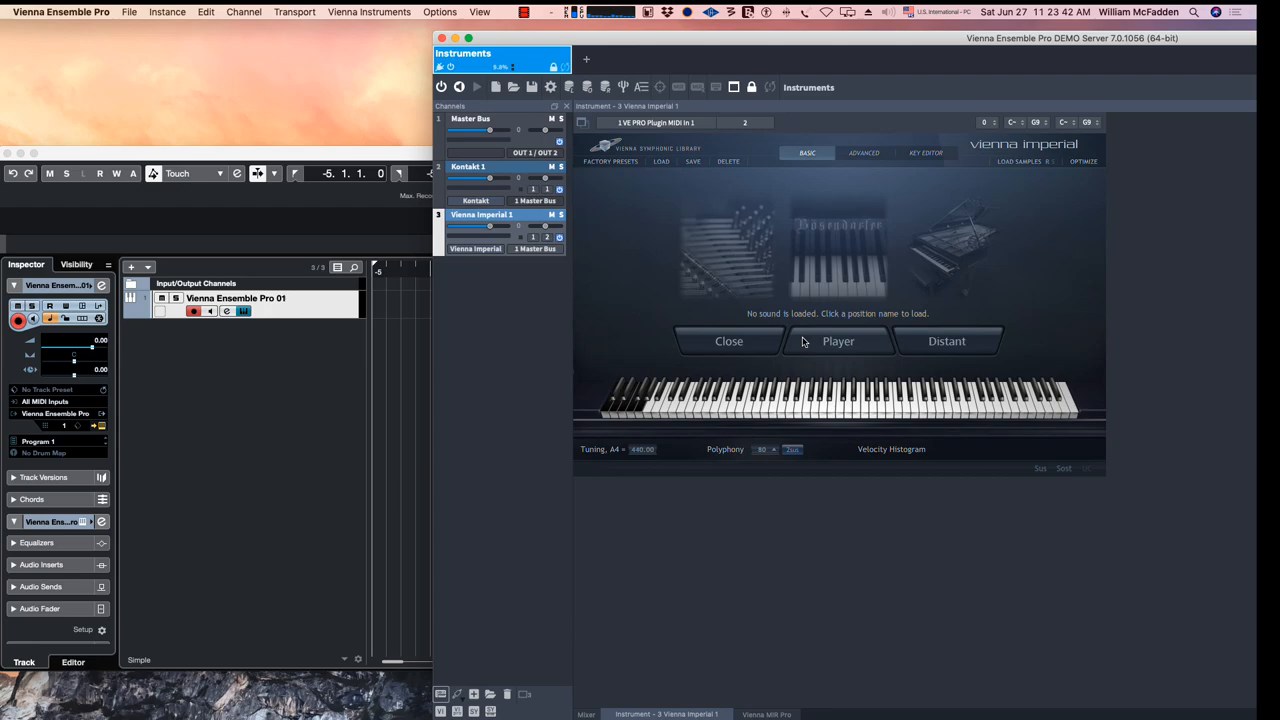
{"action": "mouse_move", "coordinate": [838, 345]}
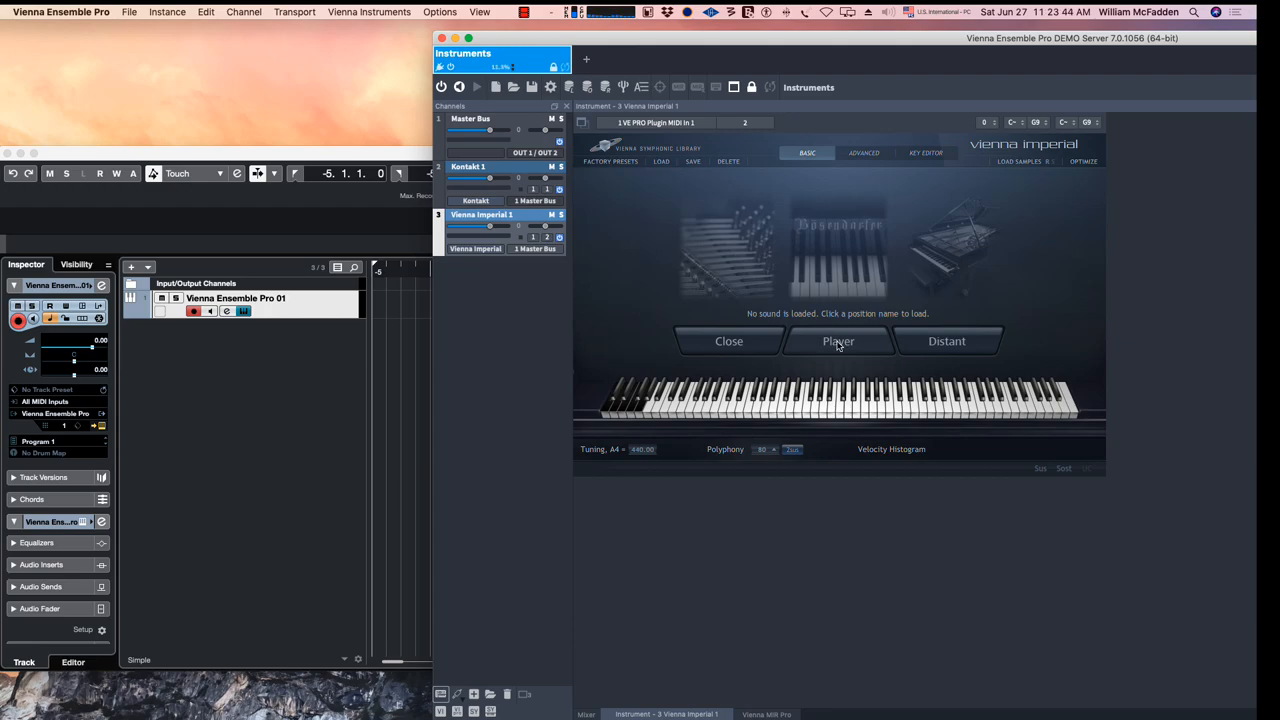
{"action": "left_click", "coordinate": [838, 341]}
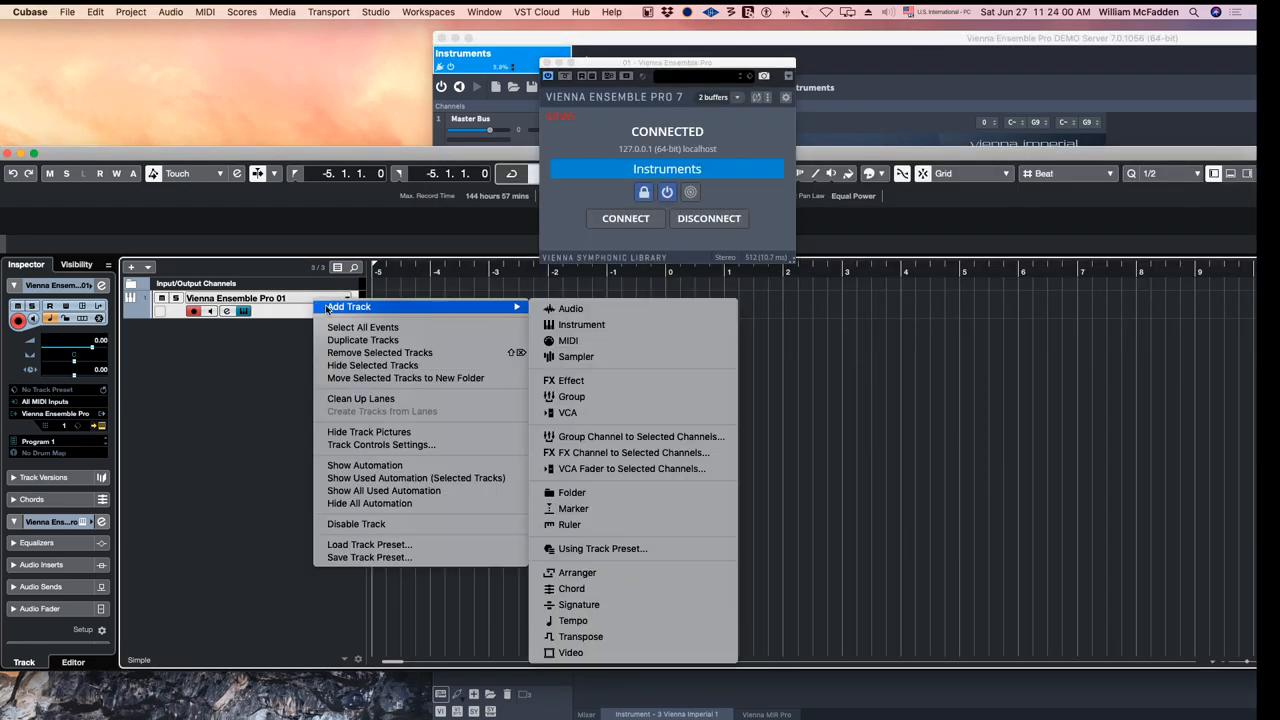
Add several MIDI tracks at once by raising the Add Track count
{"action": "left_click", "coordinate": [567, 340]}
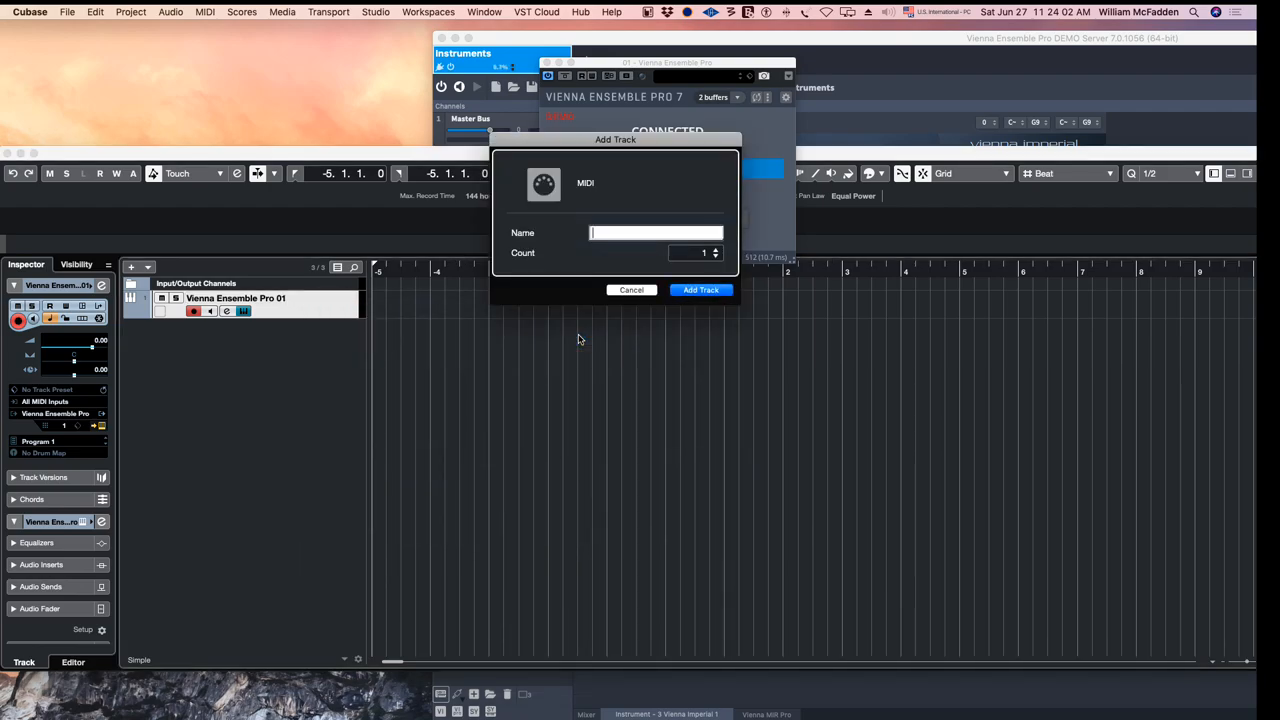
{"action": "left_click", "coordinate": [716, 250]}
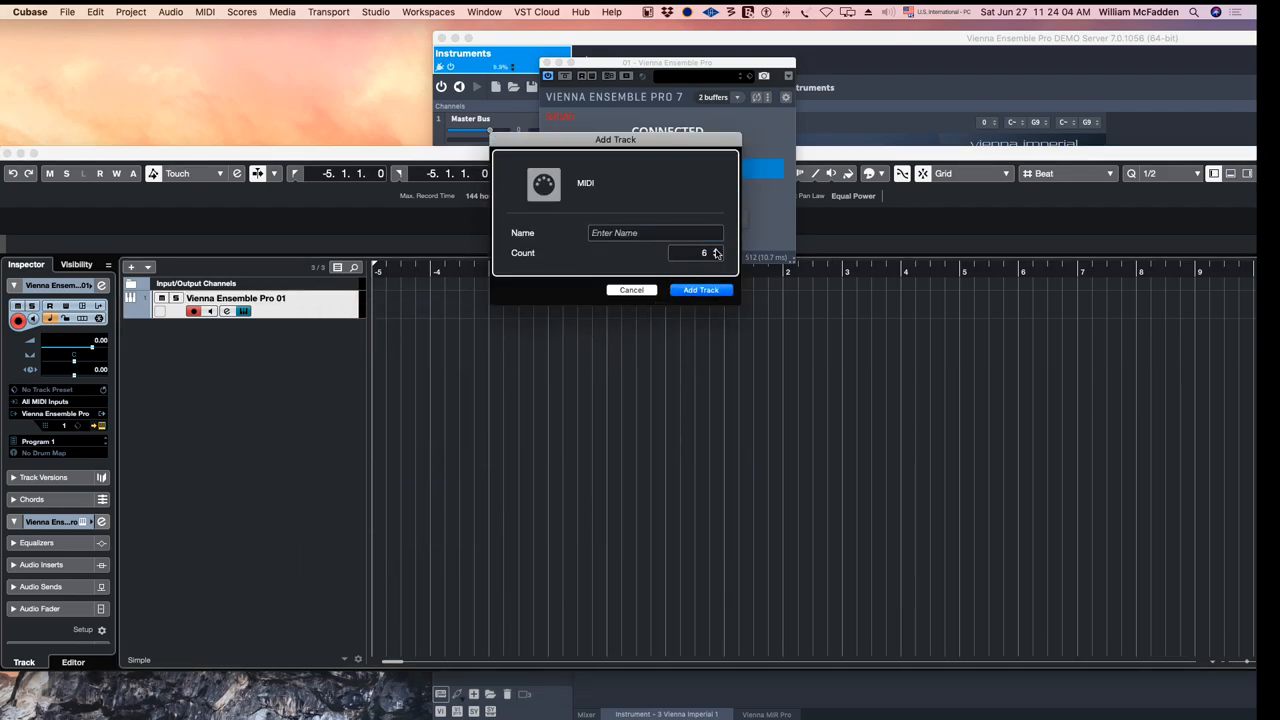
{"action": "left_click", "coordinate": [700, 290]}
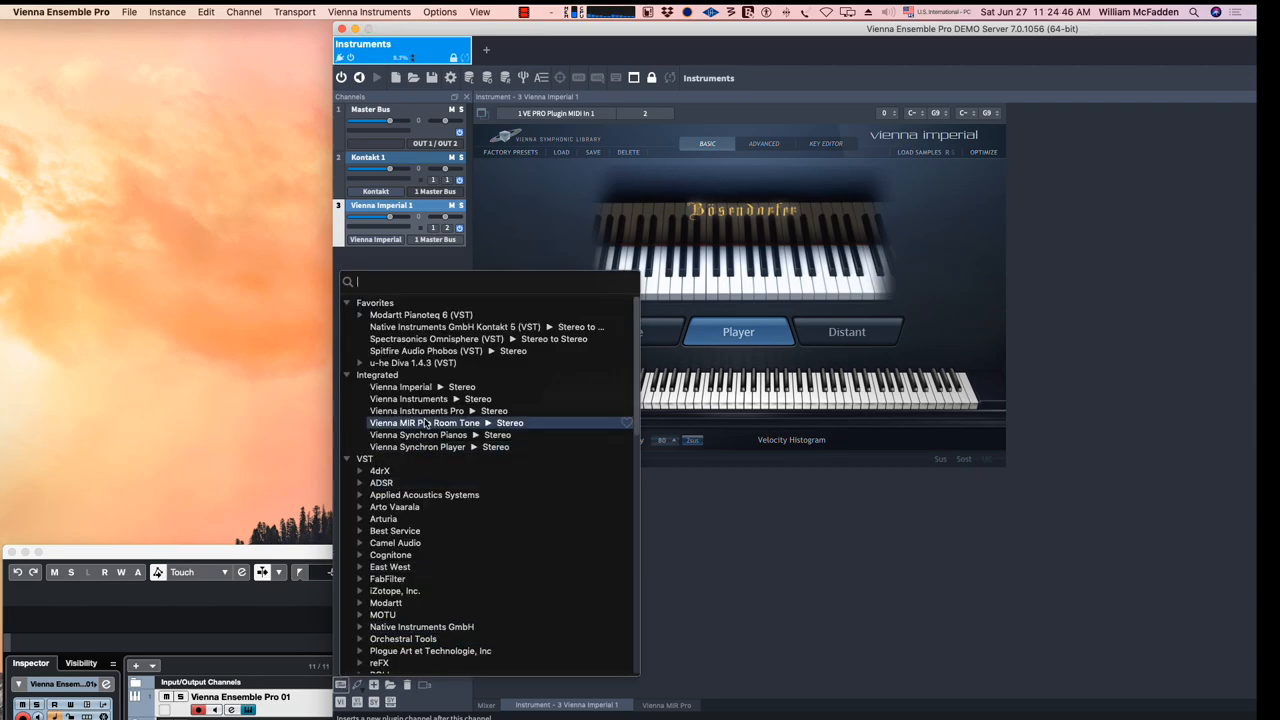
Search 'diva' and insert u-he Diva as a new channel
{"action": "type", "text": "diva"}
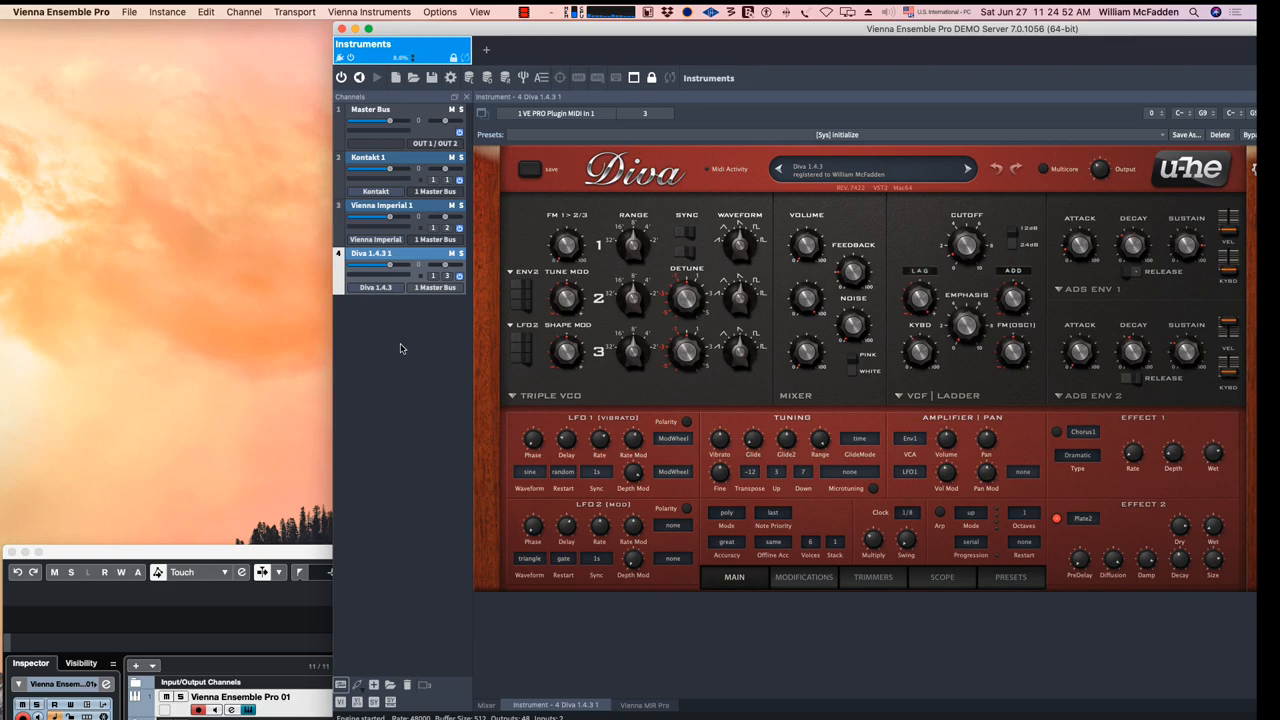
{"action": "mouse_move", "coordinate": [446, 315]}
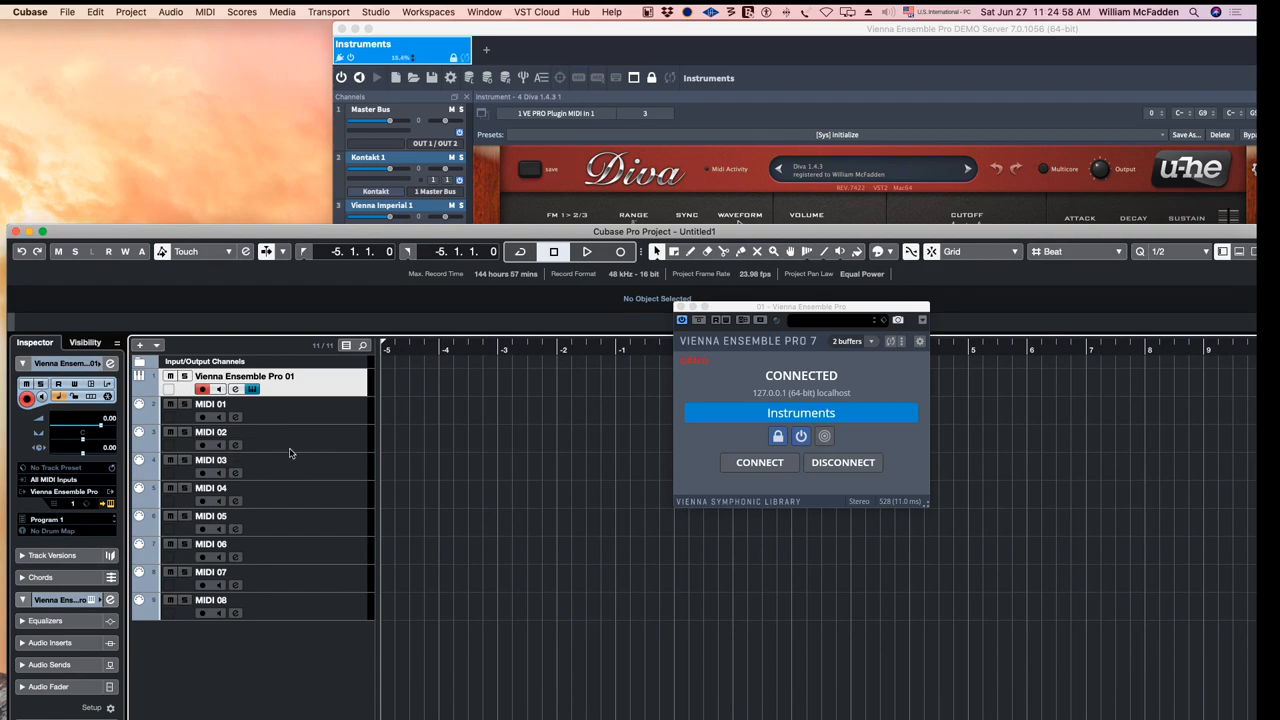
Select the MIDI 02 track to route its output to Vienna Ensemble Pro
{"action": "left_click", "coordinate": [211, 431]}
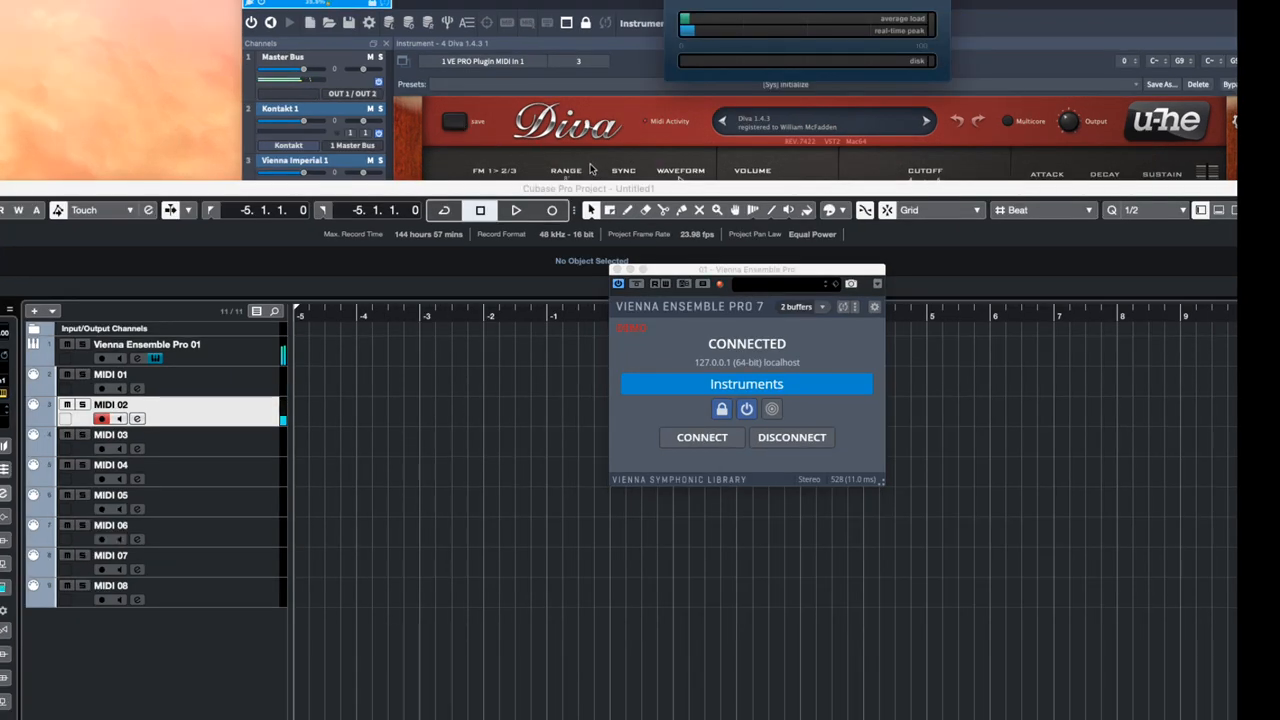
{"action": "mouse_move", "coordinate": [138, 81]}
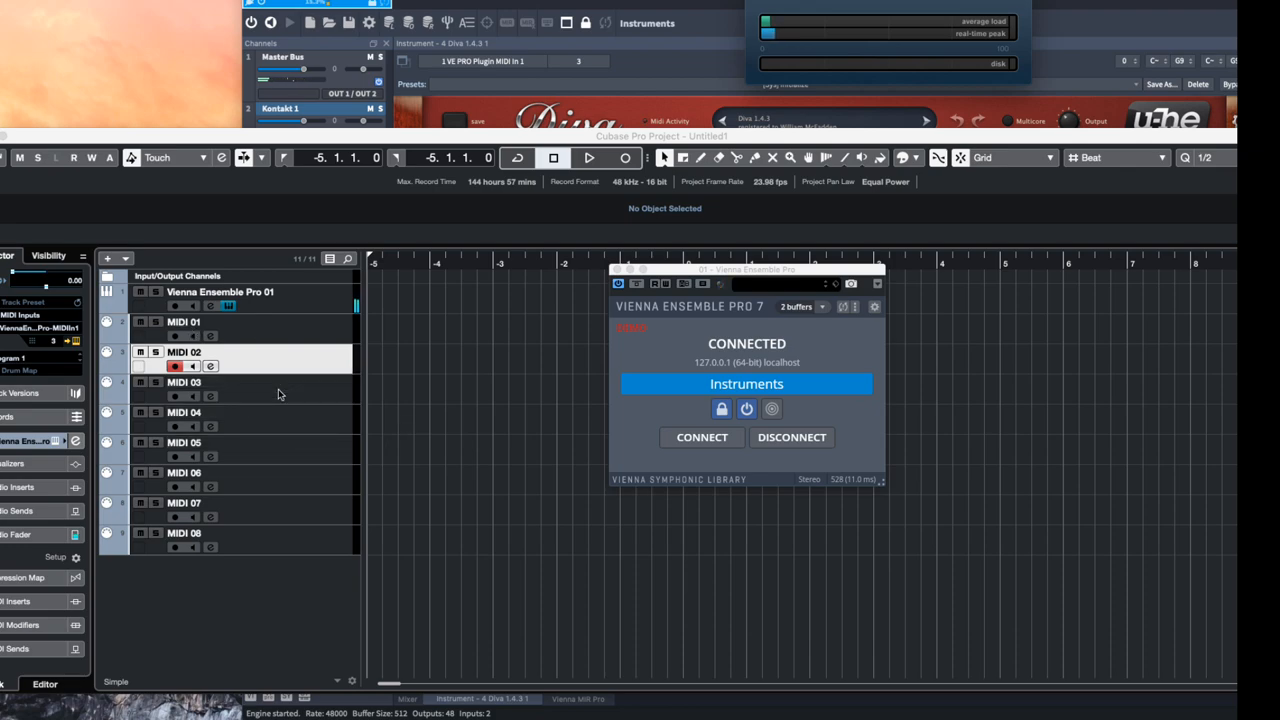
{"action": "mouse_move", "coordinate": [224, 74]}
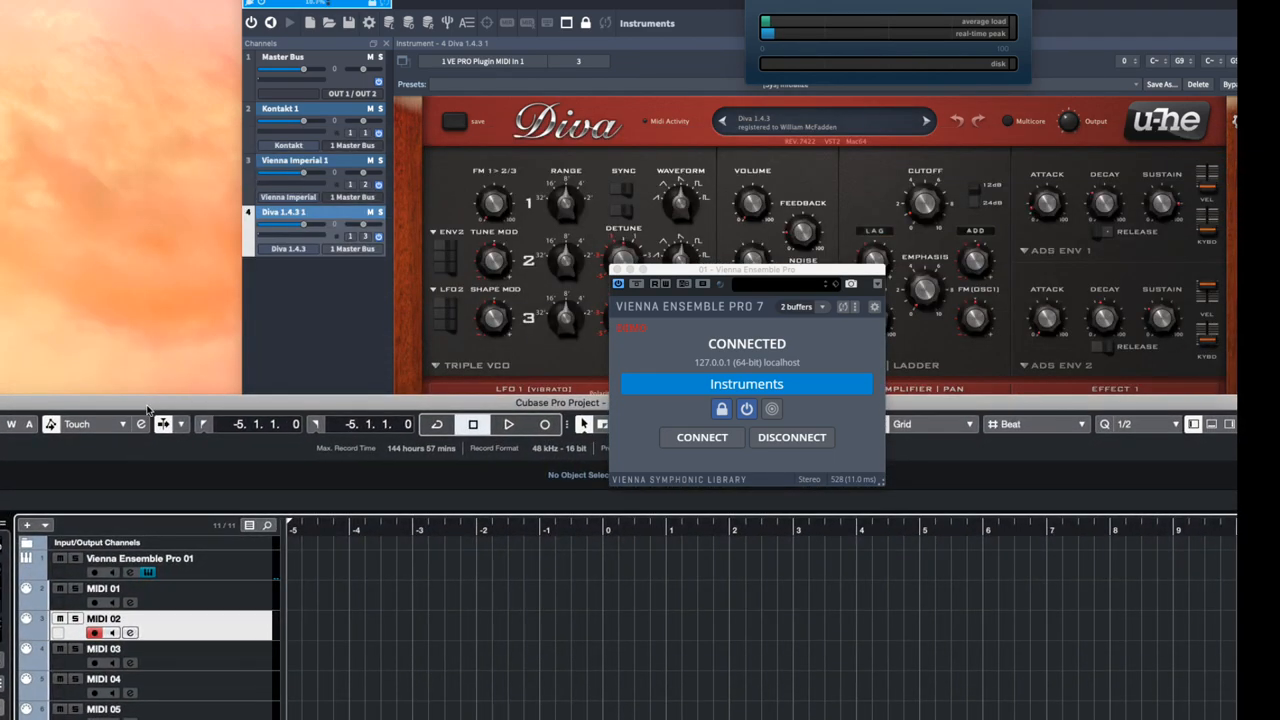
{"action": "mouse_move", "coordinate": [322, 345]}
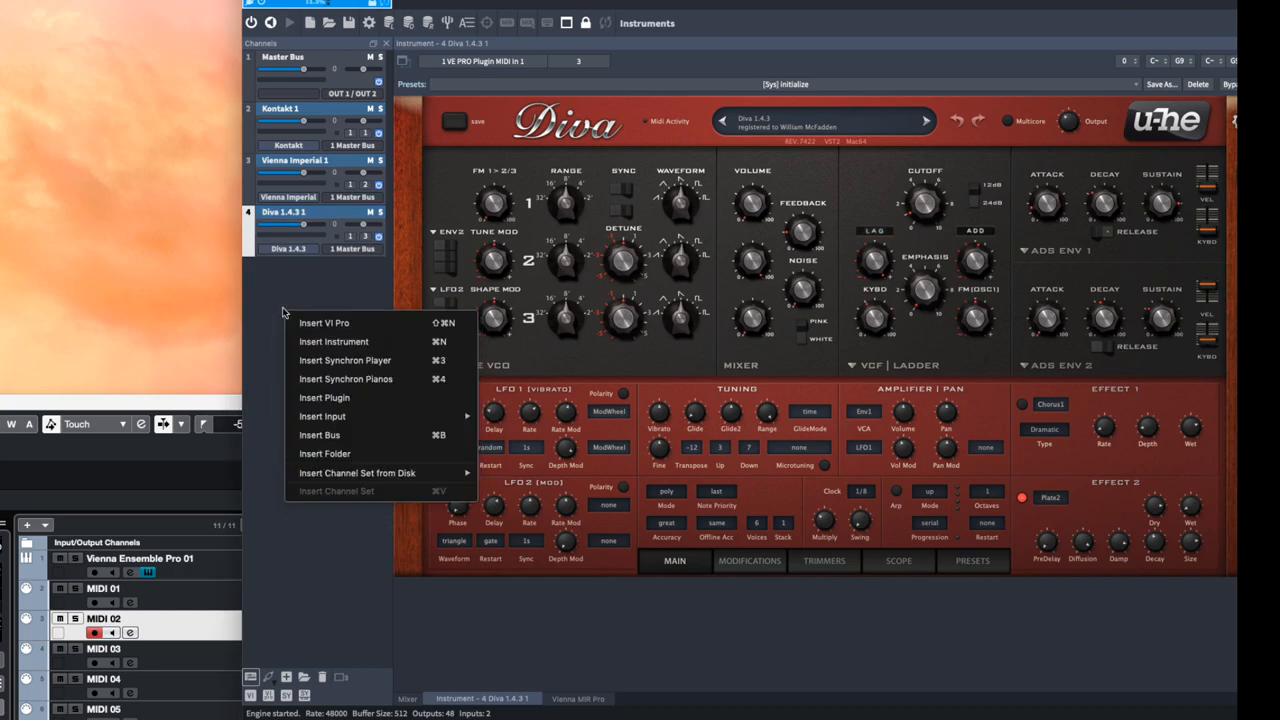
{"action": "mouse_move", "coordinate": [324, 397]}
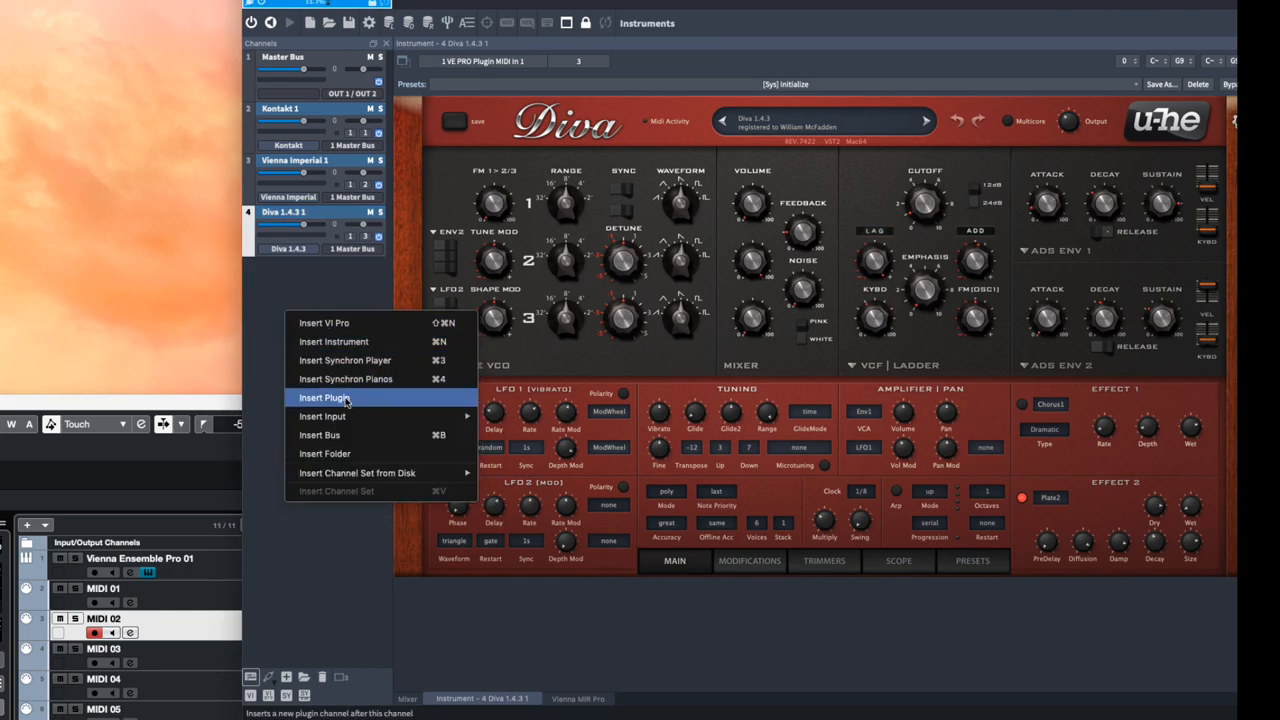
{"action": "mouse_move", "coordinate": [345, 360]}
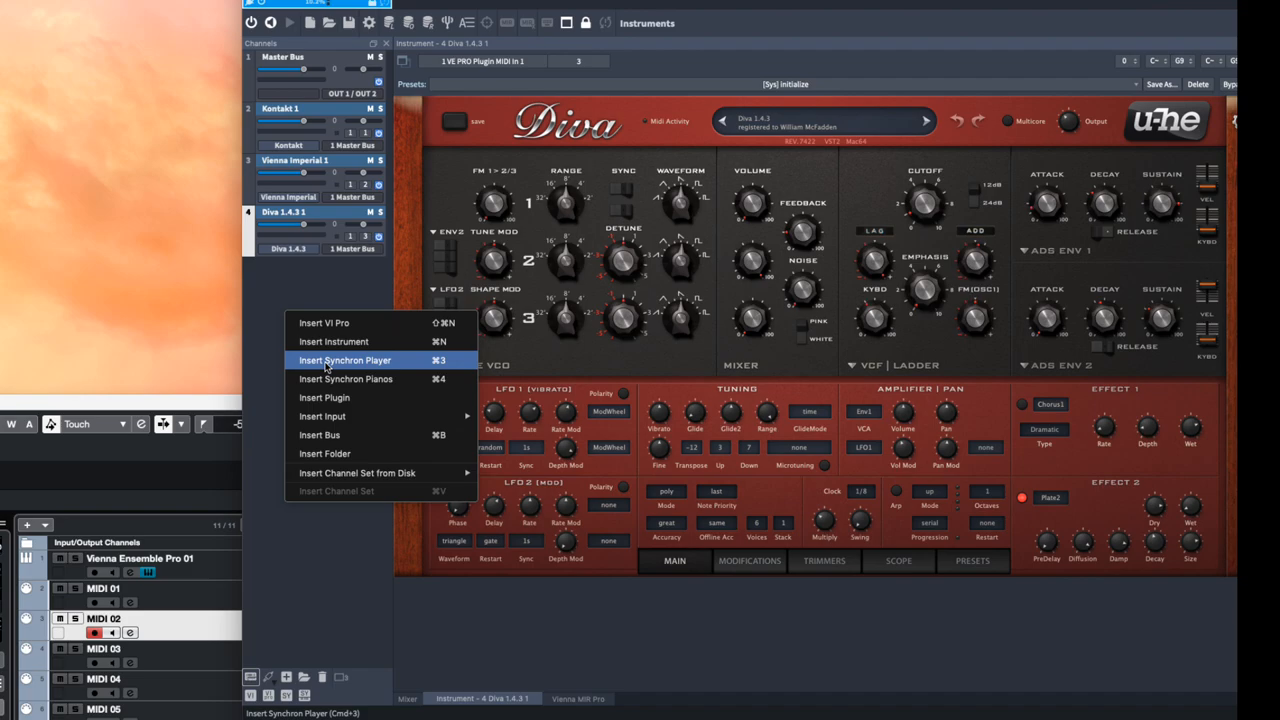
Insert a Vienna Synchron Player channel and load the 00 Strings all VelXF preset
{"action": "left_click", "coordinate": [345, 360]}
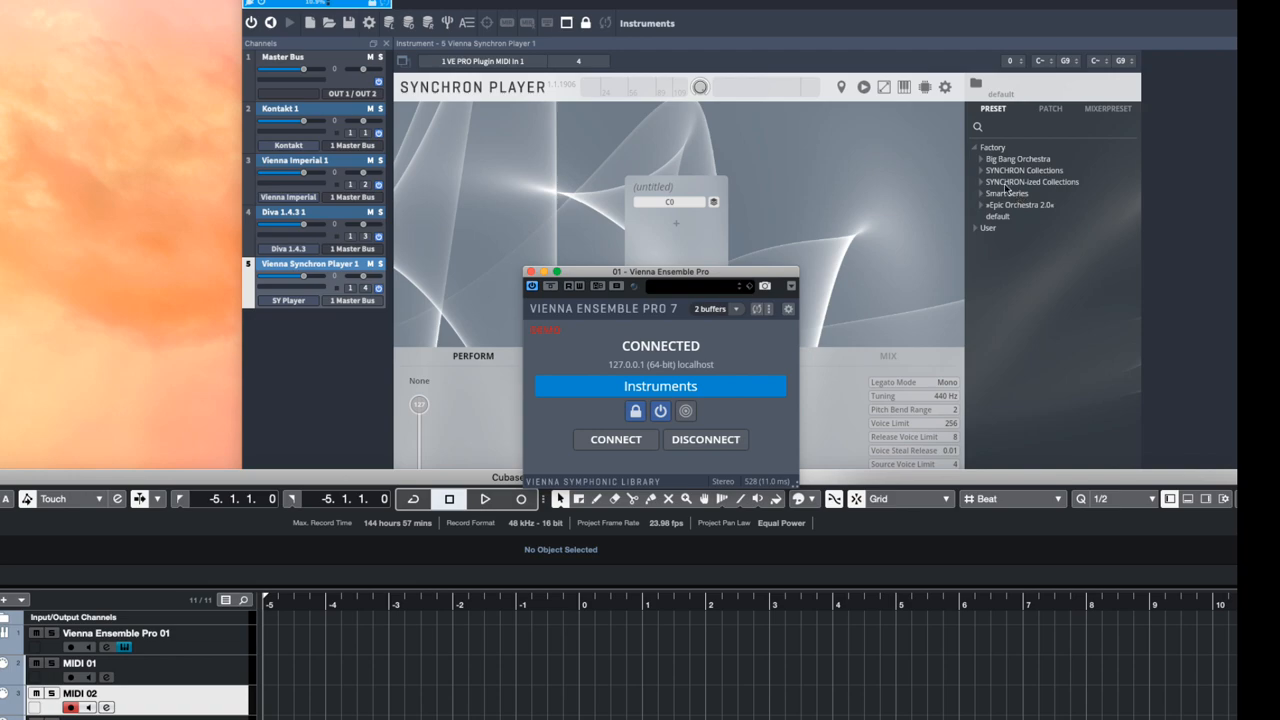
{"action": "mouse_move", "coordinate": [982, 175]}
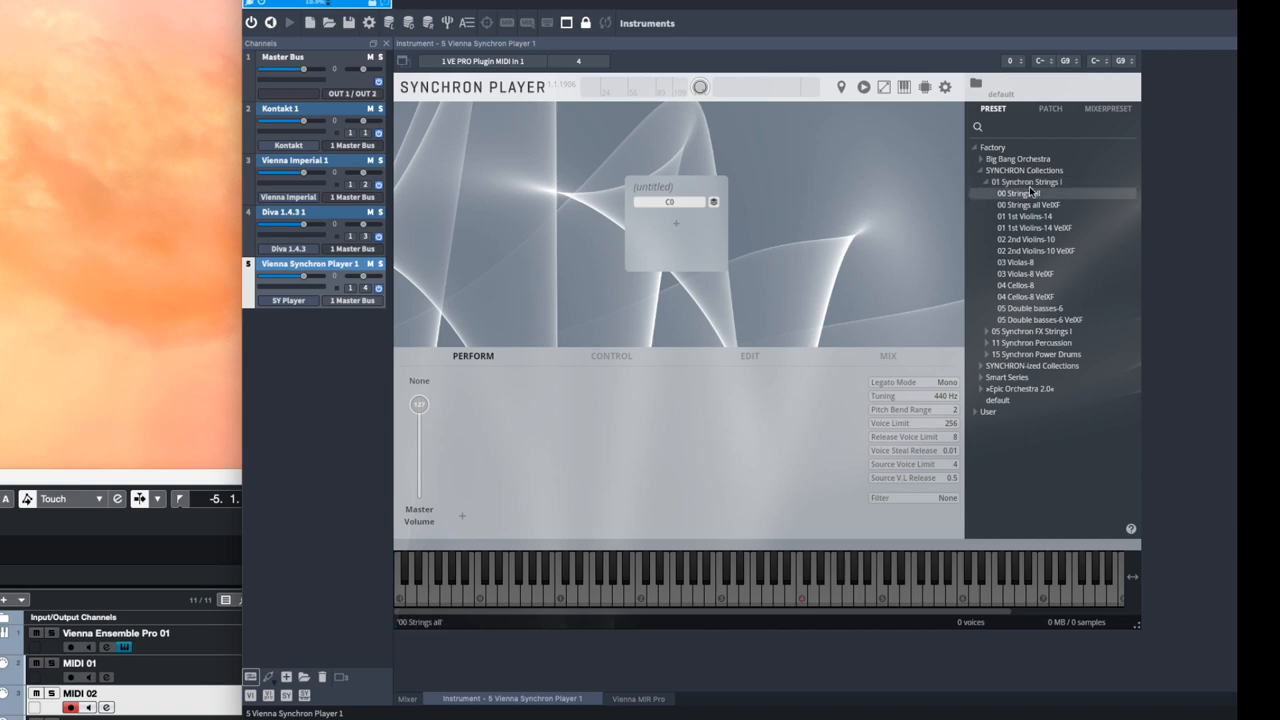
{"action": "left_click", "coordinate": [1028, 205]}
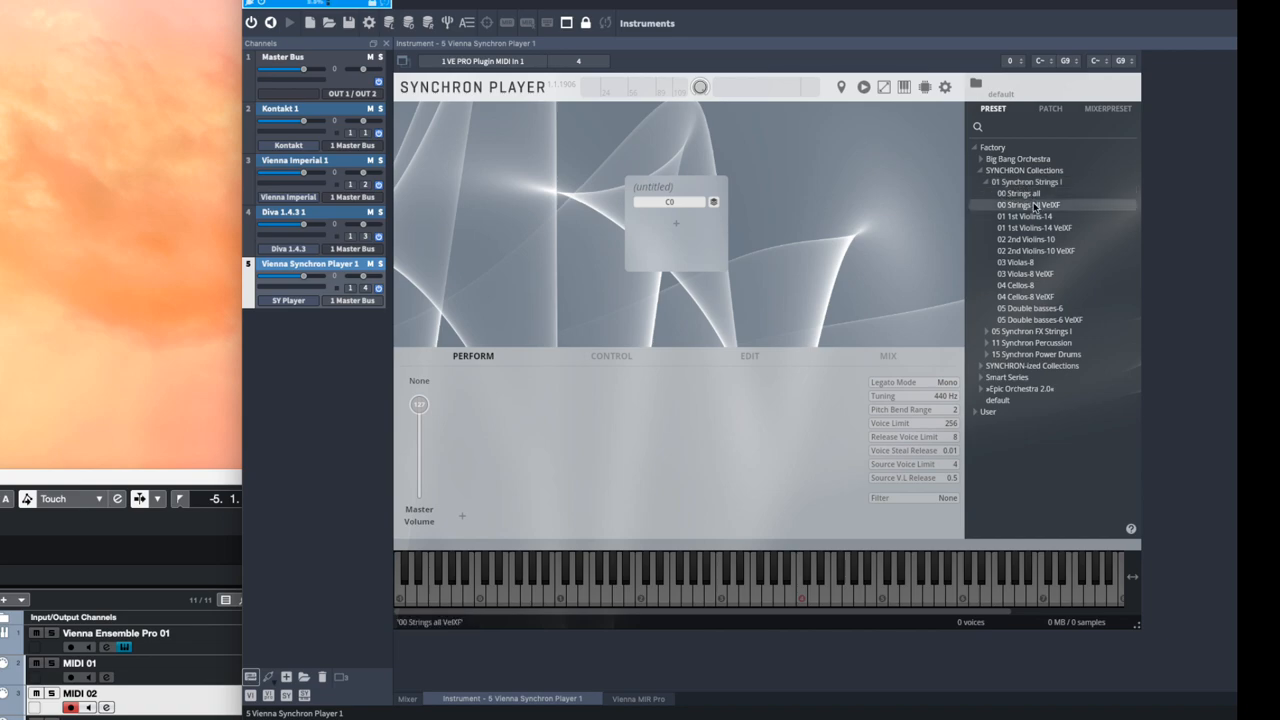
{"action": "double_click", "coordinate": [1029, 205]}
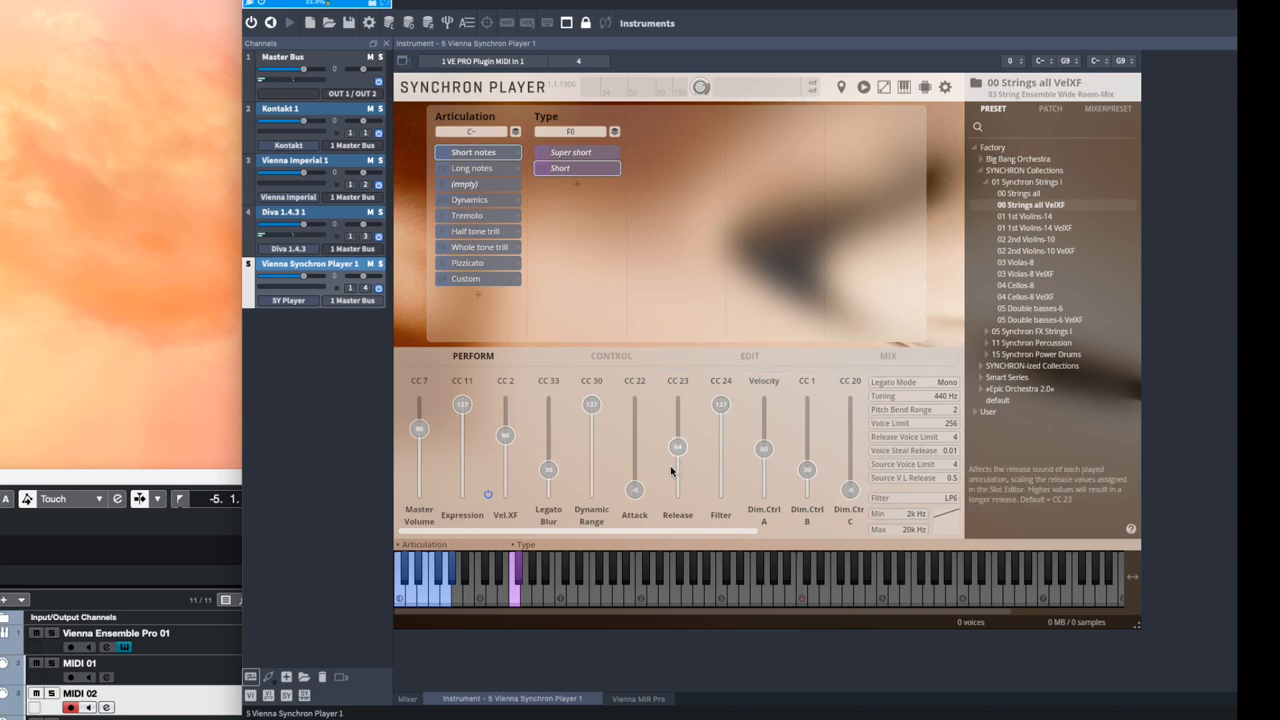
{"action": "mouse_move", "coordinate": [697, 624]}
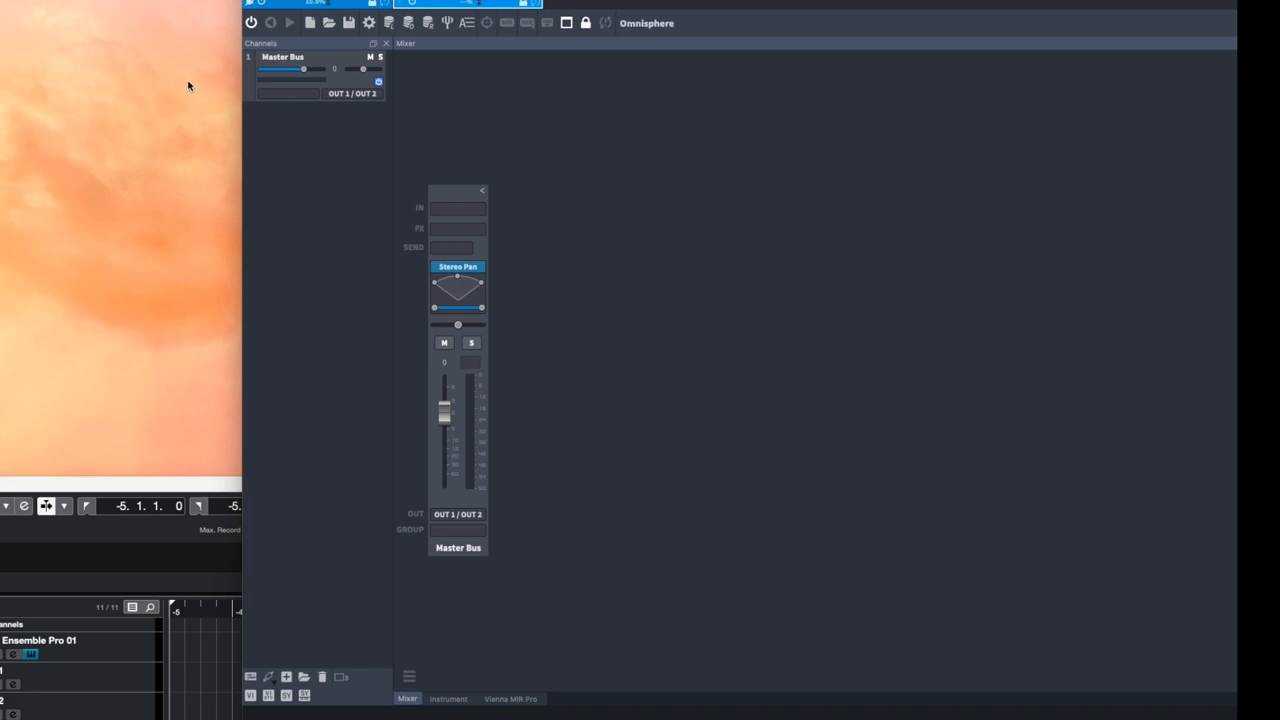
Insert Omnisphere via an 'omni' search and load the LA Custom C7 - Cinematic keyboards patch
{"action": "left_click", "coordinate": [250, 677]}
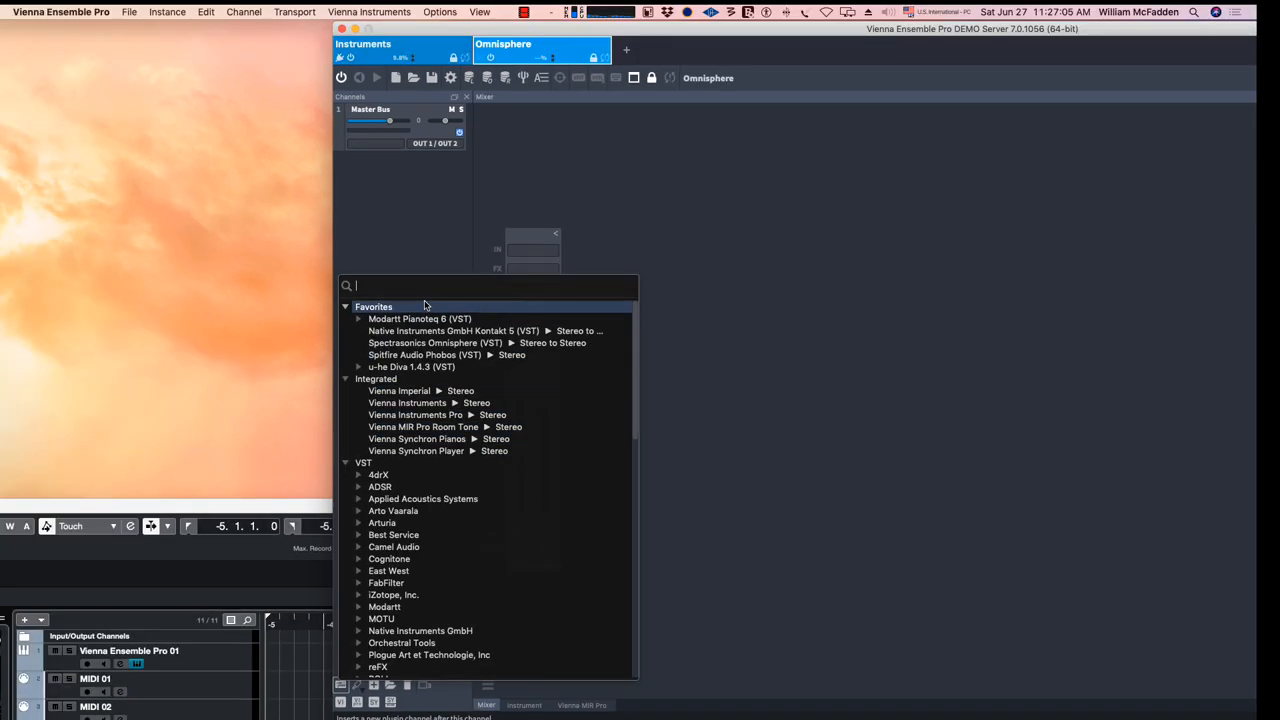
{"action": "type", "text": "omni"}
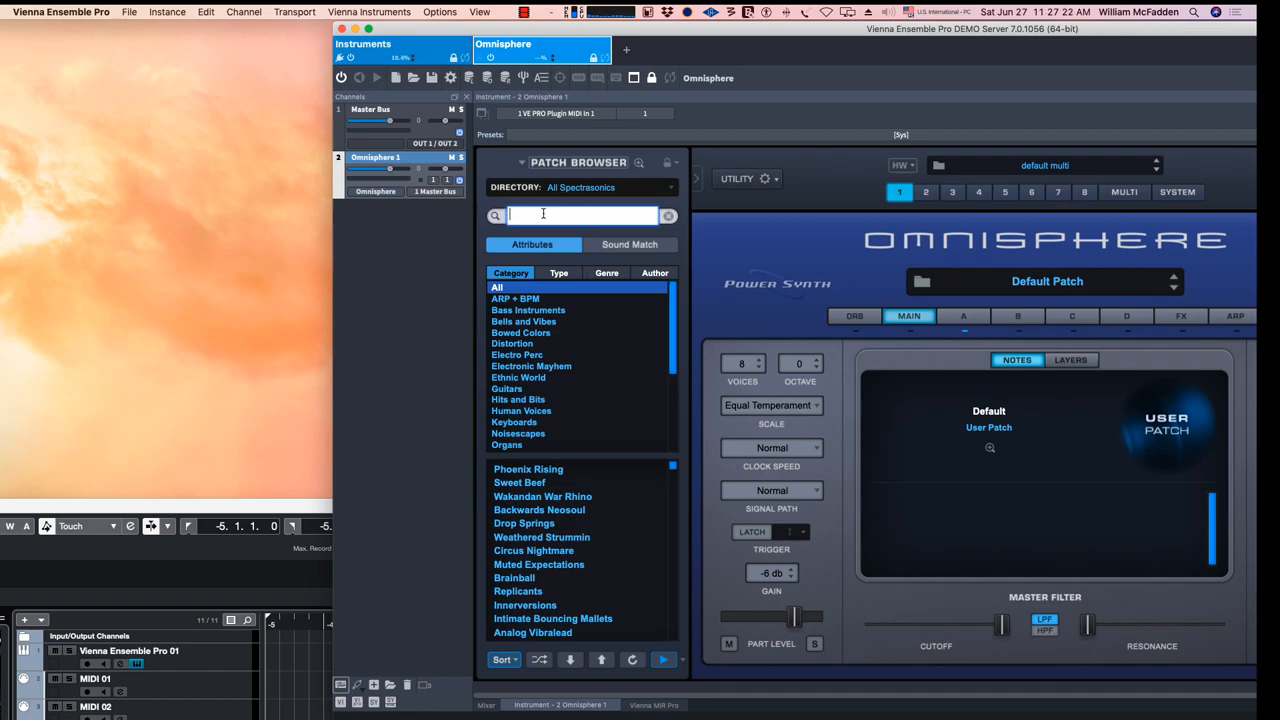
{"action": "type", "text": "keyboards"}
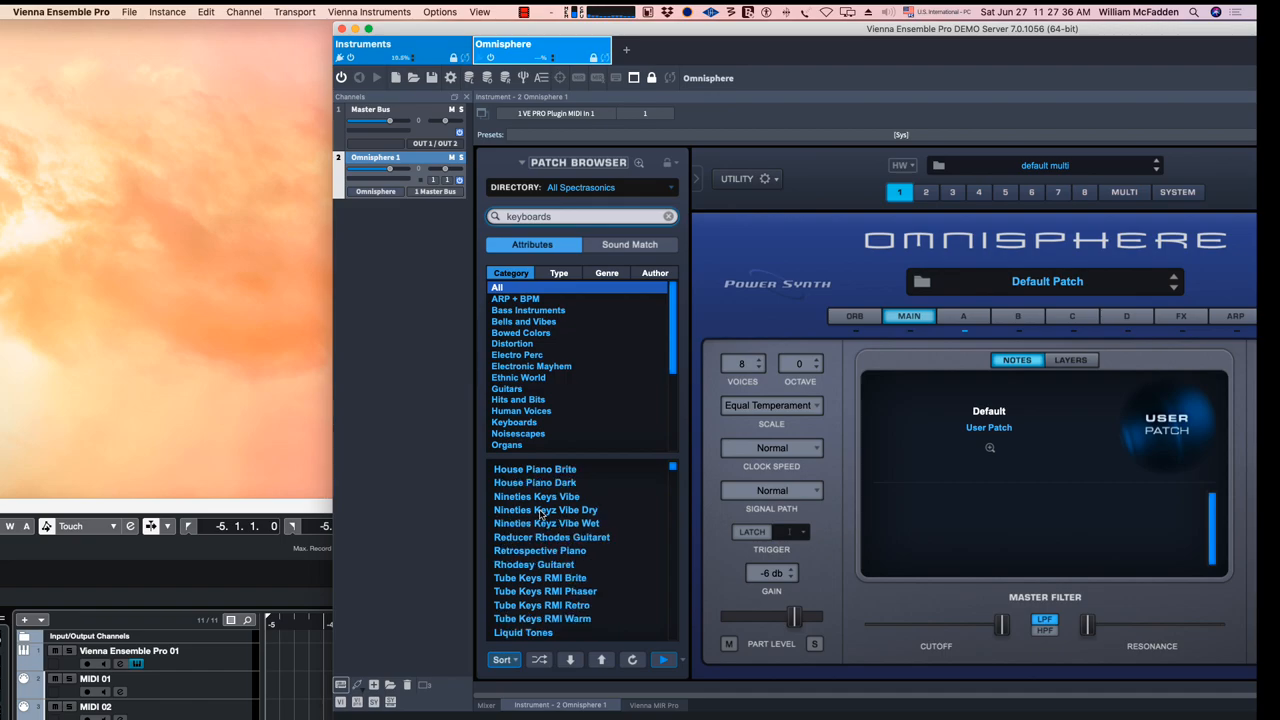
{"action": "scroll", "scroll_direction": "down", "scroll_amount": 3}
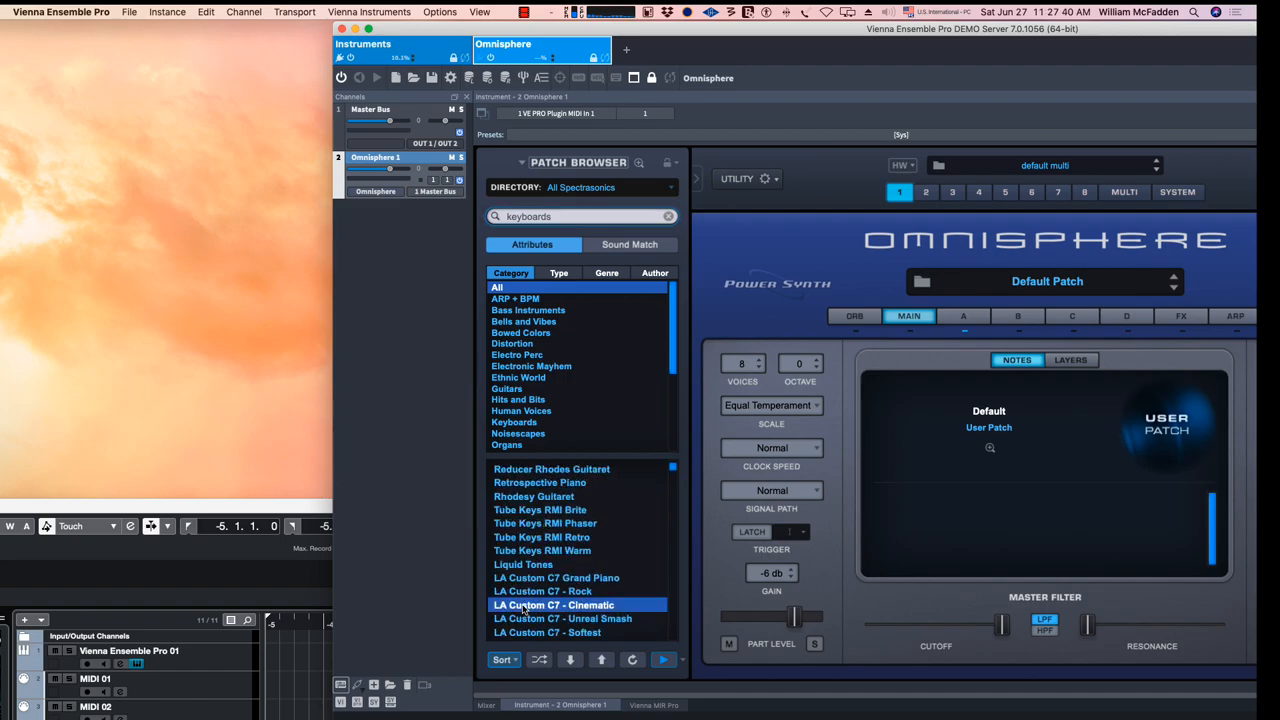
{"action": "double_click", "coordinate": [553, 605]}
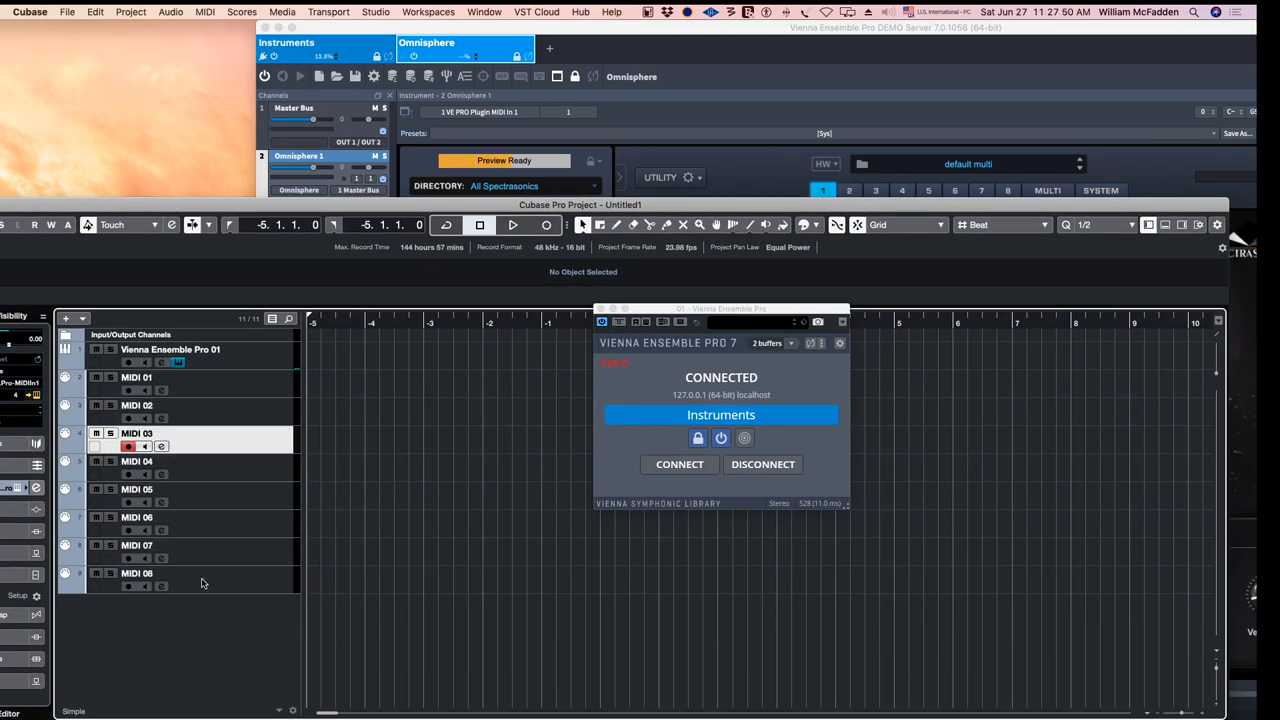
Add a Vienna Ensemble Pro instrument track connected to the Omnisphere server instance
{"action": "right_click", "coordinate": [200, 584]}
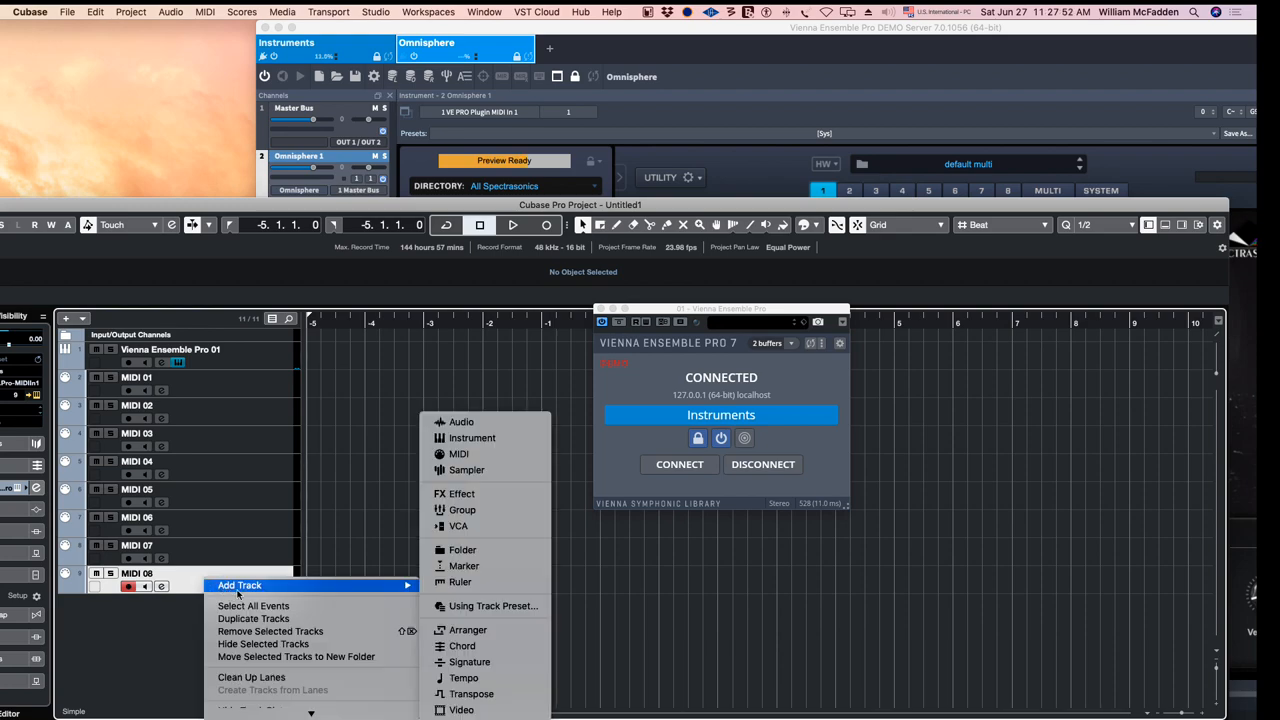
{"action": "left_click", "coordinate": [472, 438]}
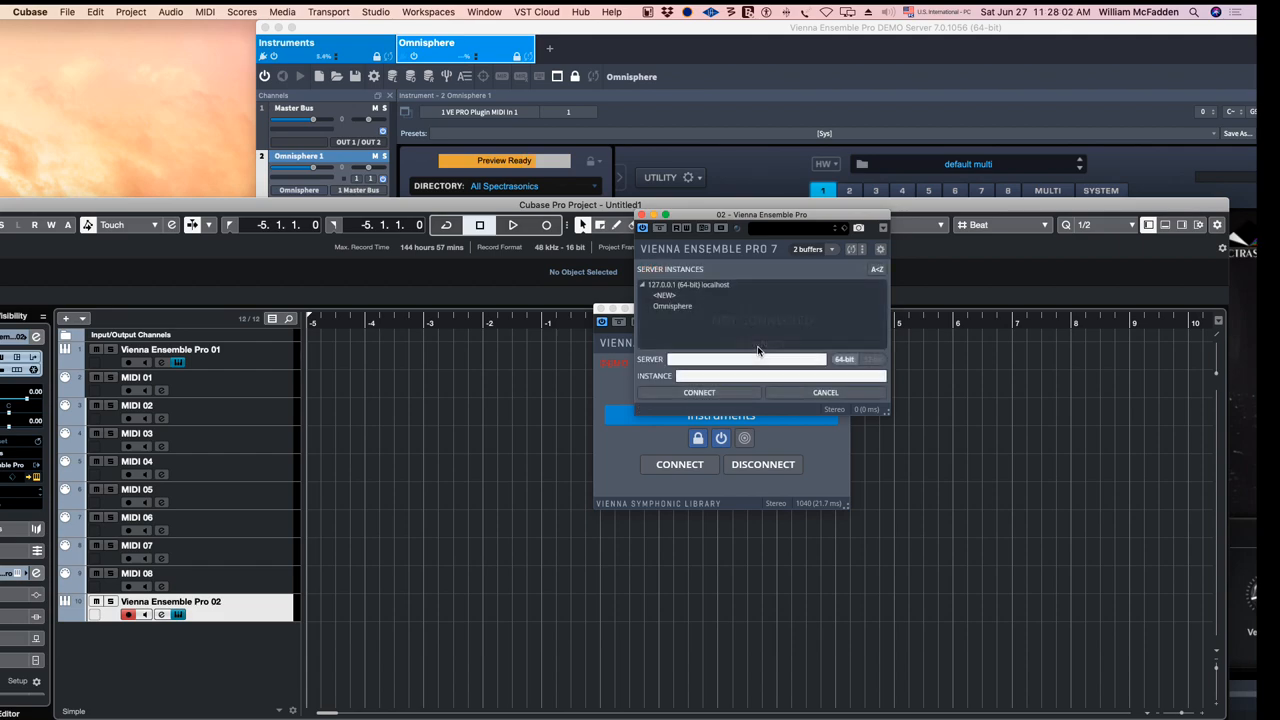
{"action": "left_click", "coordinate": [672, 306]}
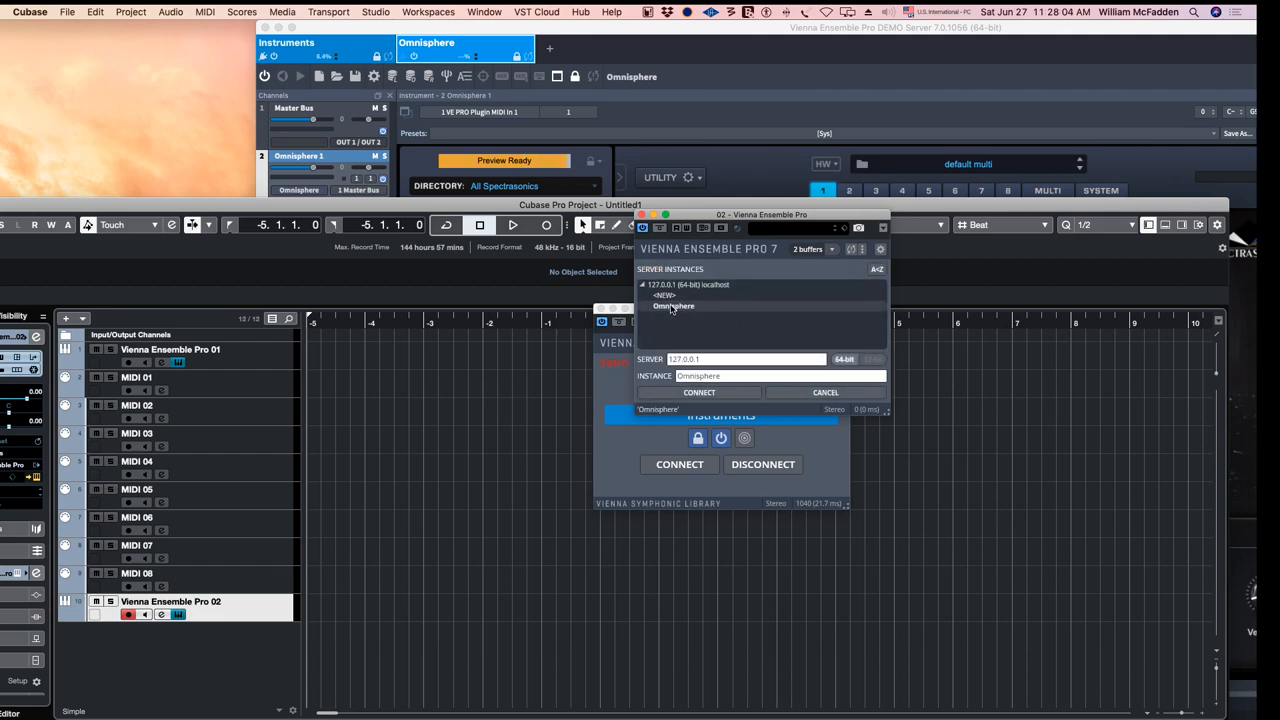
{"action": "left_click", "coordinate": [698, 392]}
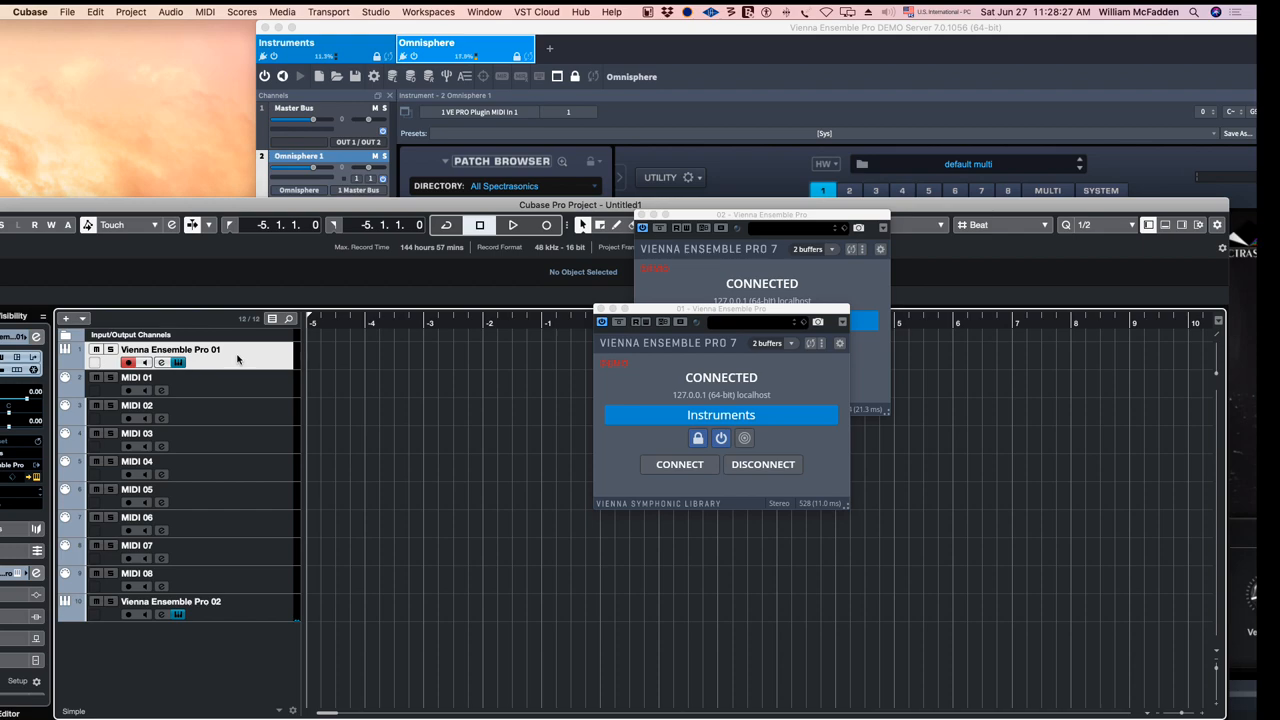
Select the Vienna Ensemble Pro 01 track, then MIDI 02 for playing
{"action": "left_click", "coordinate": [200, 349]}
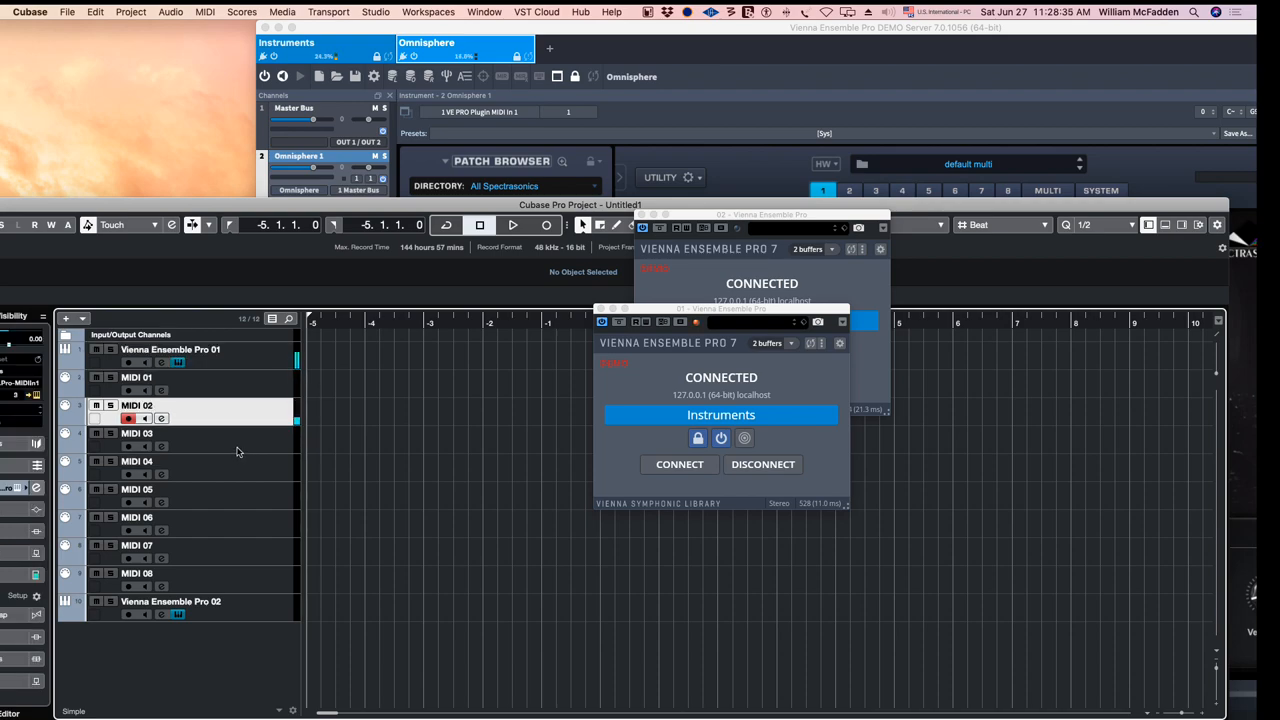
{"action": "left_click", "coordinate": [137, 433]}
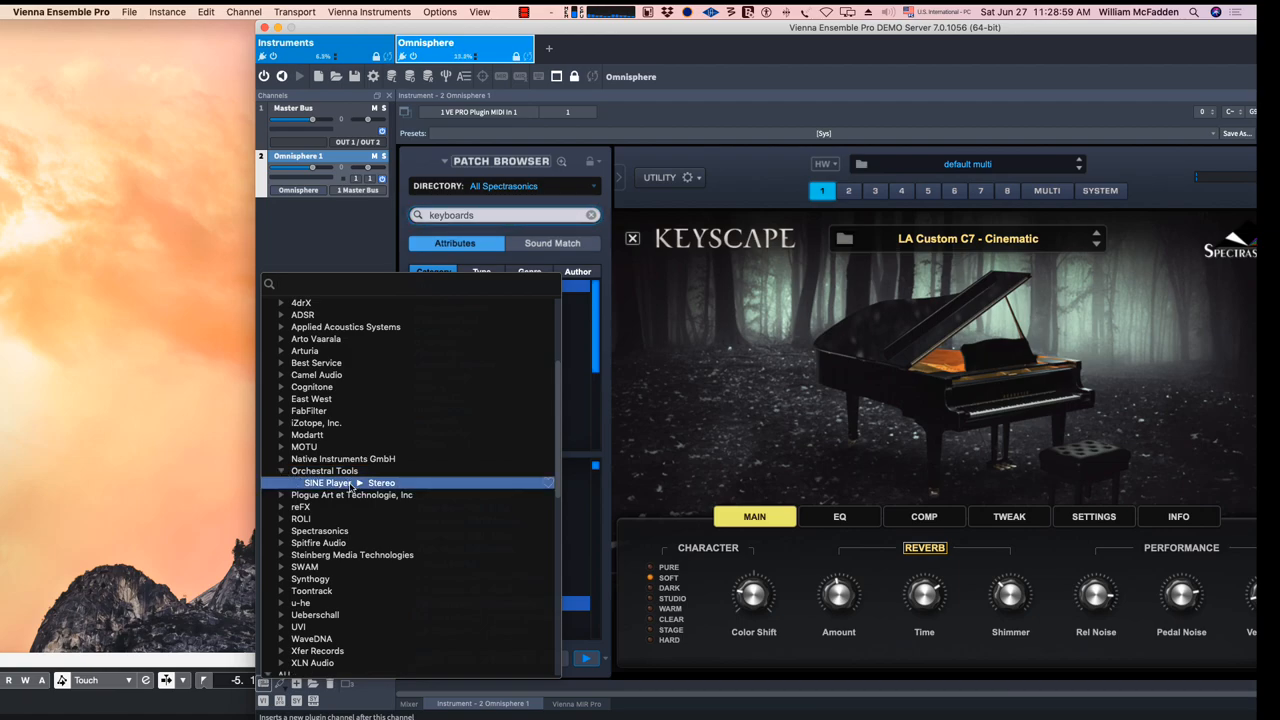
Insert SINE Player and browse Metropolis Ark 1's District I - Orchestra instruments
{"action": "left_click", "coordinate": [381, 482]}
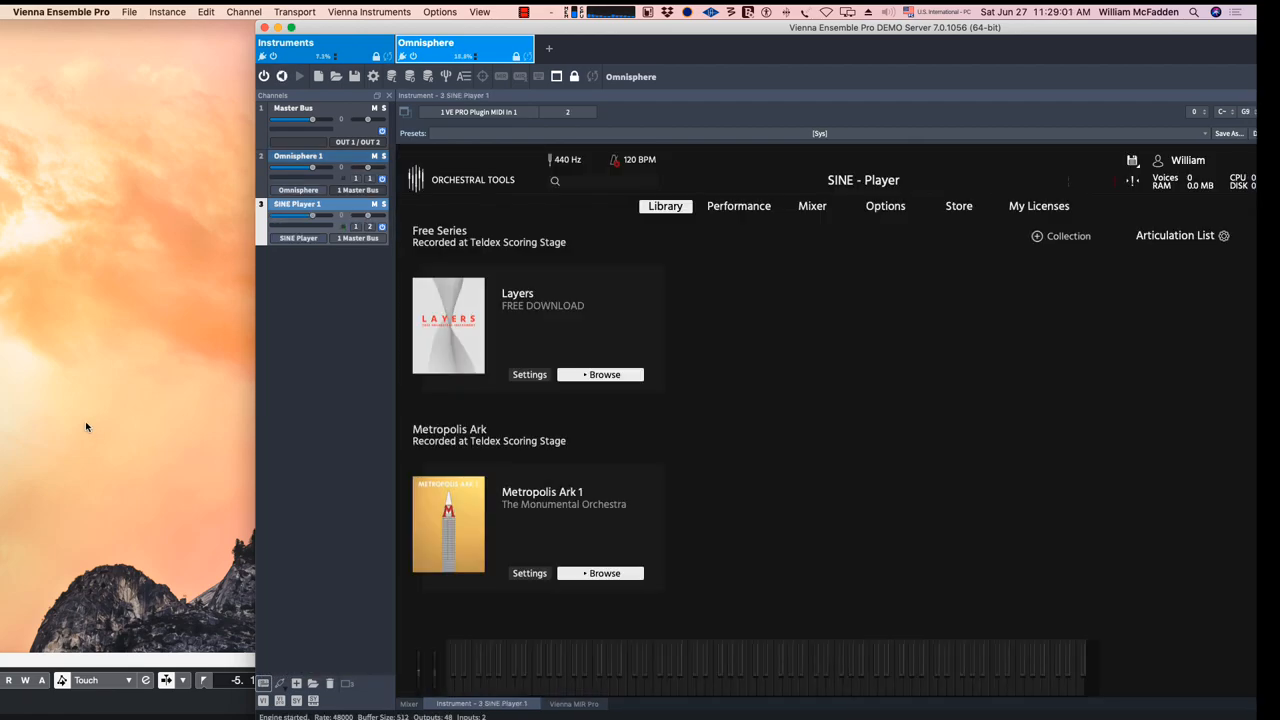
{"action": "scroll", "scroll_direction": "down", "scroll_amount": 3}
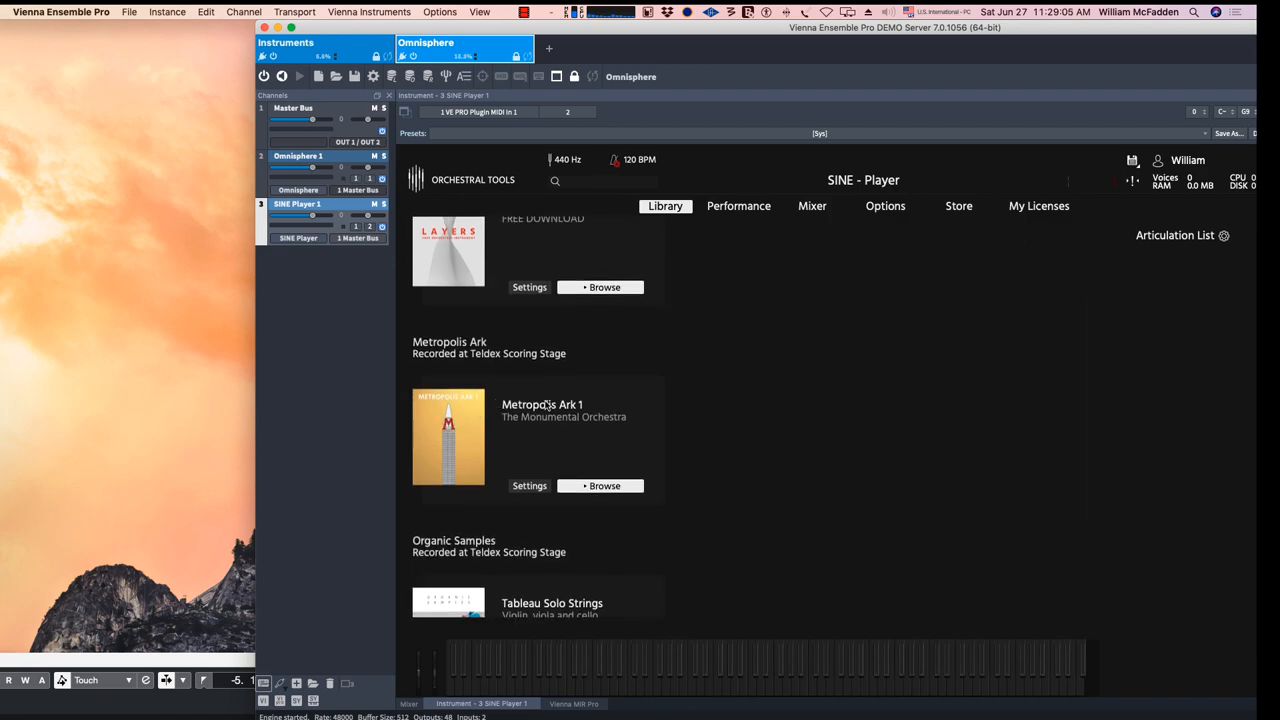
{"action": "left_click", "coordinate": [604, 485]}
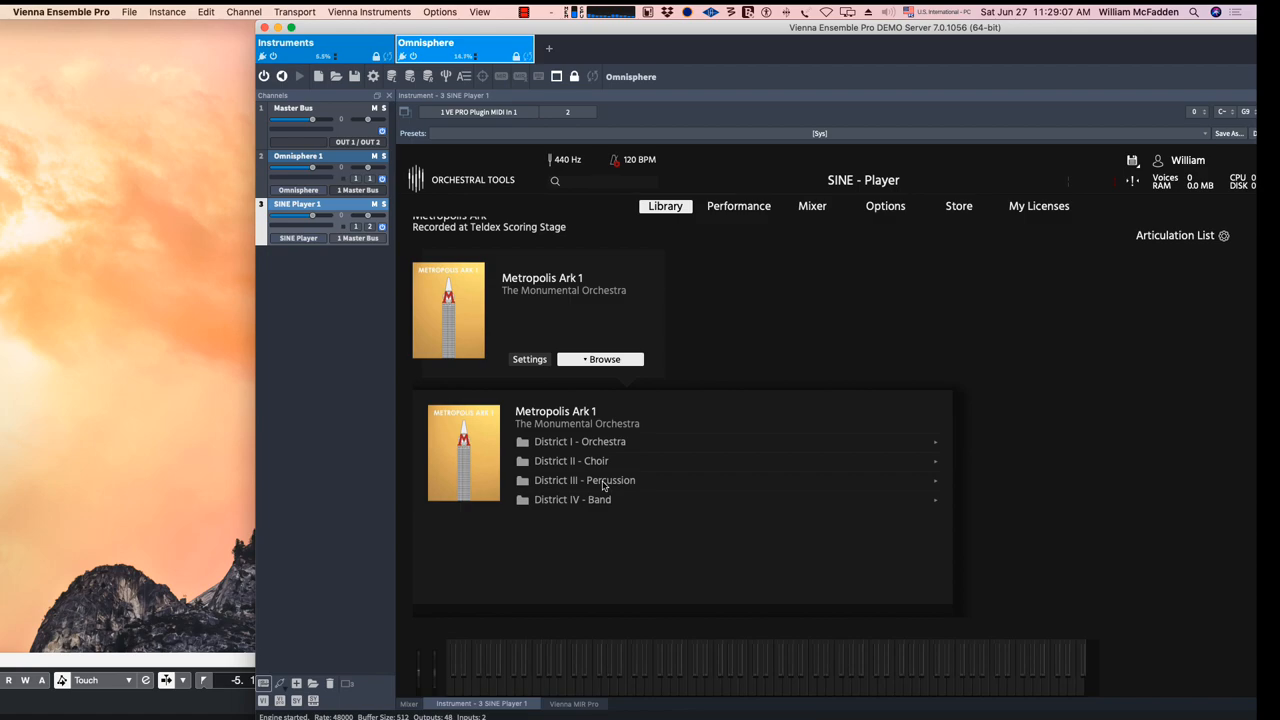
{"action": "left_click", "coordinate": [580, 441]}
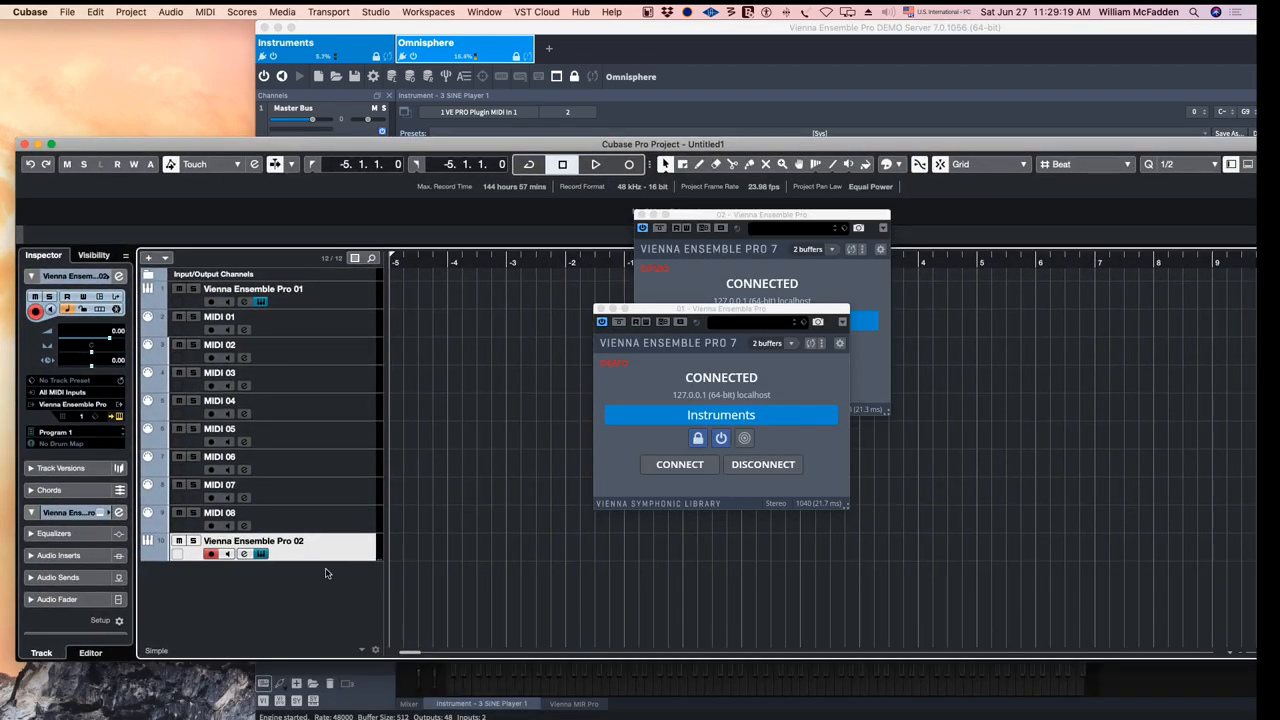
Add four MIDI tracks with Add Track > MIDI and Count set to 4
{"action": "right_click", "coordinate": [325, 573]}
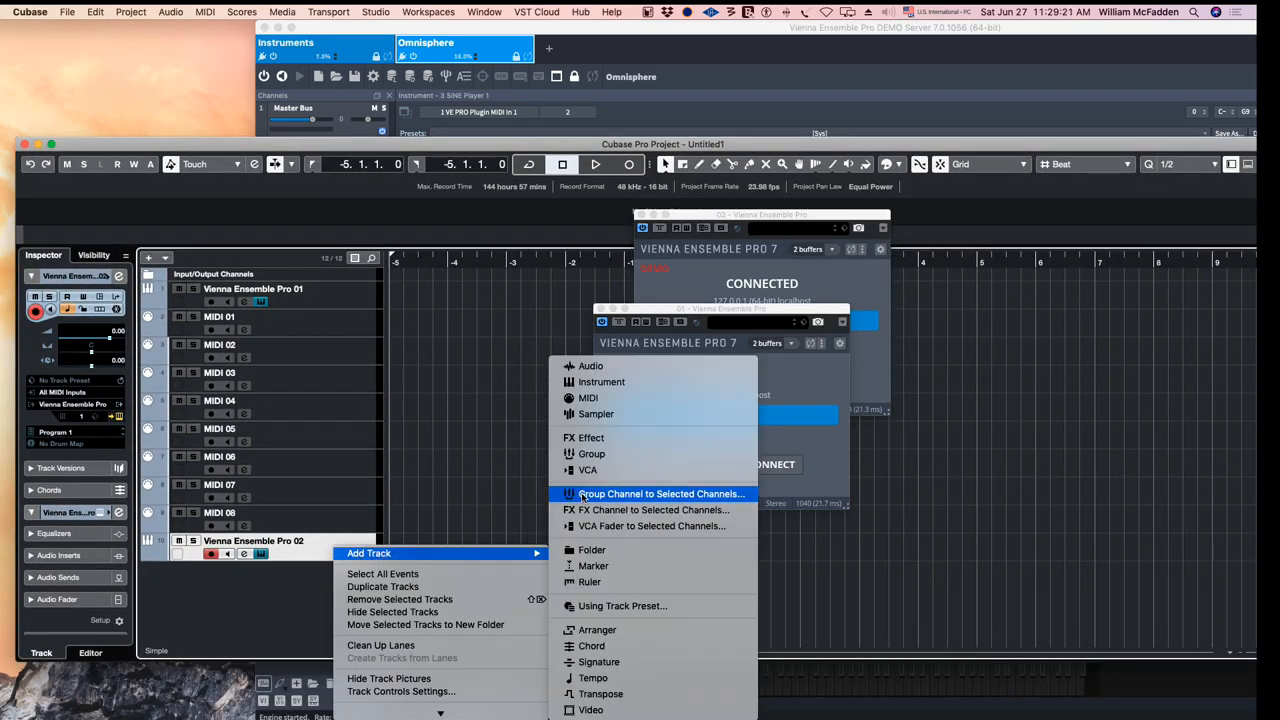
{"action": "left_click", "coordinate": [588, 397]}
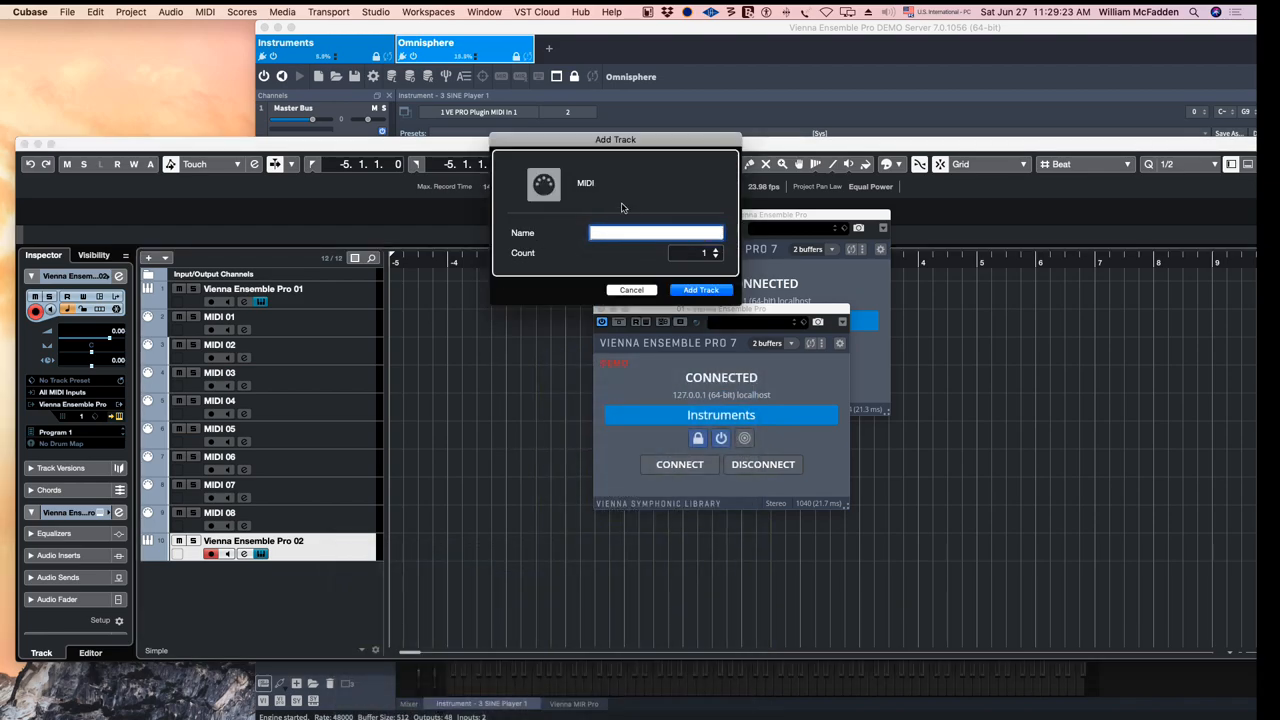
{"action": "left_click", "coordinate": [715, 249]}
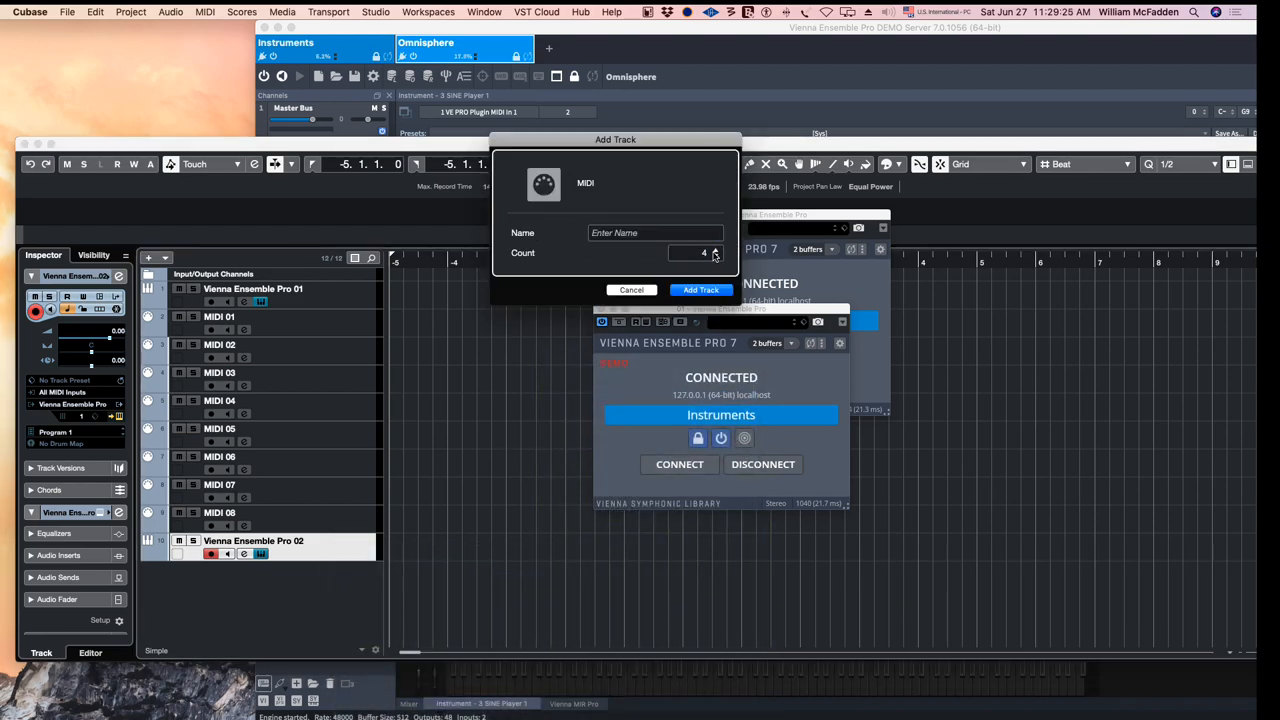
{"action": "left_click", "coordinate": [700, 290]}
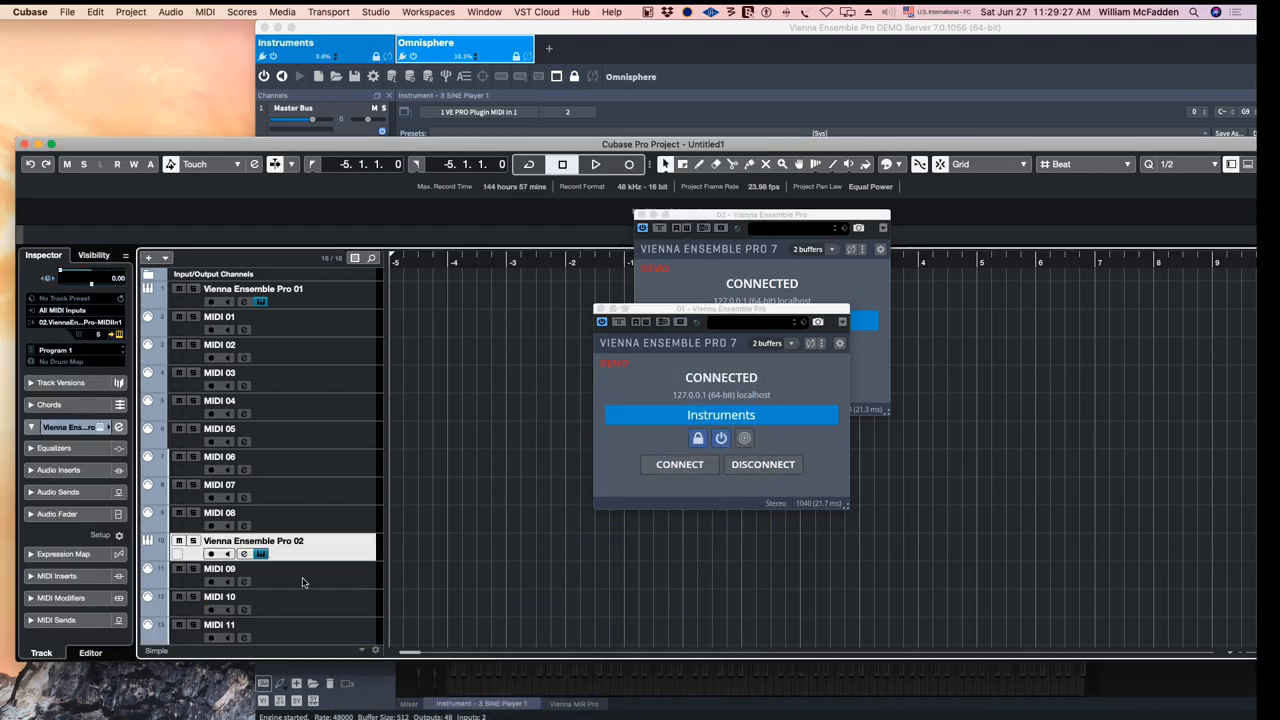
{"action": "scroll", "scroll_direction": "down", "scroll_amount": 3}
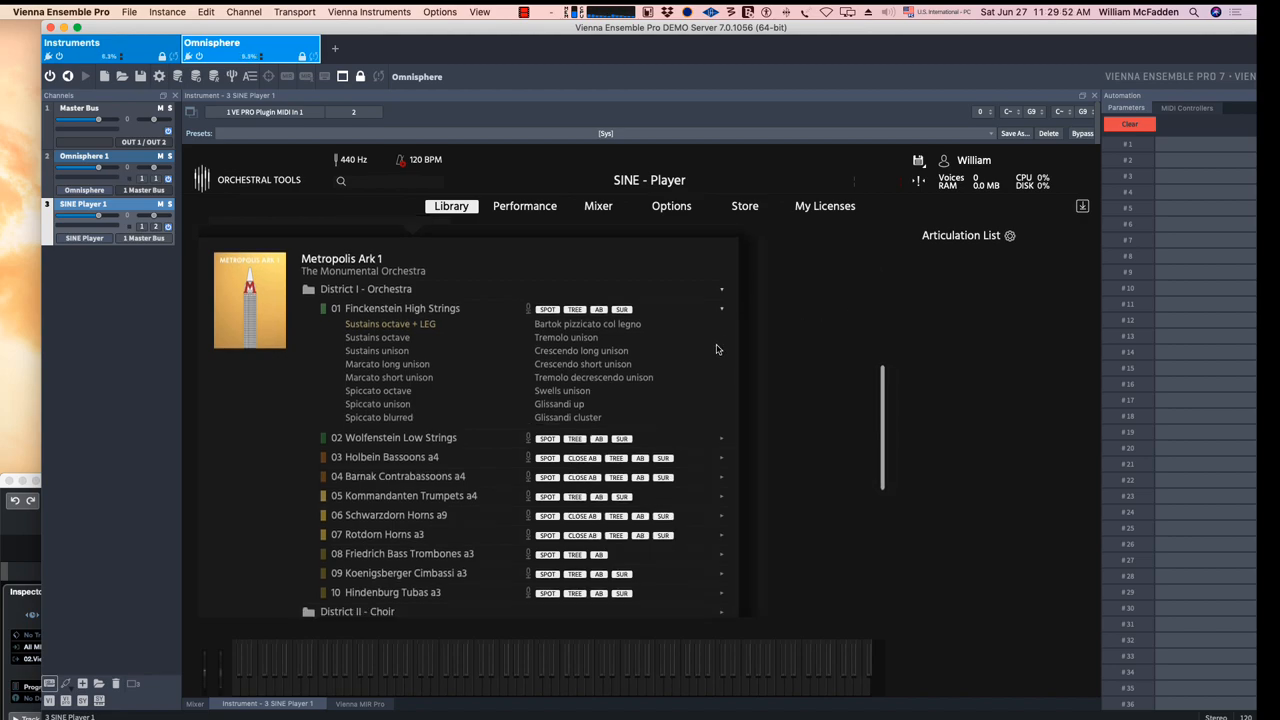
Set Finckenstein High Strings to MIDI channel 02, then select the Vienna Ensemble Pro 02 track
{"action": "scroll", "scroll_direction": "down", "scroll_amount": 3}
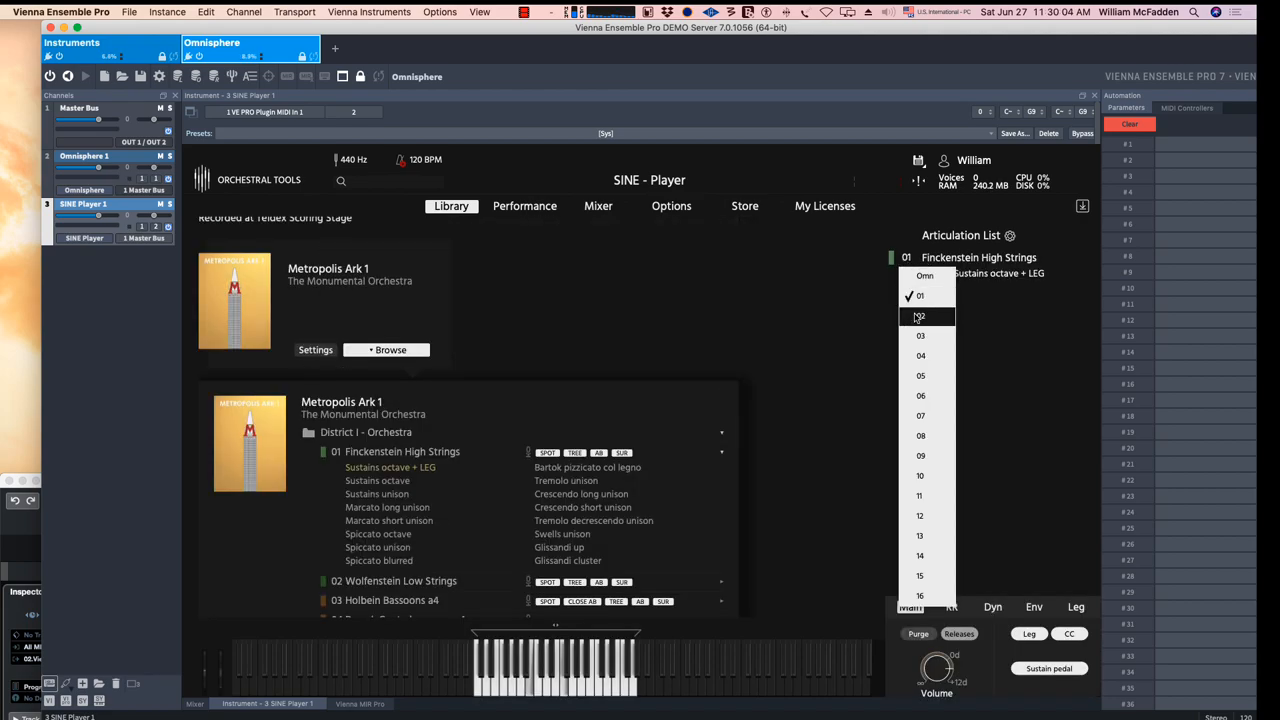
{"action": "left_click", "coordinate": [920, 316]}
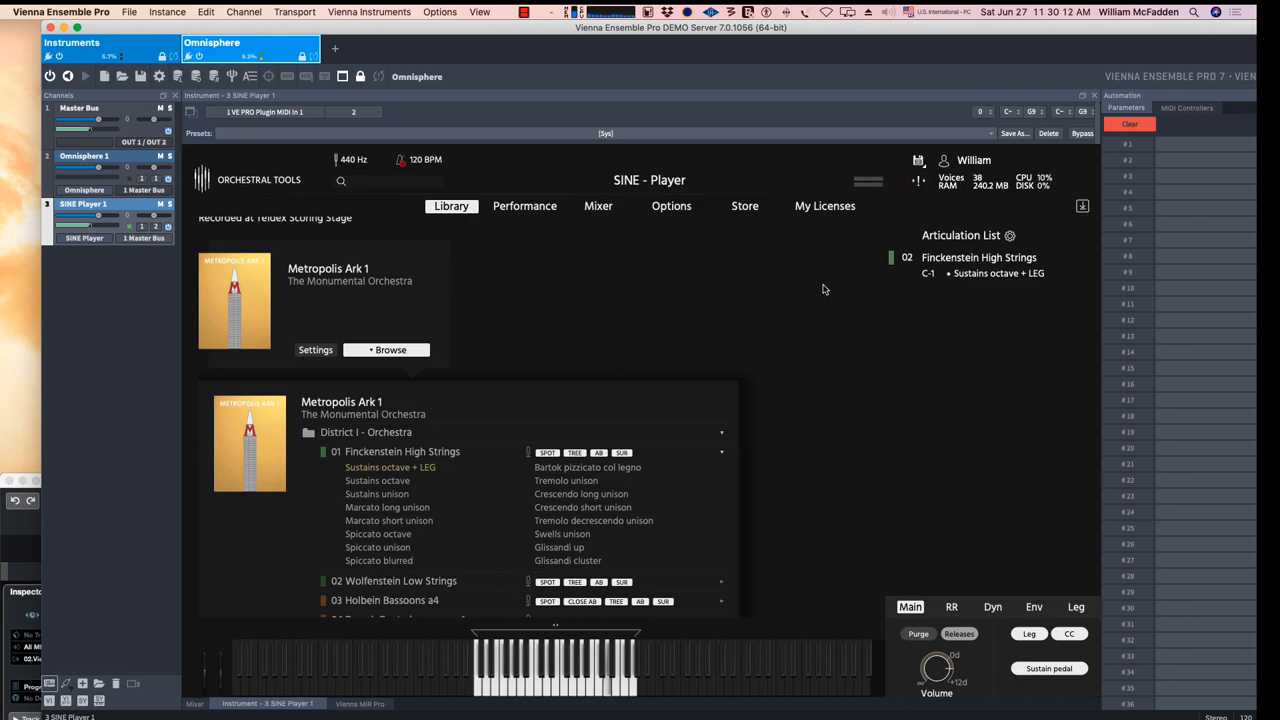
{"action": "mouse_move", "coordinate": [644, 278]}
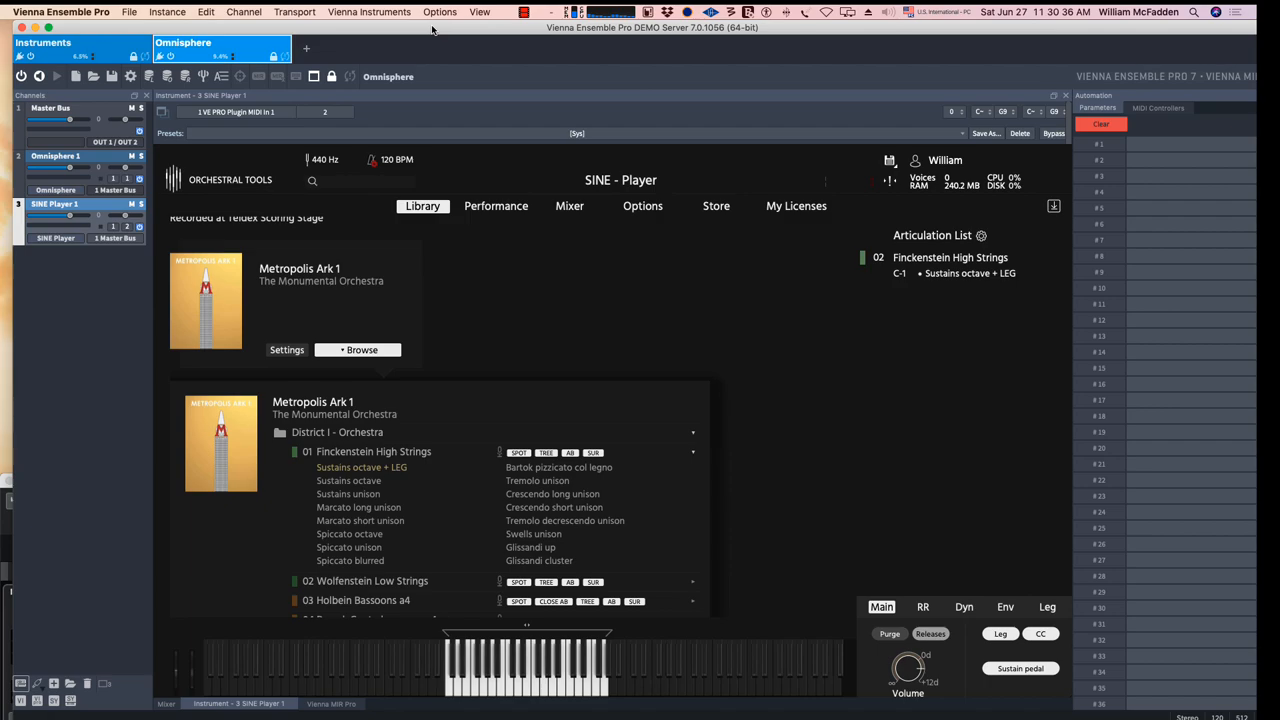
{"action": "mouse_move", "coordinate": [95, 313]}
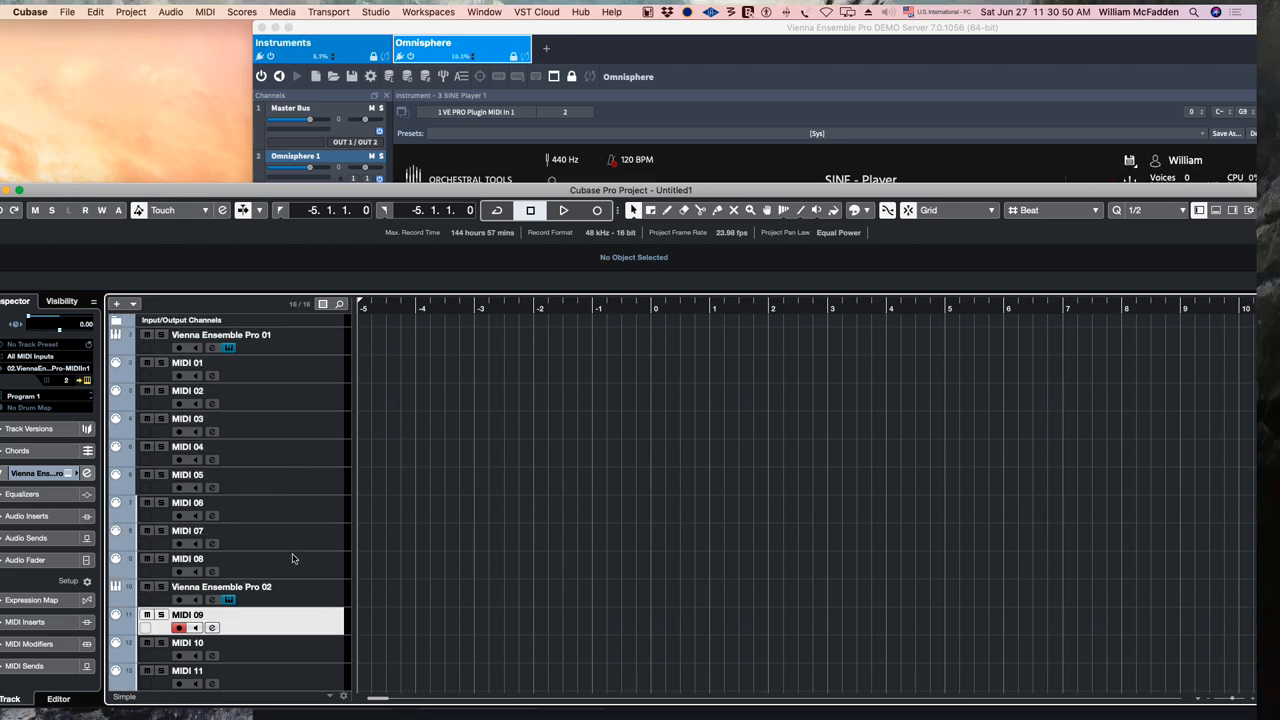
{"action": "left_click", "coordinate": [220, 587]}
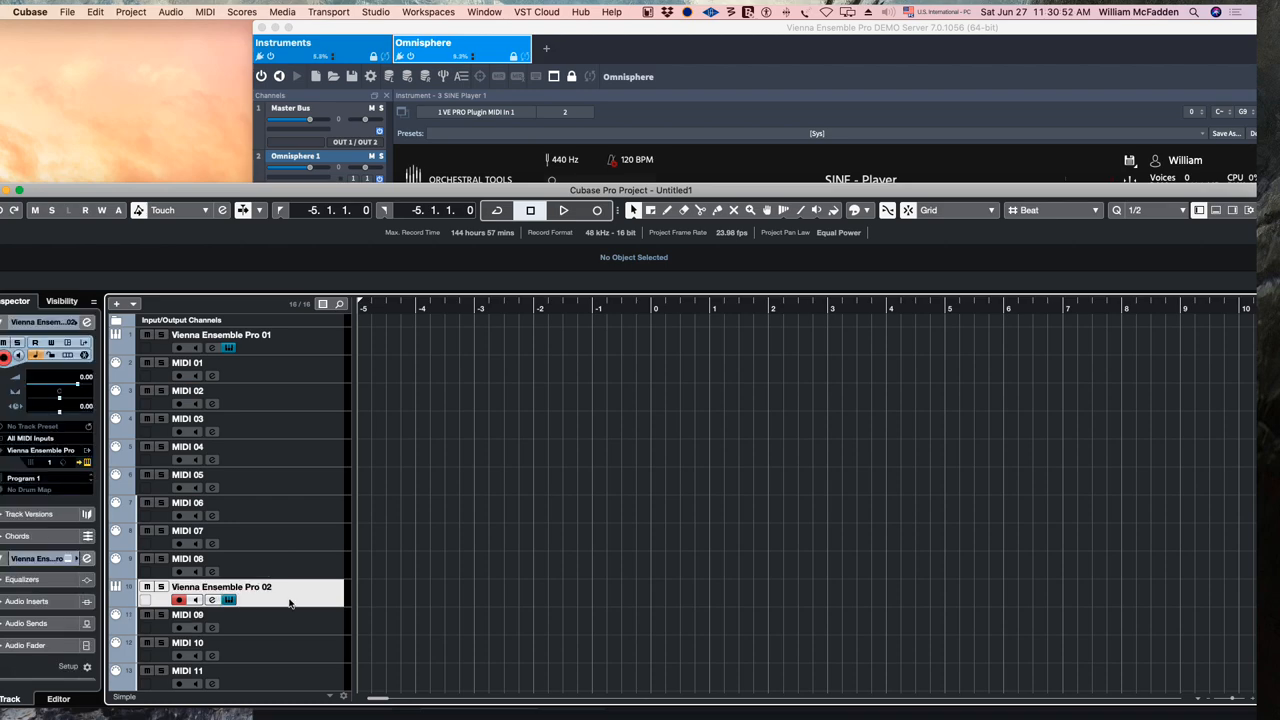